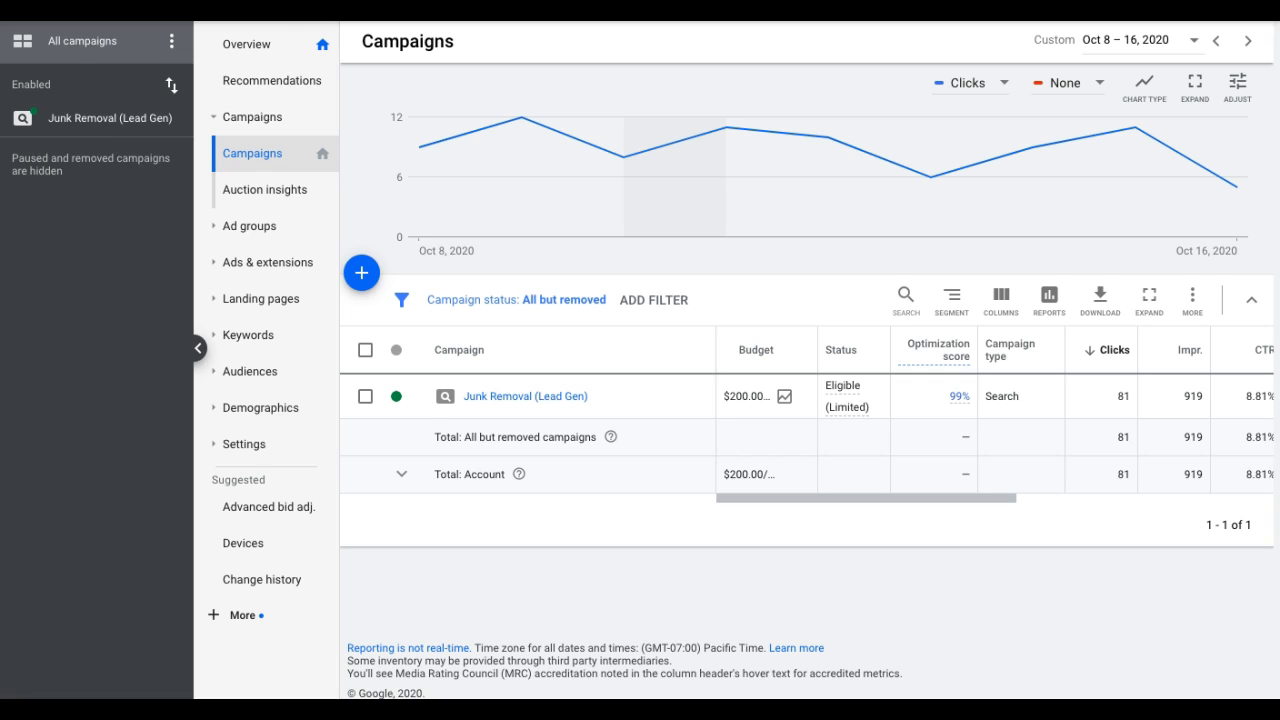
mouse_move(444, 320)
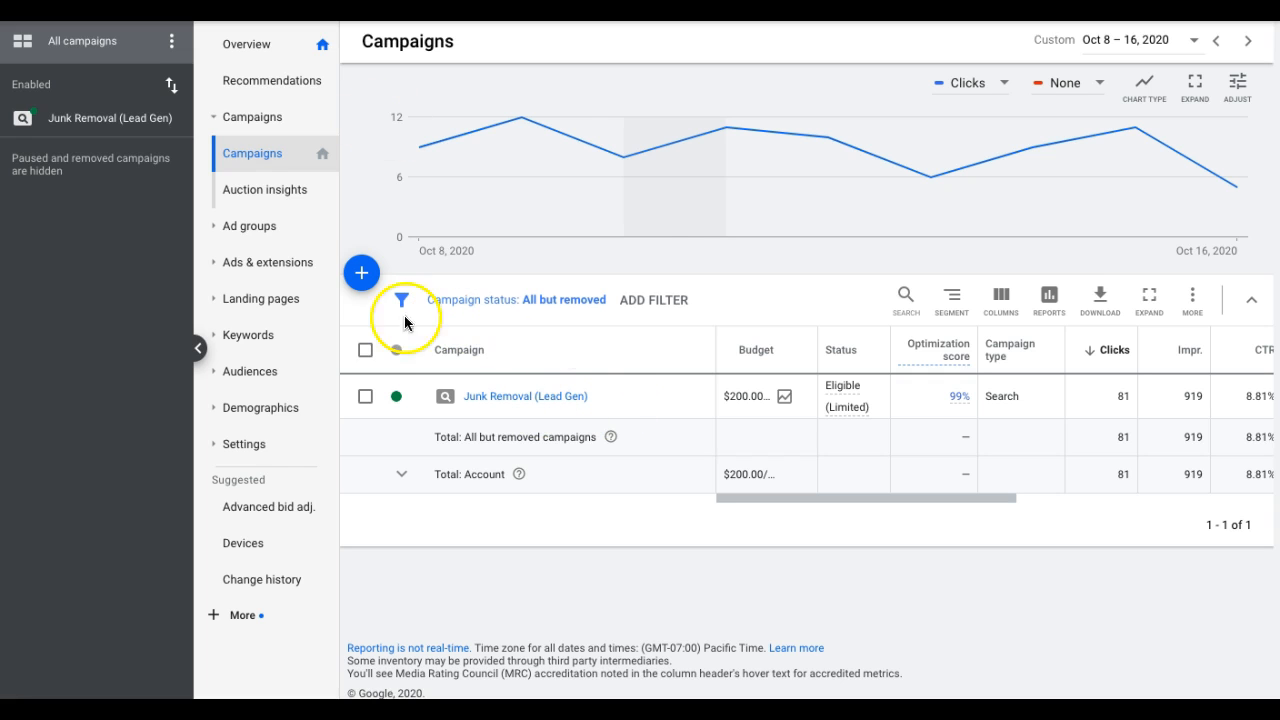
mouse_move(668, 222)
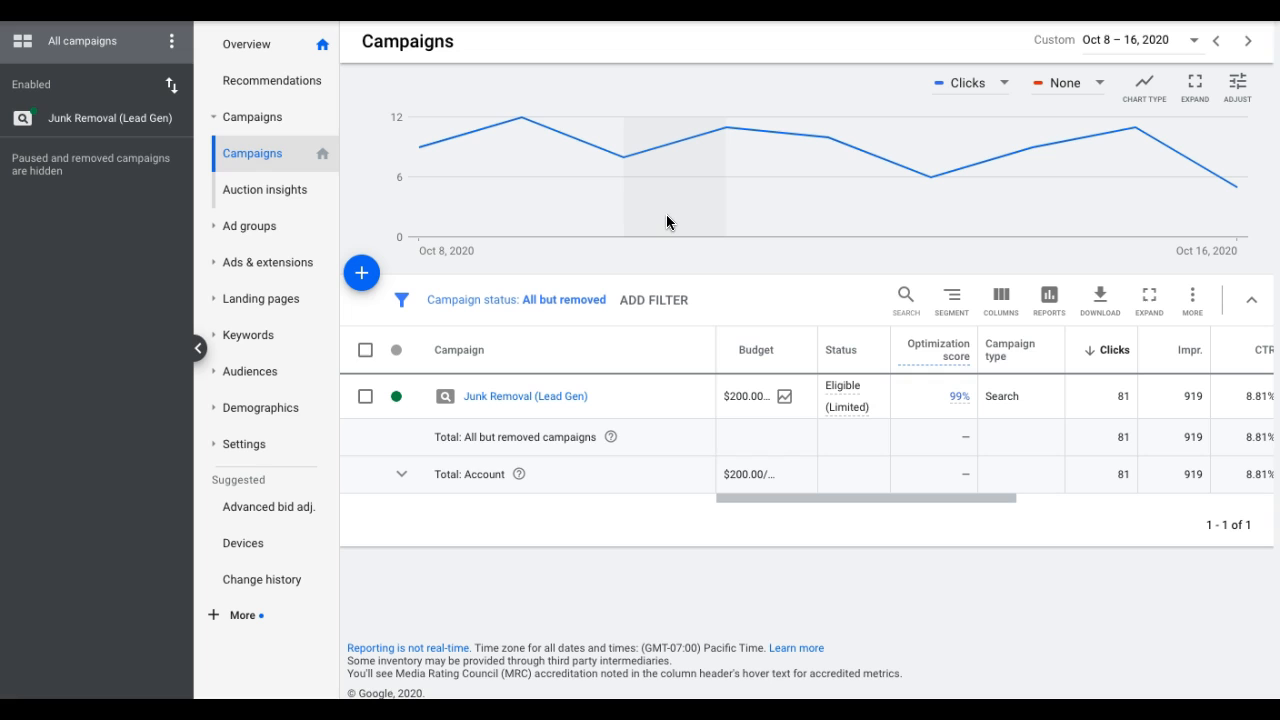
mouse_move(690, 412)
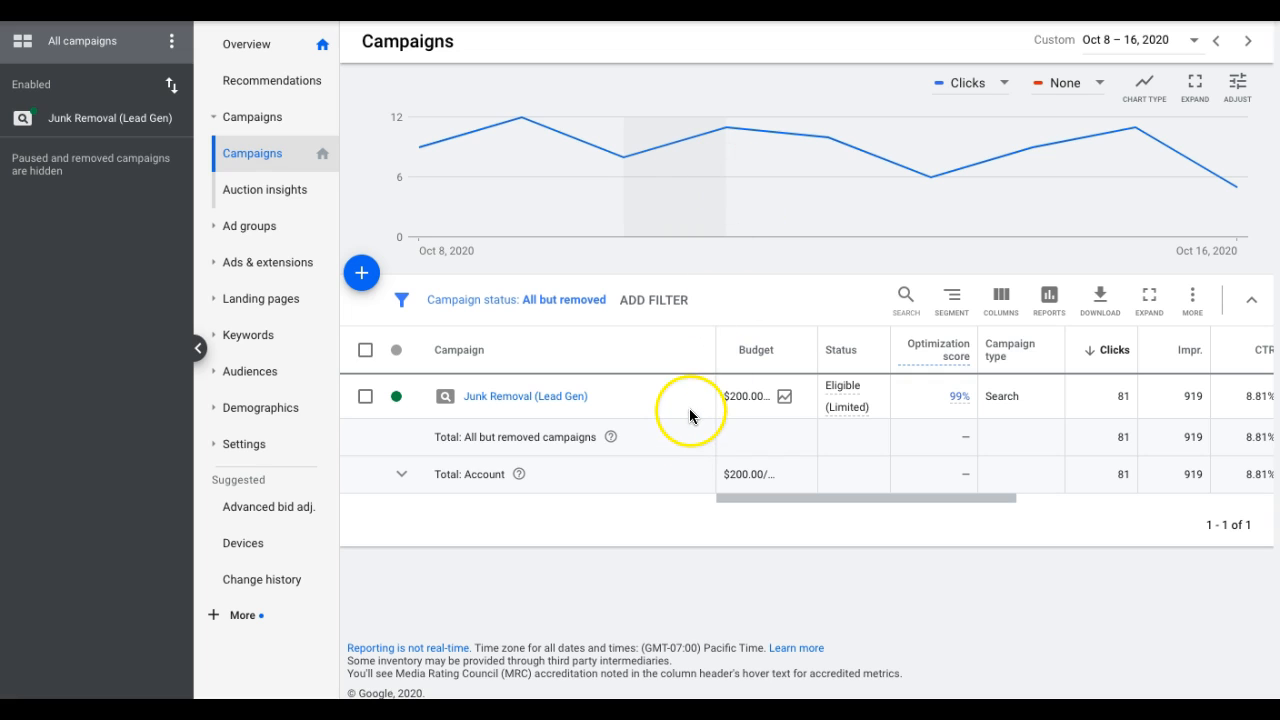
Step: Open the Junk Removal (Lead Gen) campaign to list its ad groups
click(524, 396)
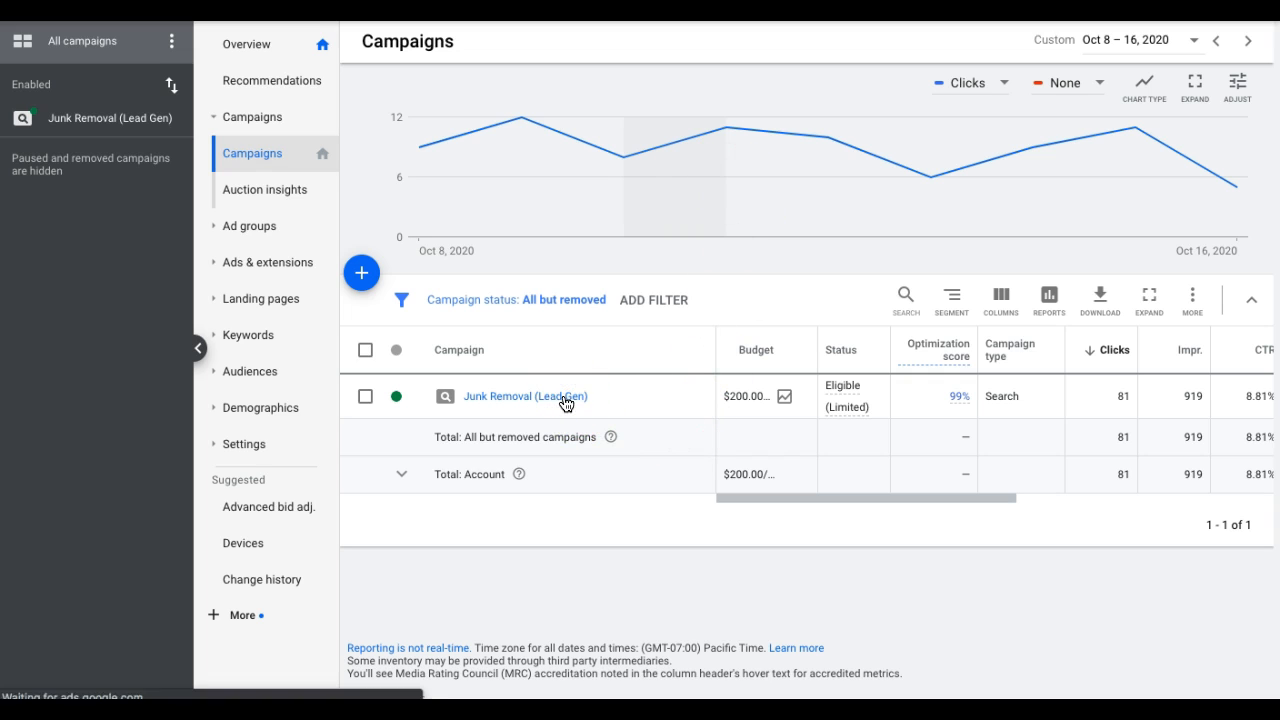
click(524, 396)
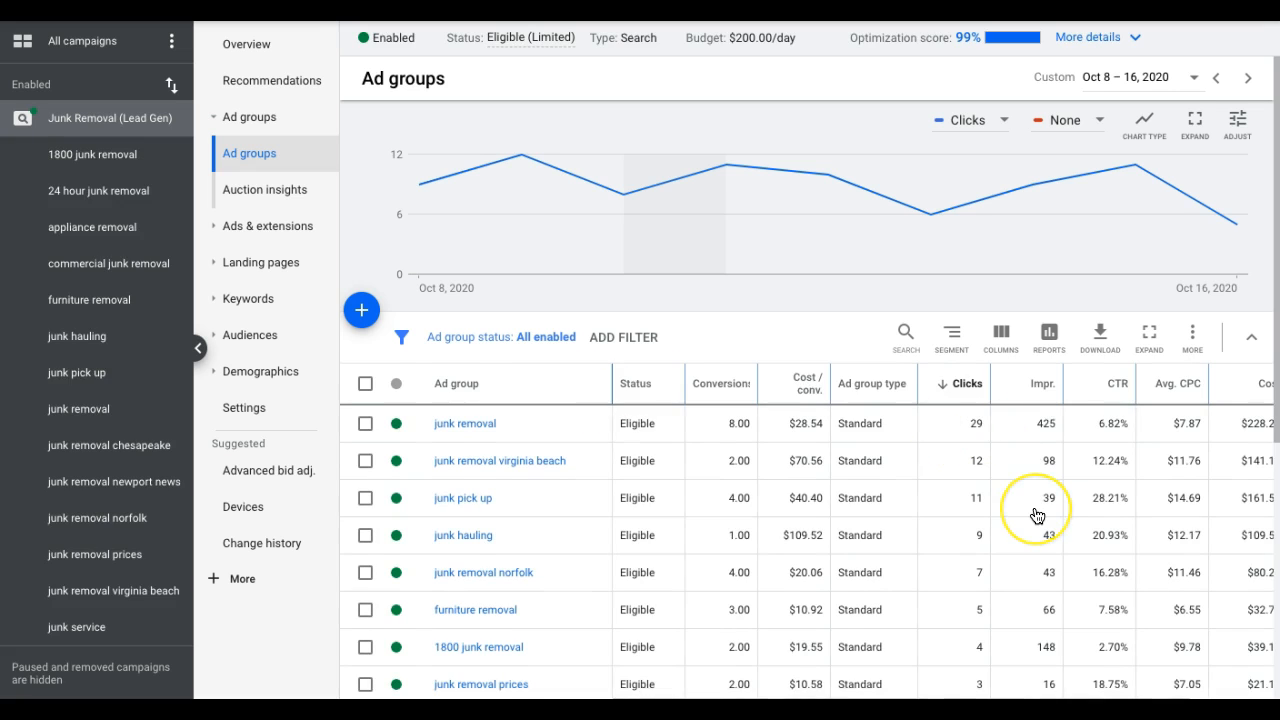
scroll(right, 3)
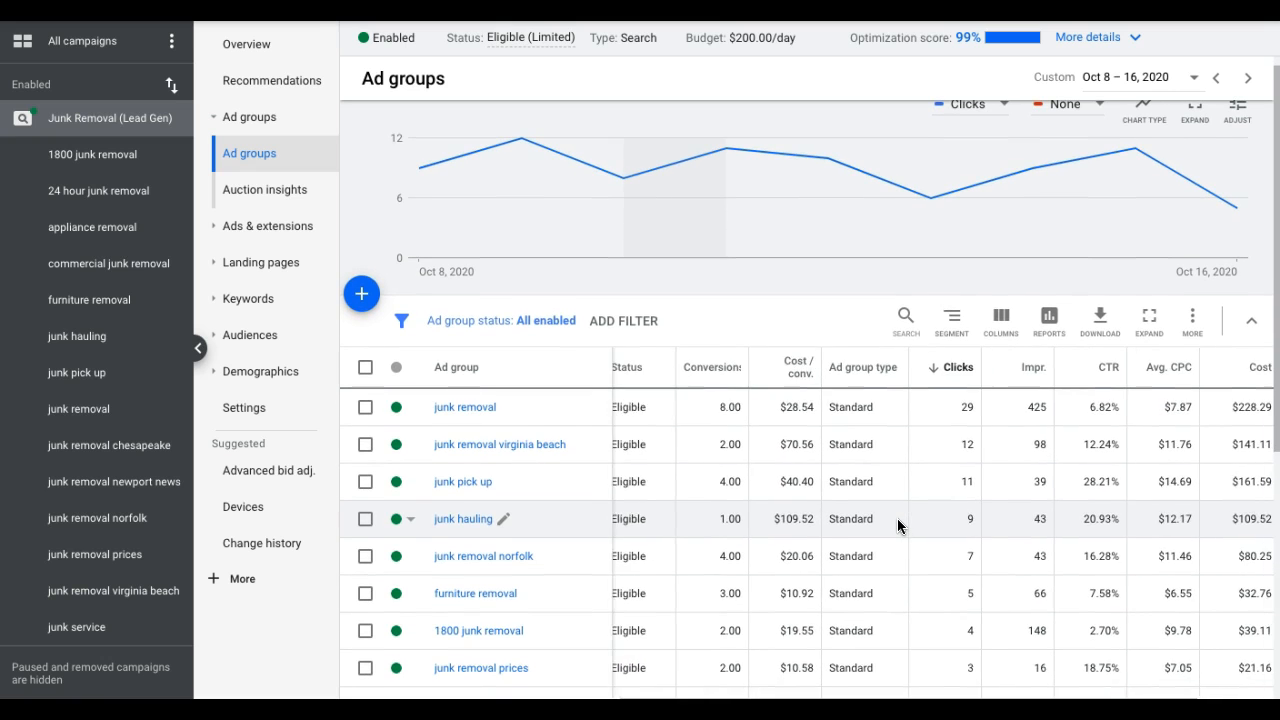
Step: Bring up the ad groups table's column options at the Attributes section
click(1000, 320)
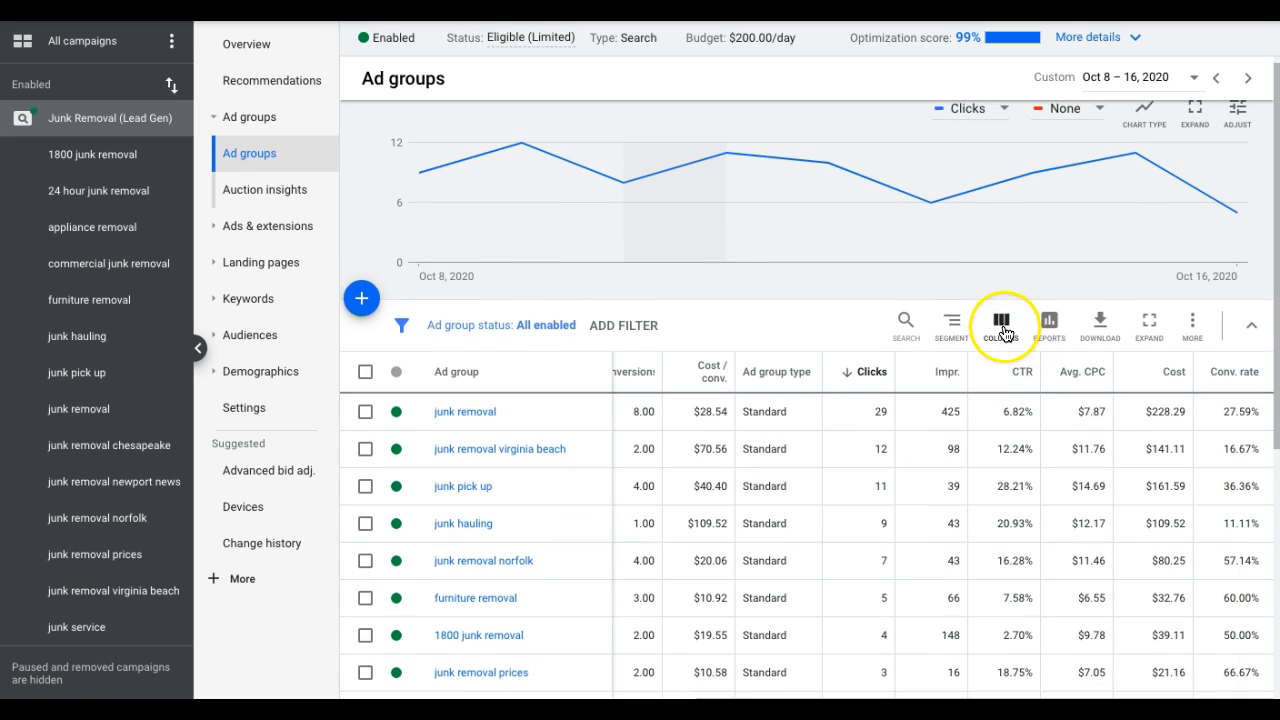
click(1004, 320)
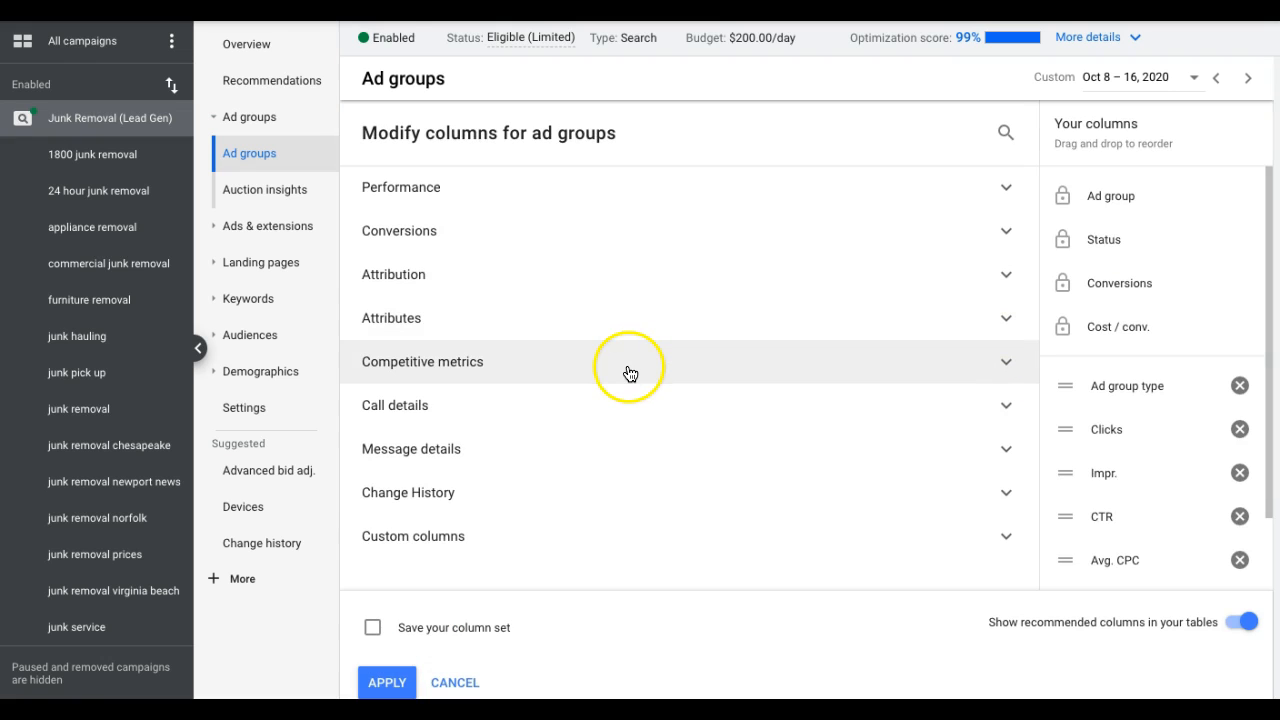
mouse_move(536, 324)
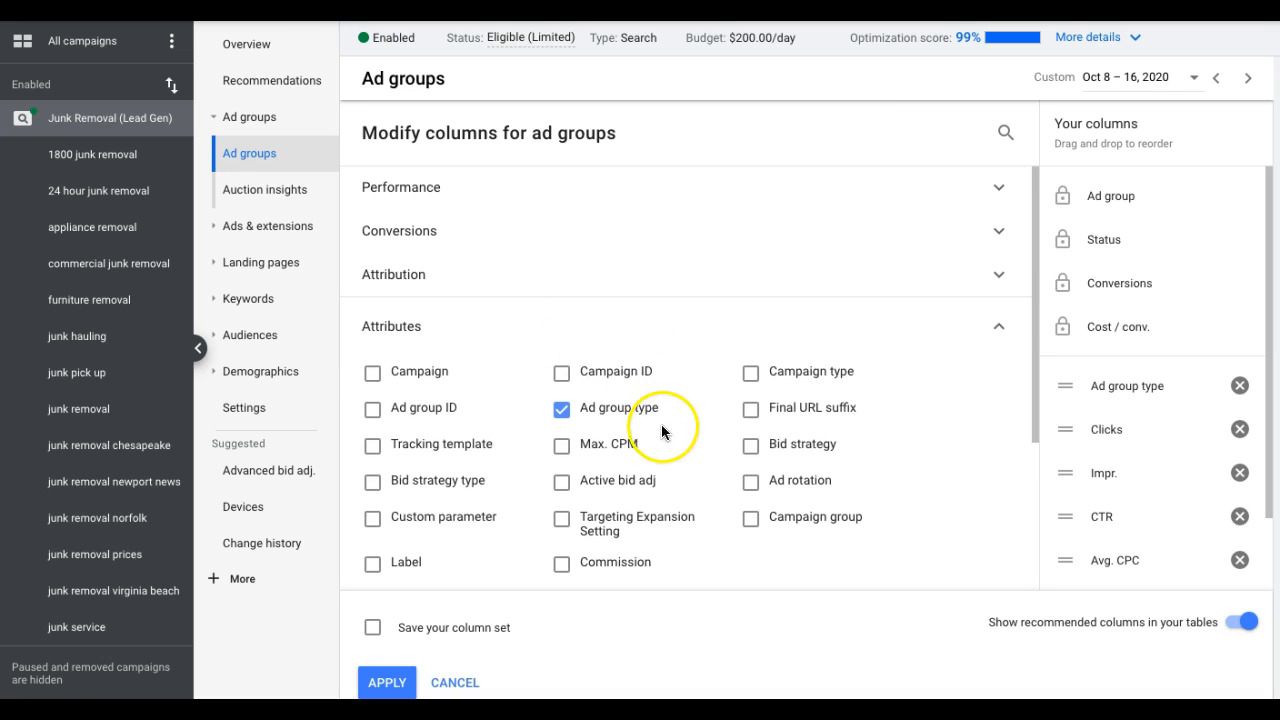
scroll(down, 3)
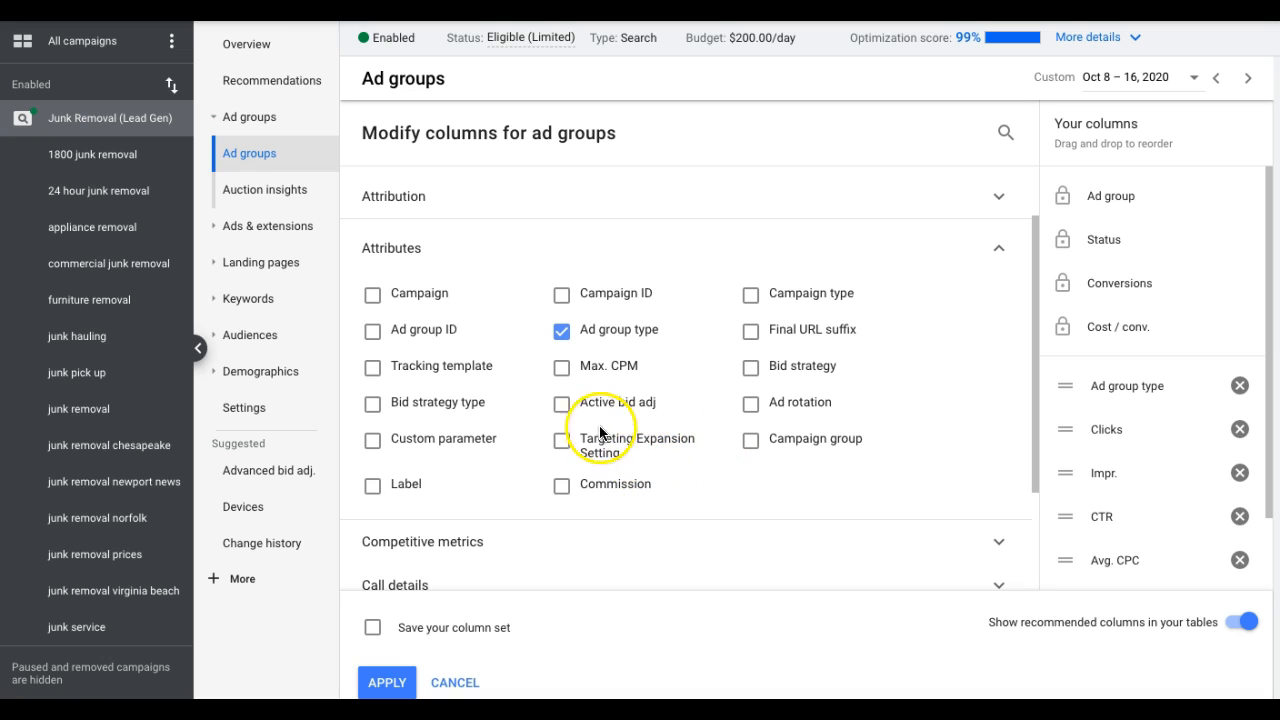
scroll(up, 3)
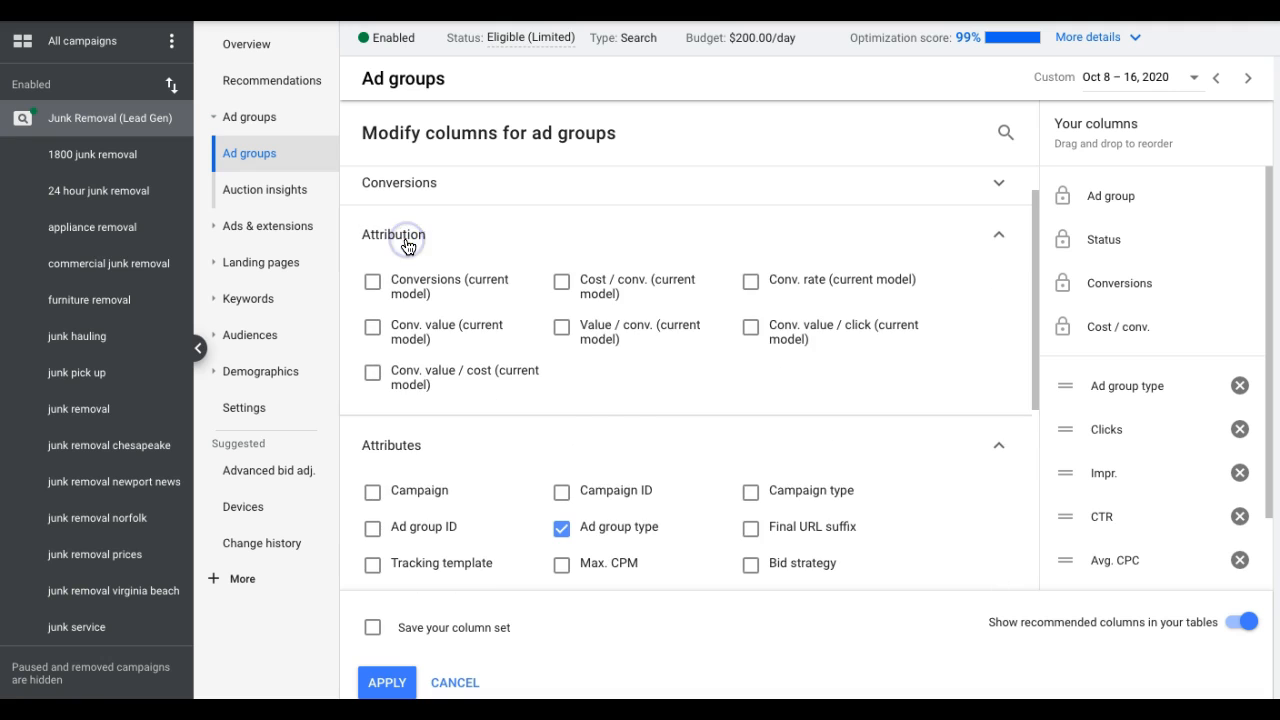
scroll(down, 3)
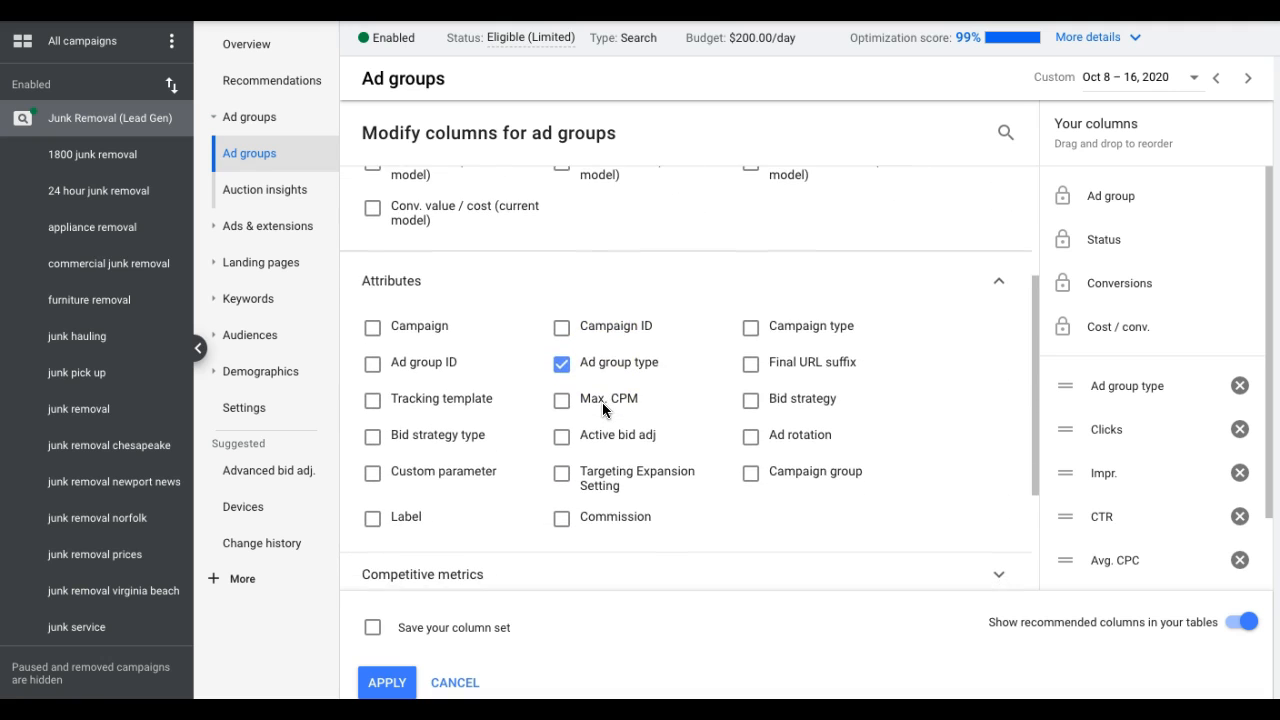
scroll(up, 3)
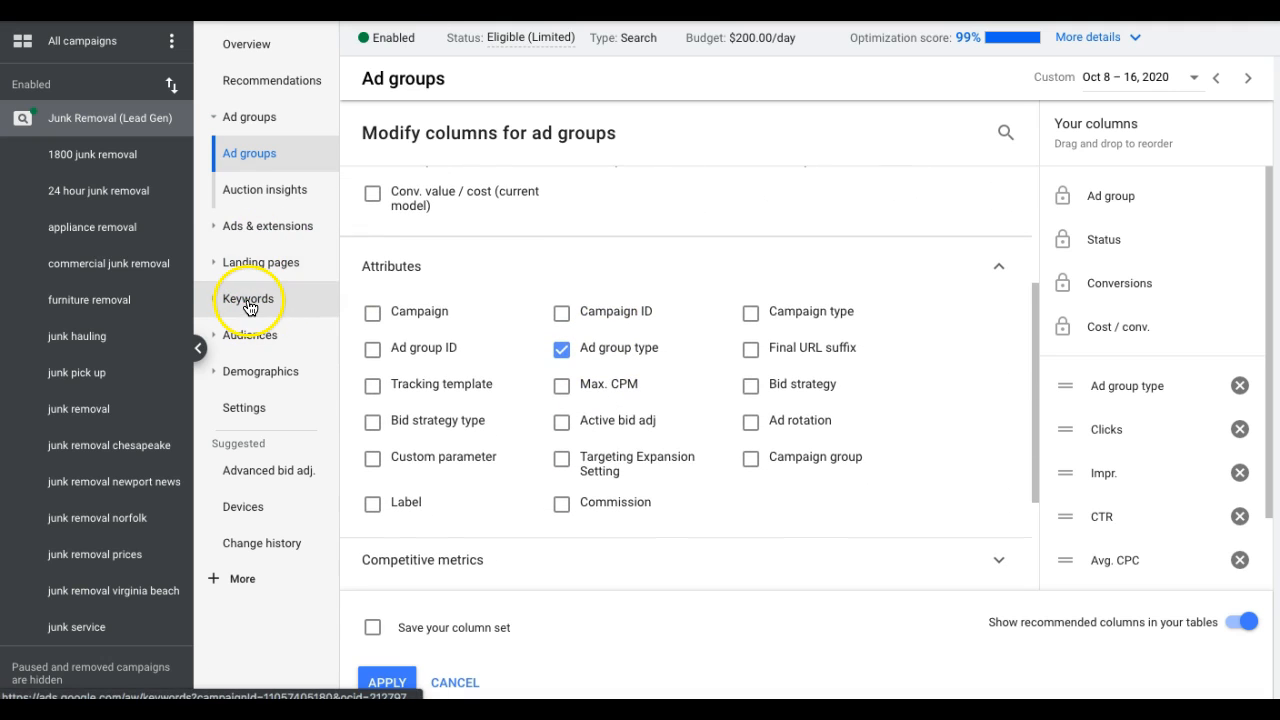
Step: Show Search Keywords and swap Est. first position bid for Est. top of page bid in its columns
click(248, 298)
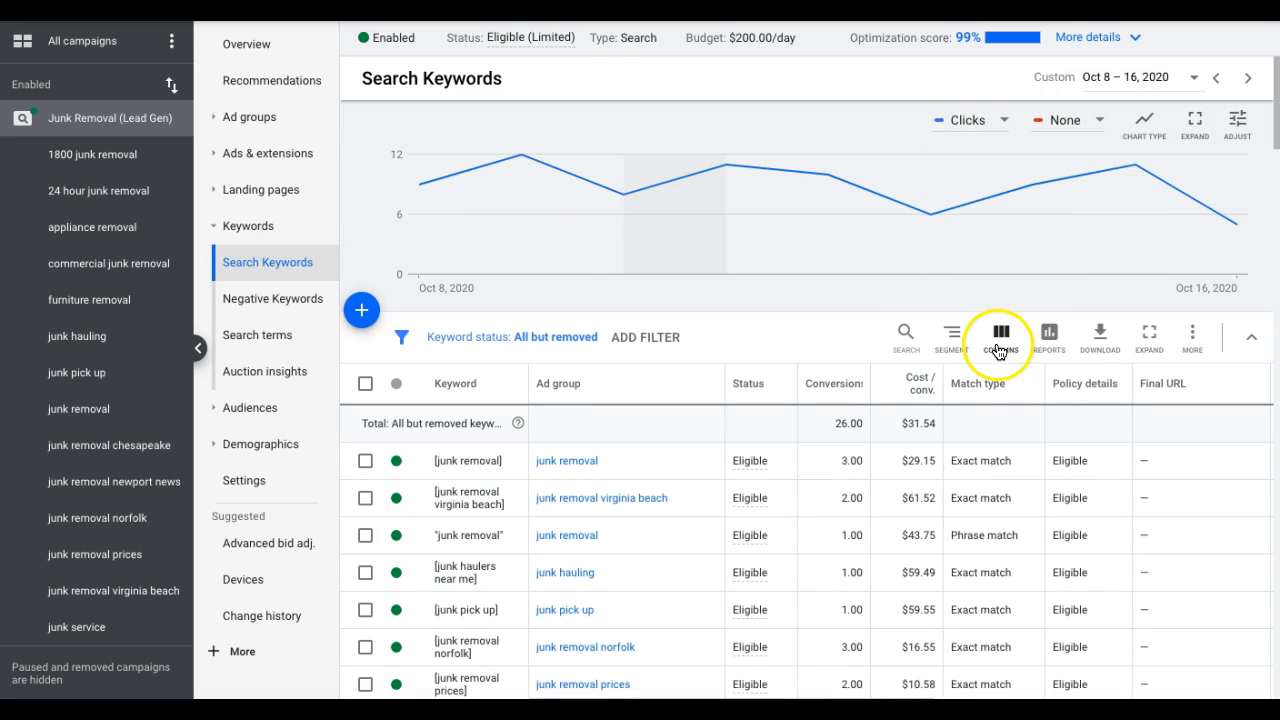
click(1000, 336)
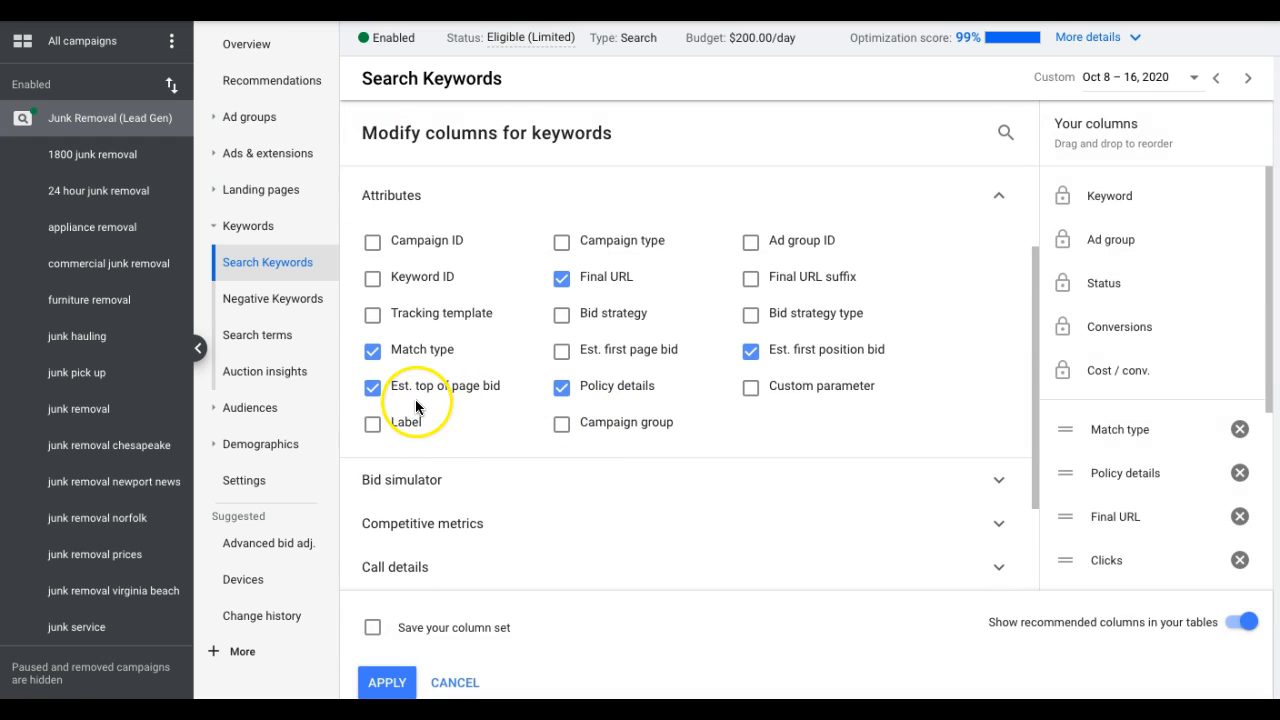
mouse_move(768, 368)
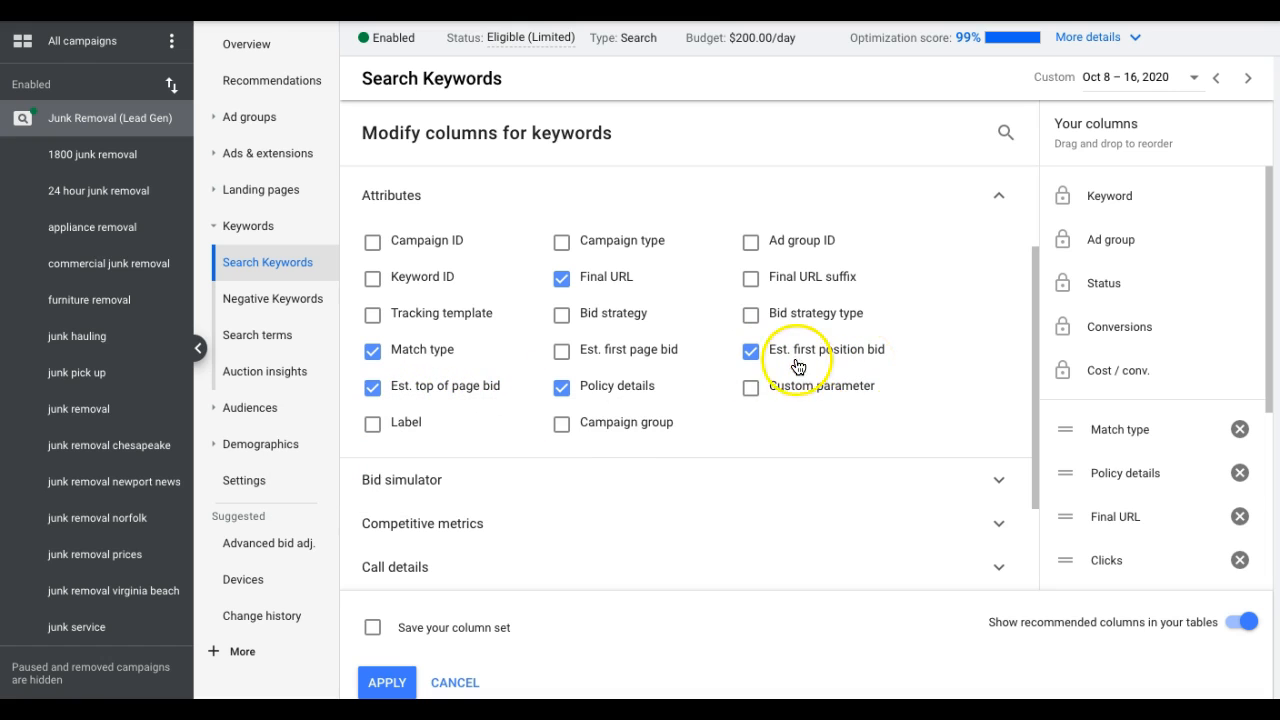
mouse_move(752, 348)
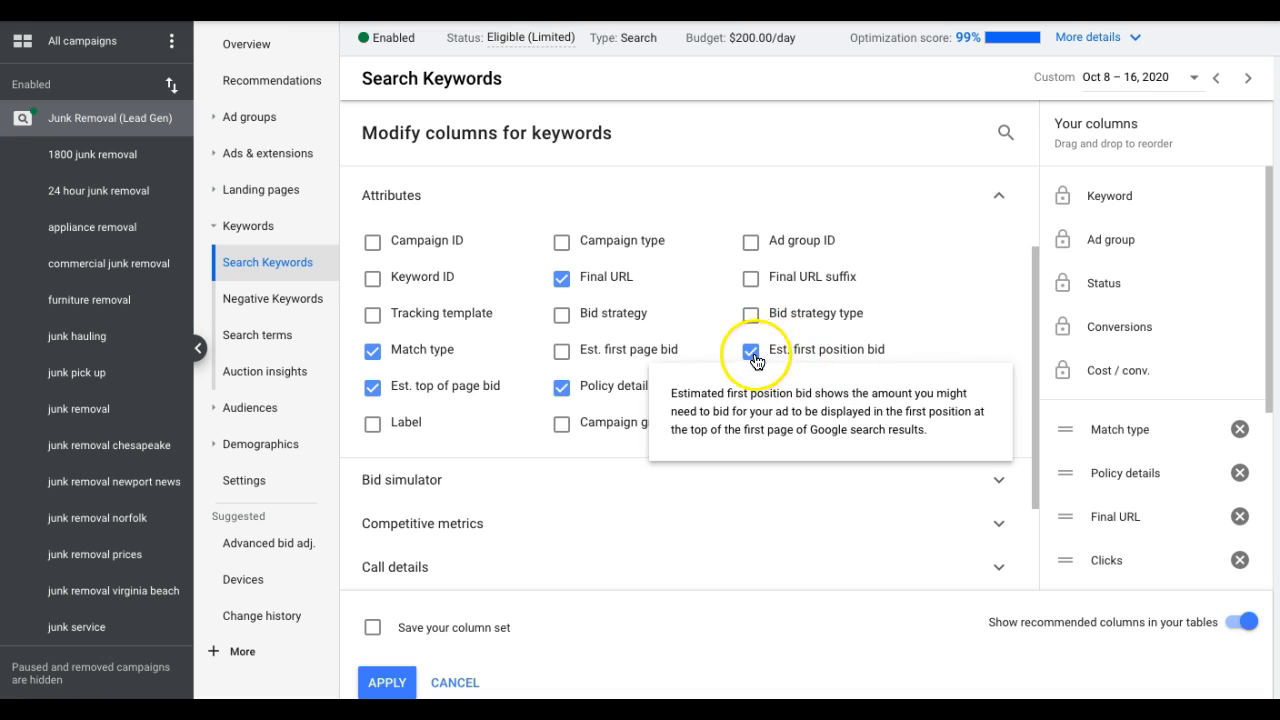
click(750, 348)
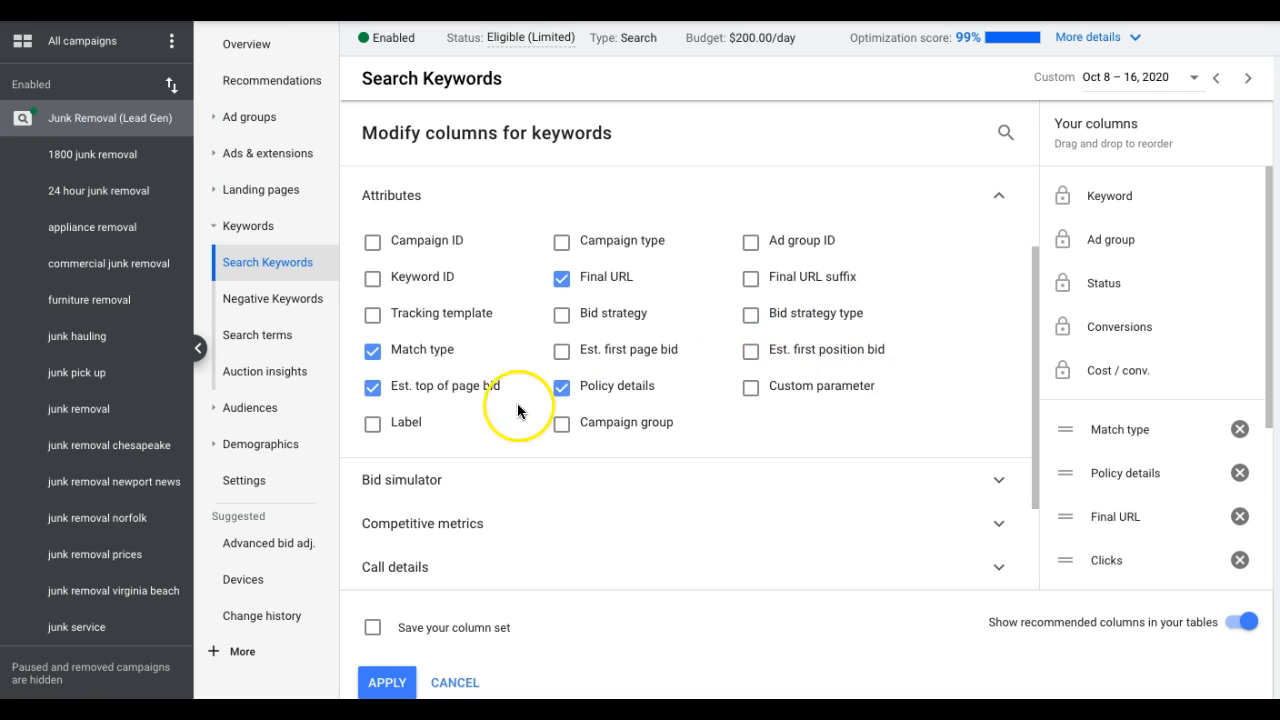
mouse_move(418, 392)
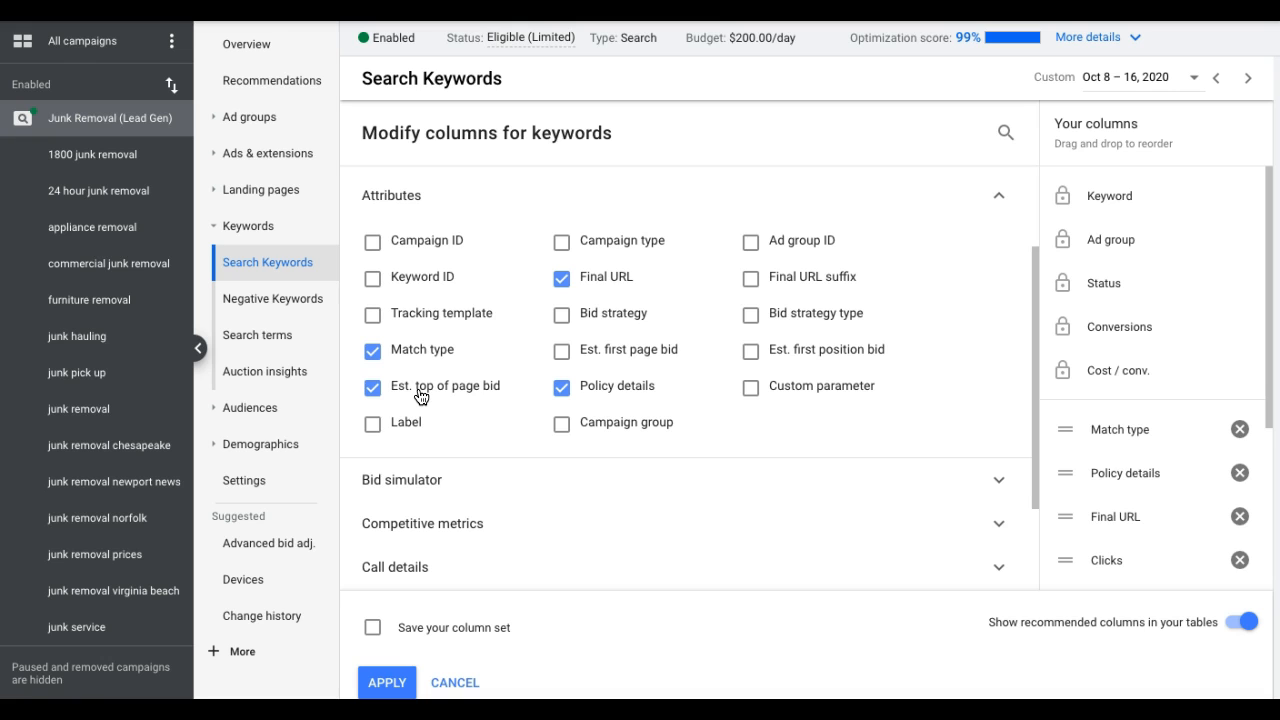
mouse_move(478, 400)
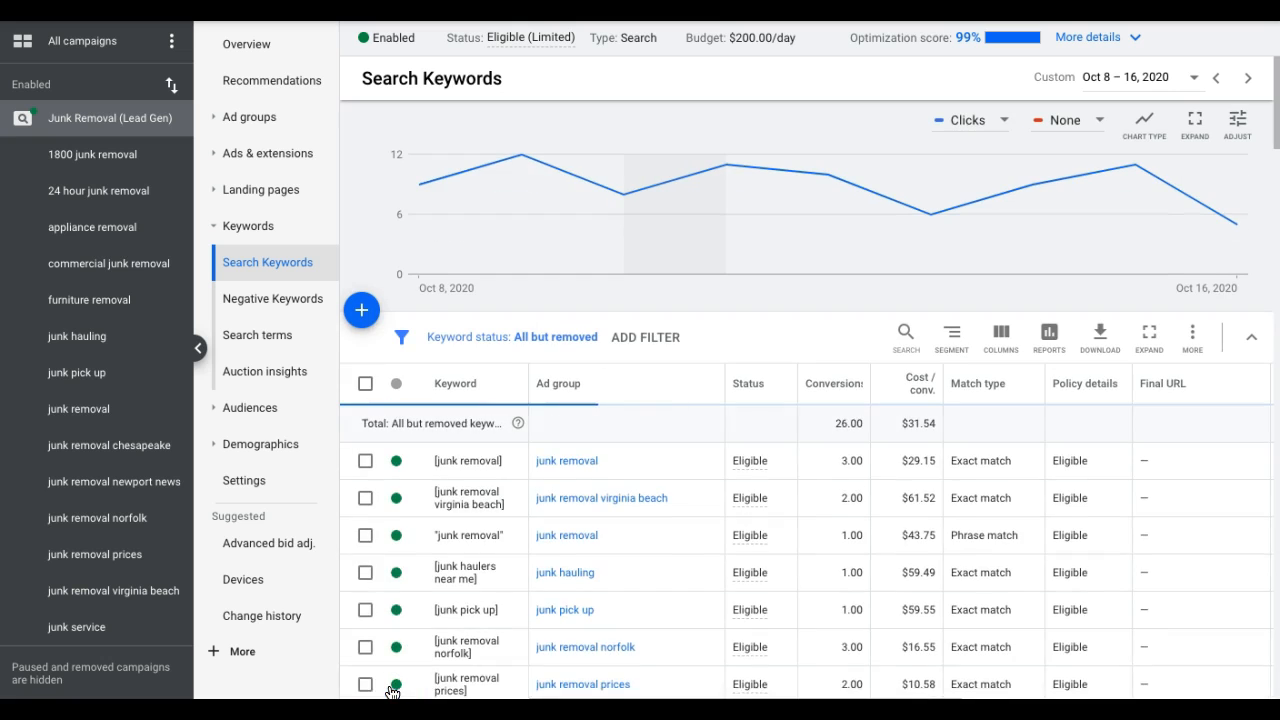
Step: Review Avg. CPC and Est. top of page bid, then bring up Tools & Settings
click(956, 384)
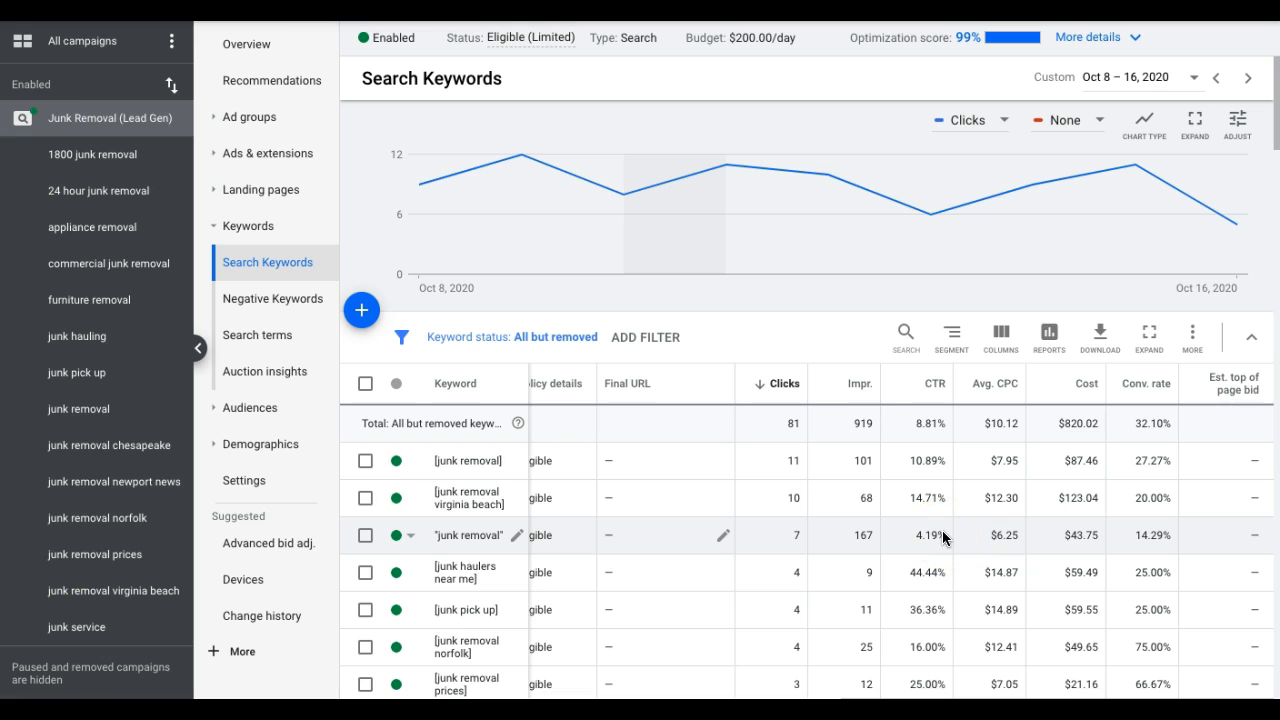
mouse_move(1240, 384)
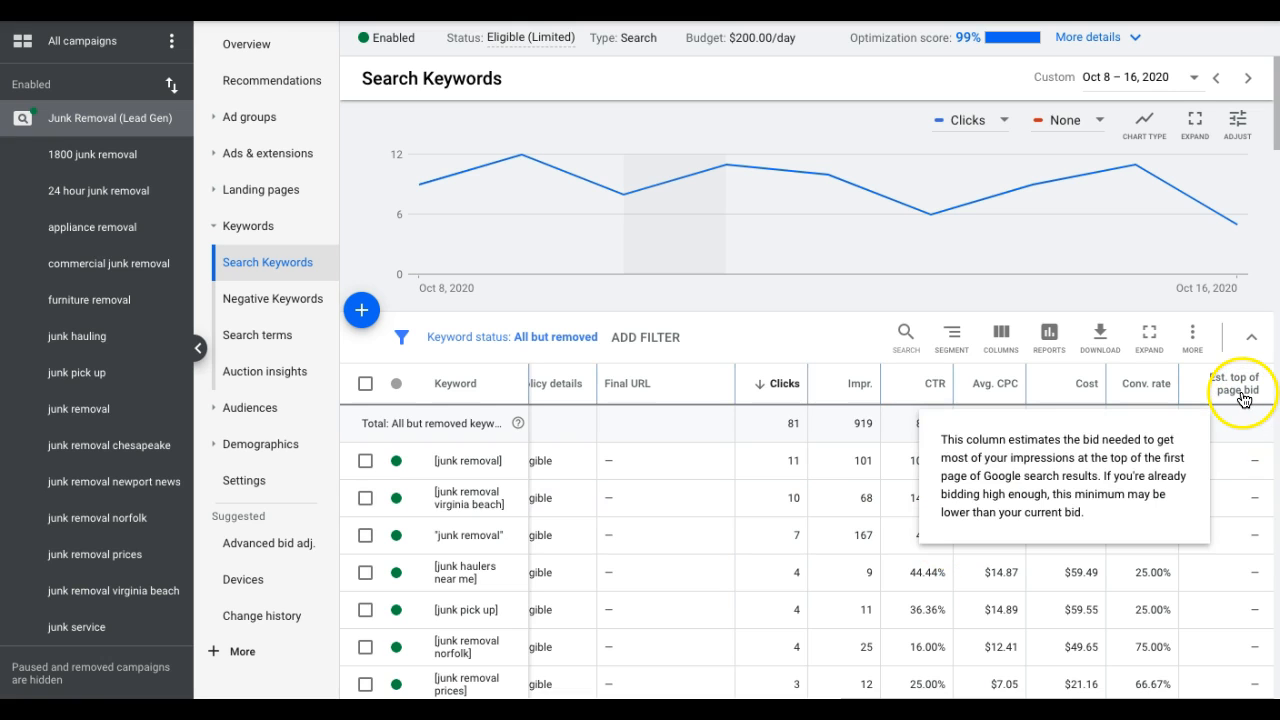
mouse_move(1238, 520)
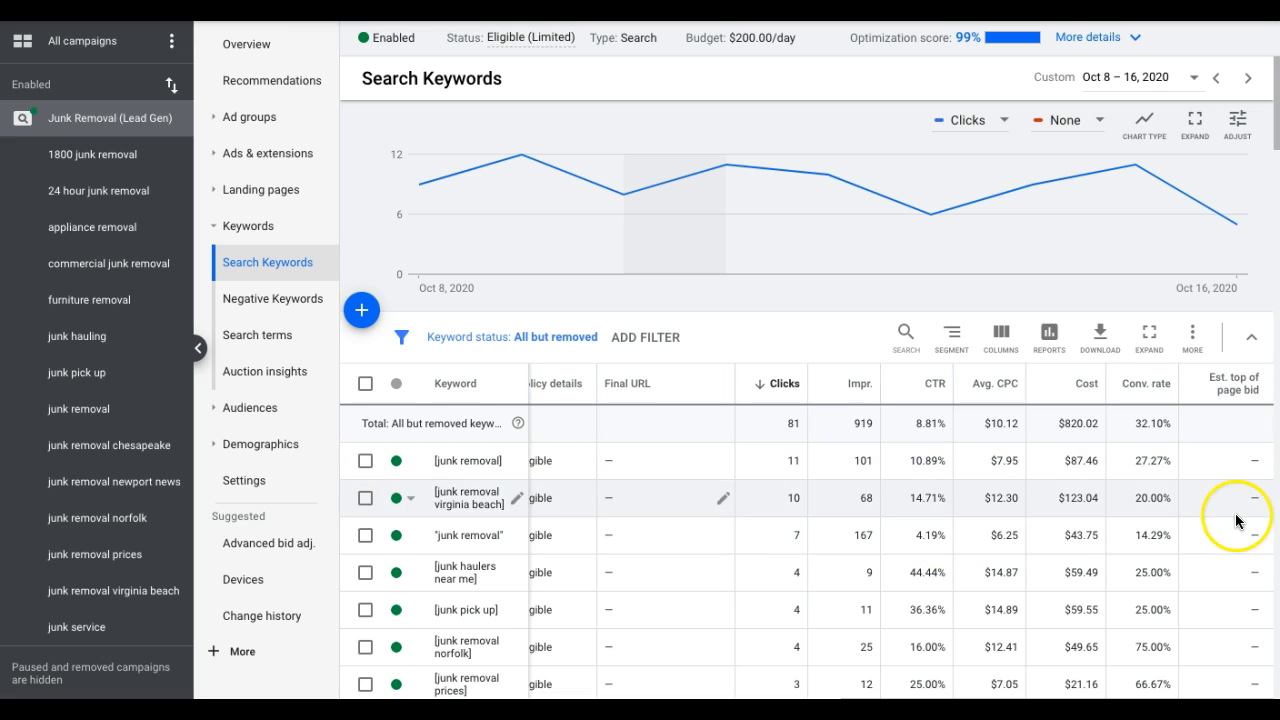
mouse_move(1238, 512)
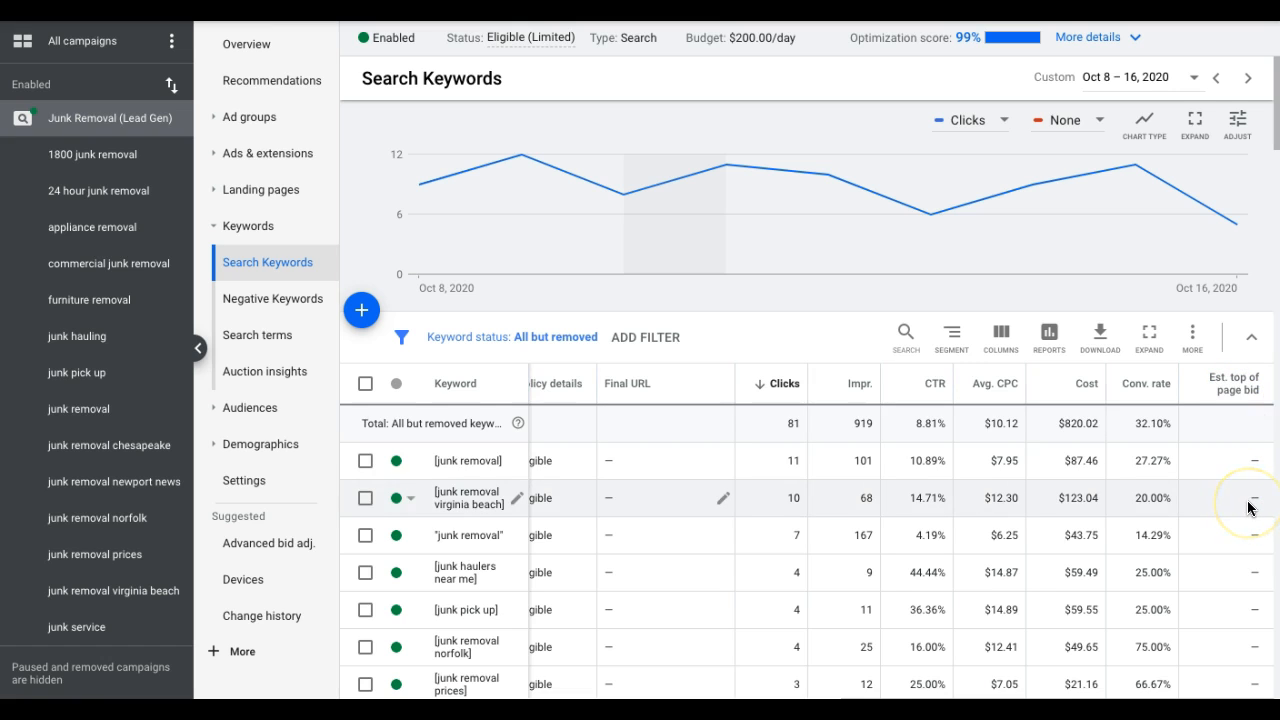
mouse_move(490, 572)
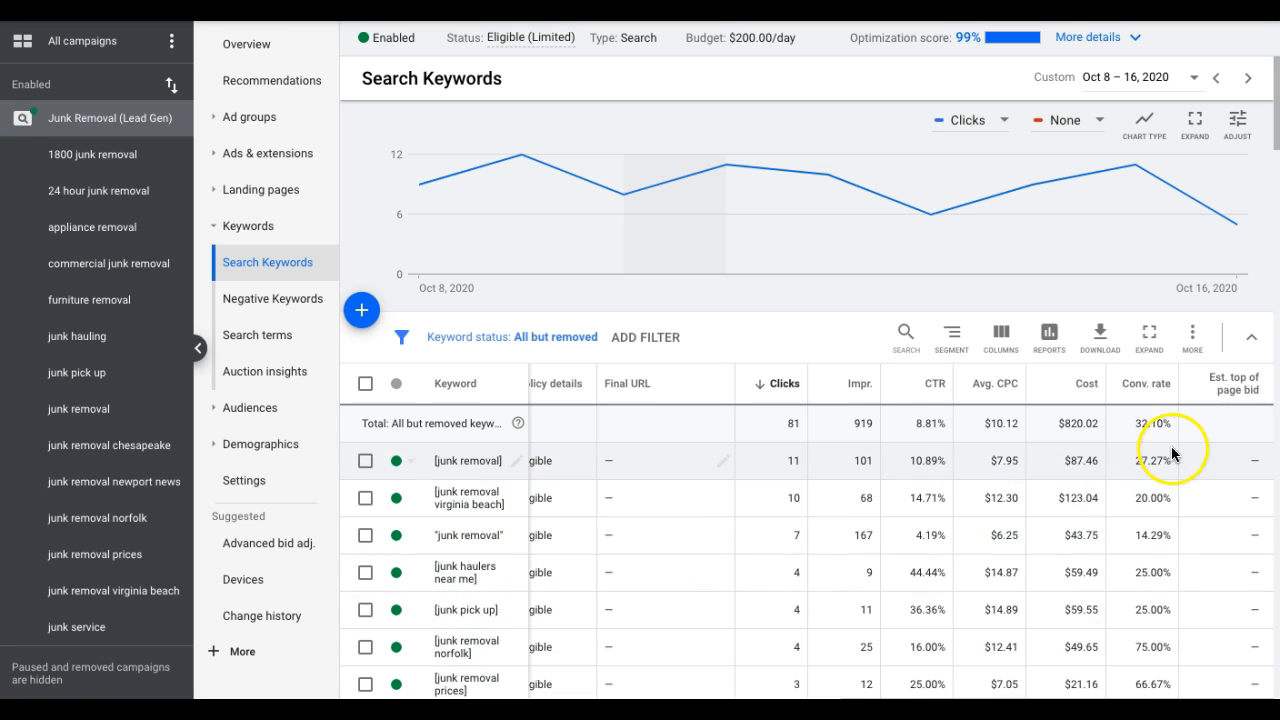
scroll(down, 3)
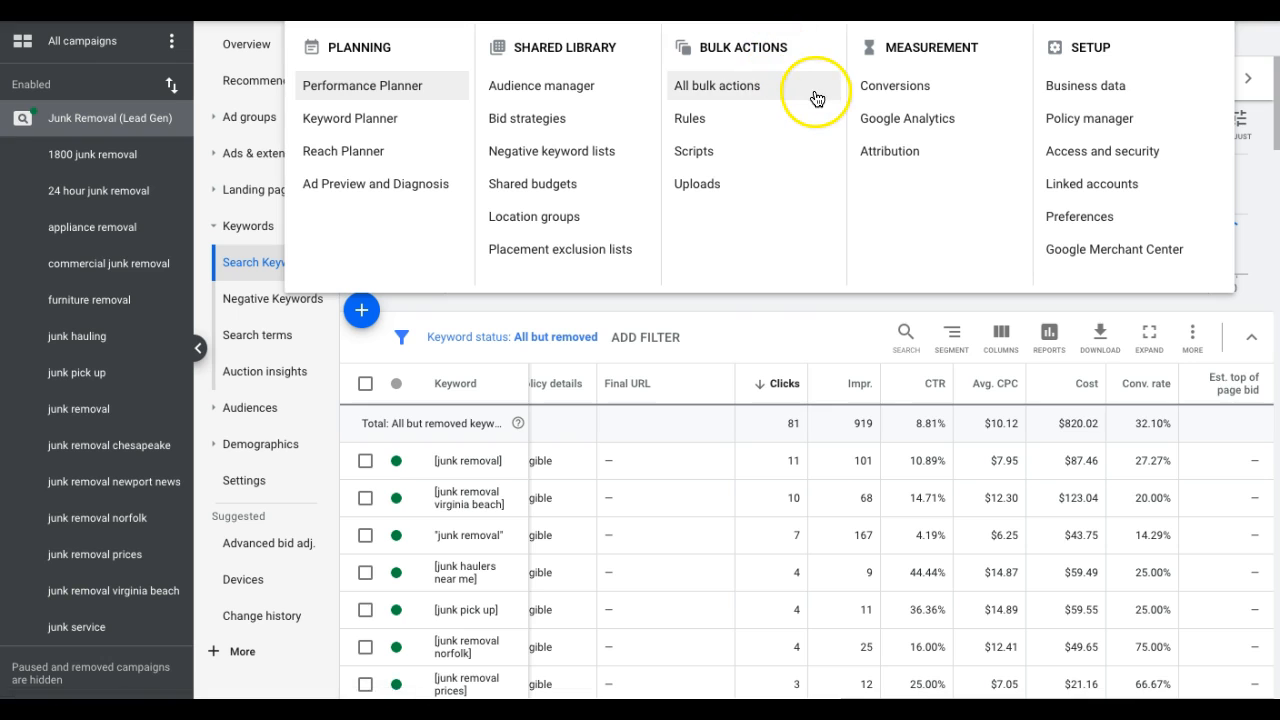
Step: In Keyword Planner, request new keyword ideas for the seed 'junk removal'
click(350, 118)
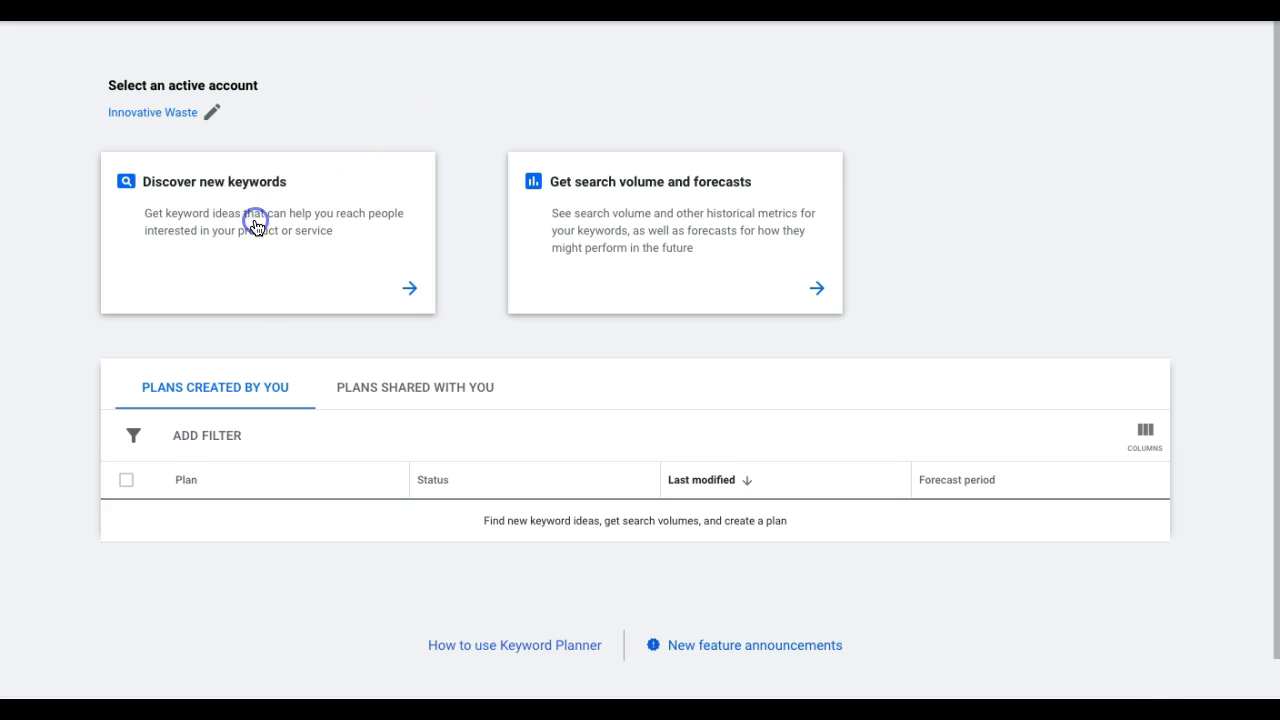
click(268, 232)
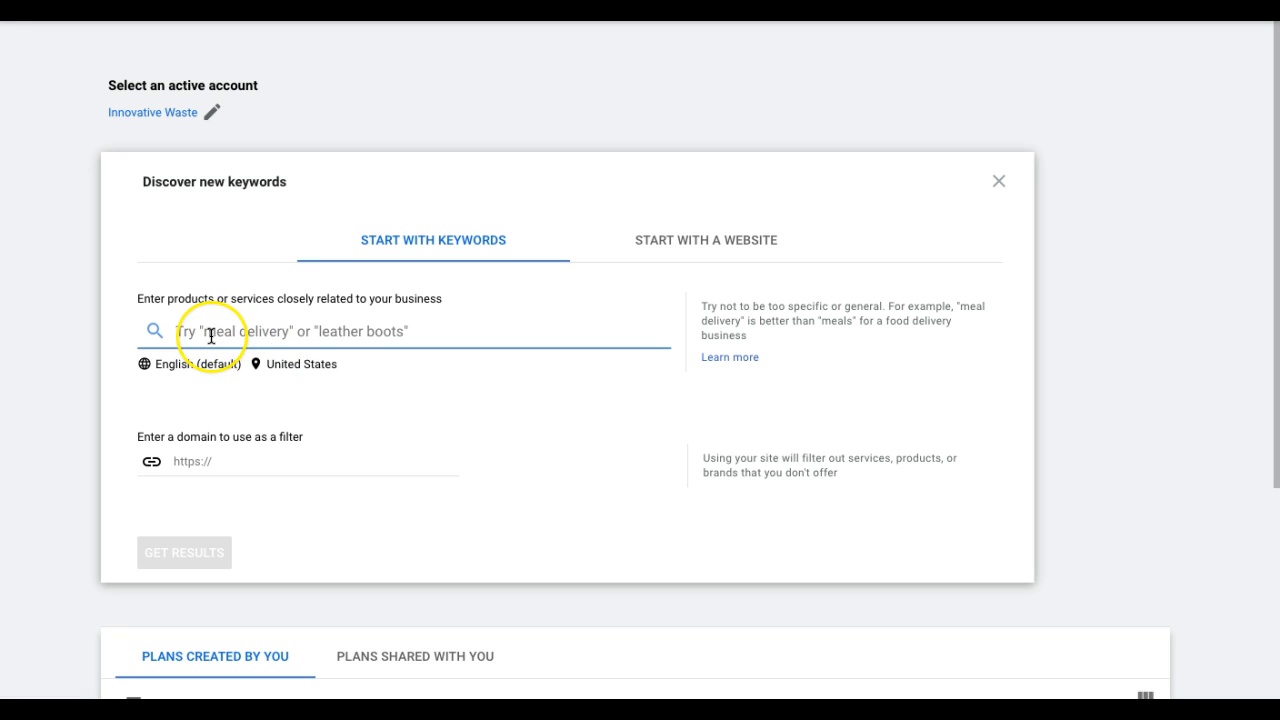
text(junk)
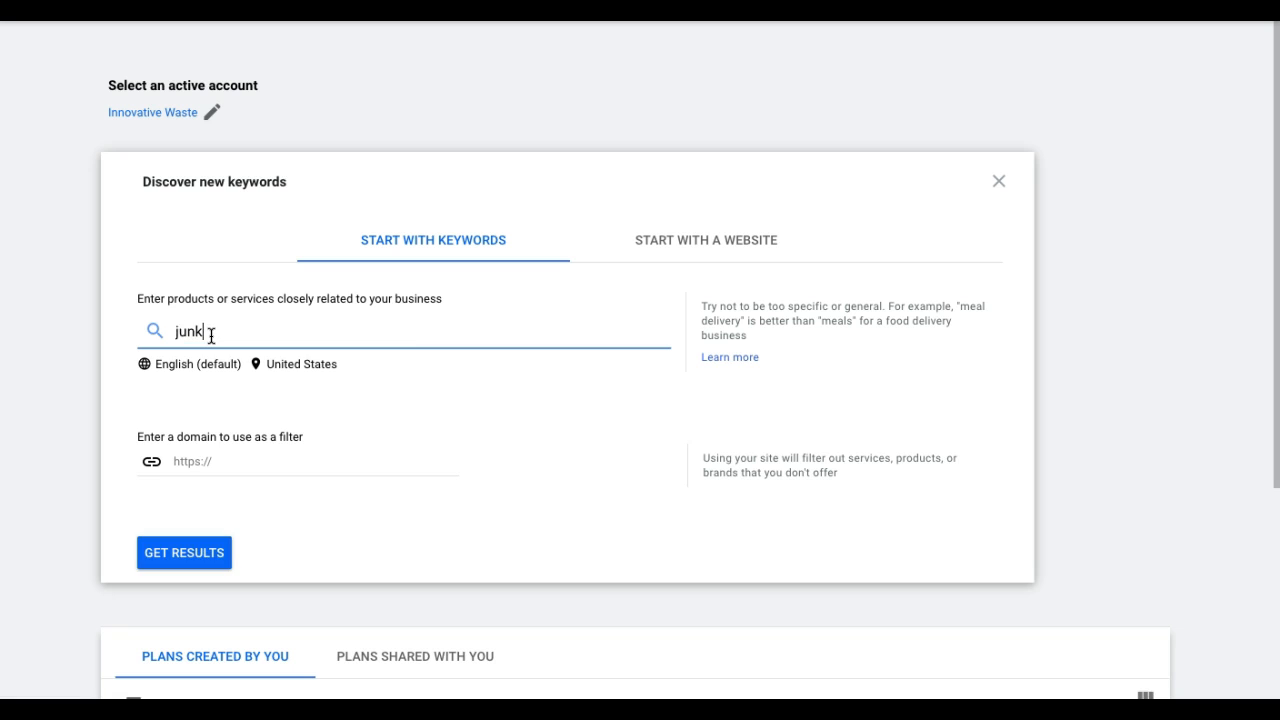
text(rem)
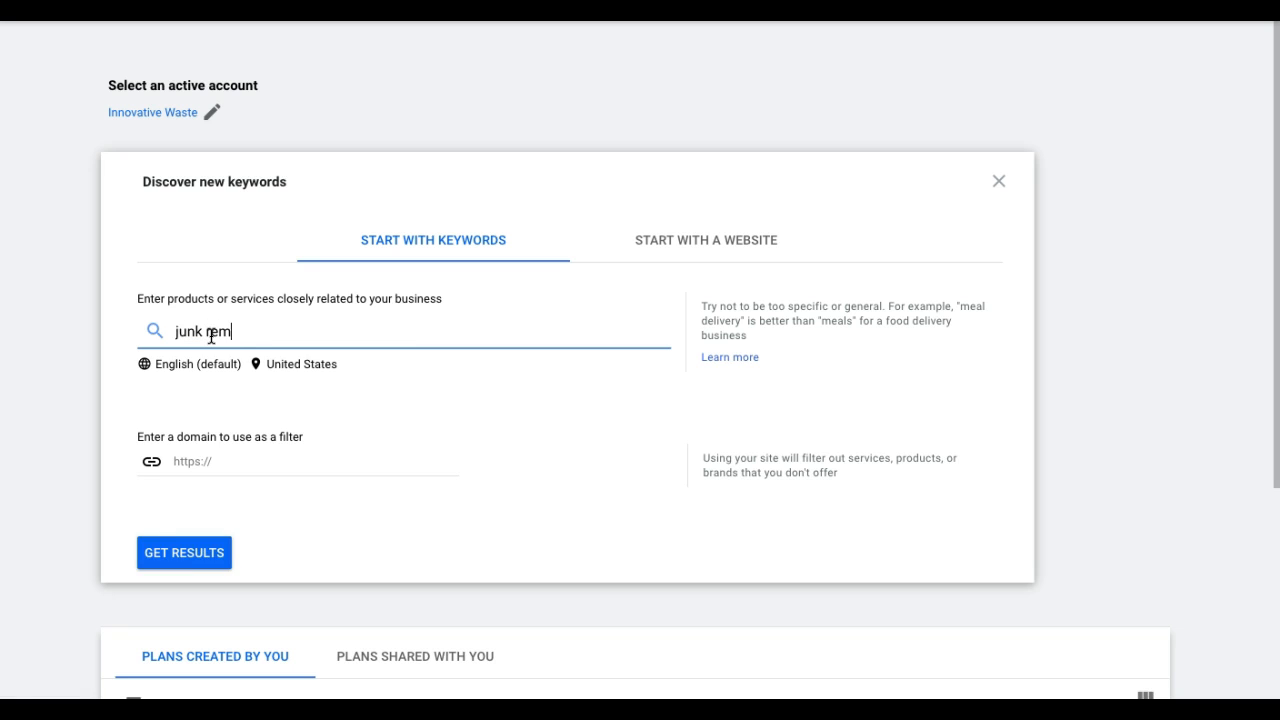
text(oval)
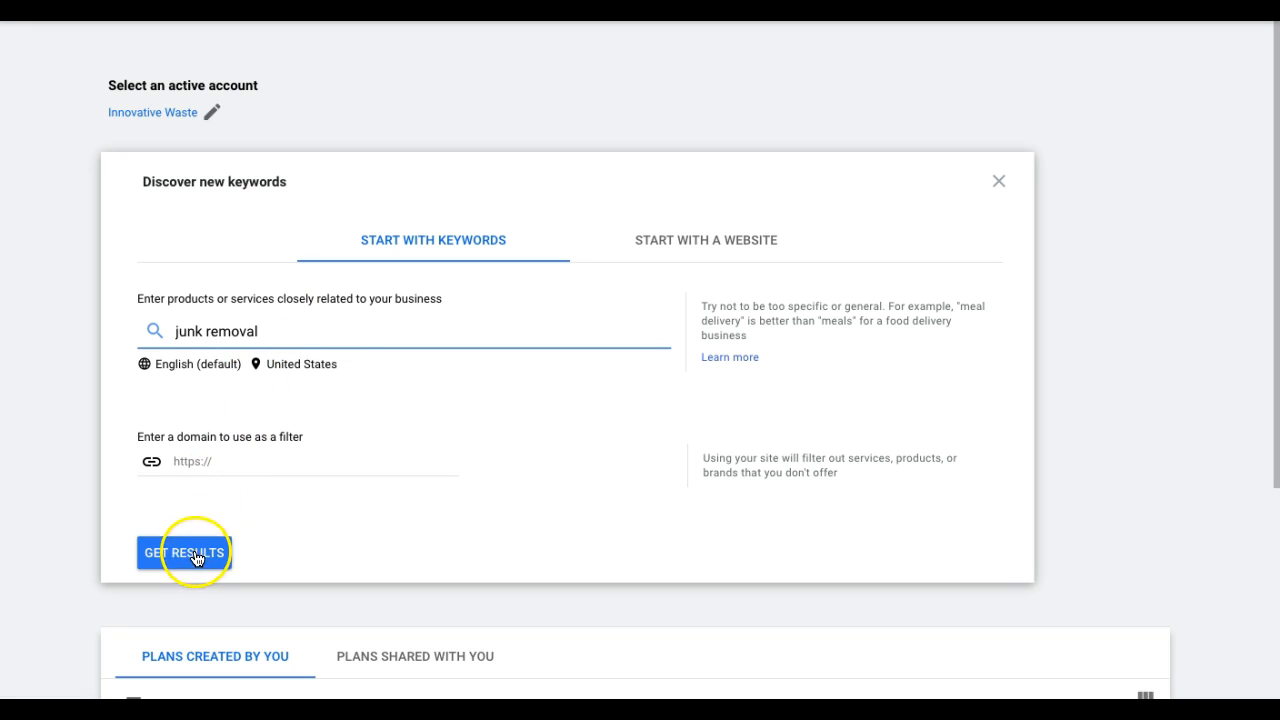
click(184, 552)
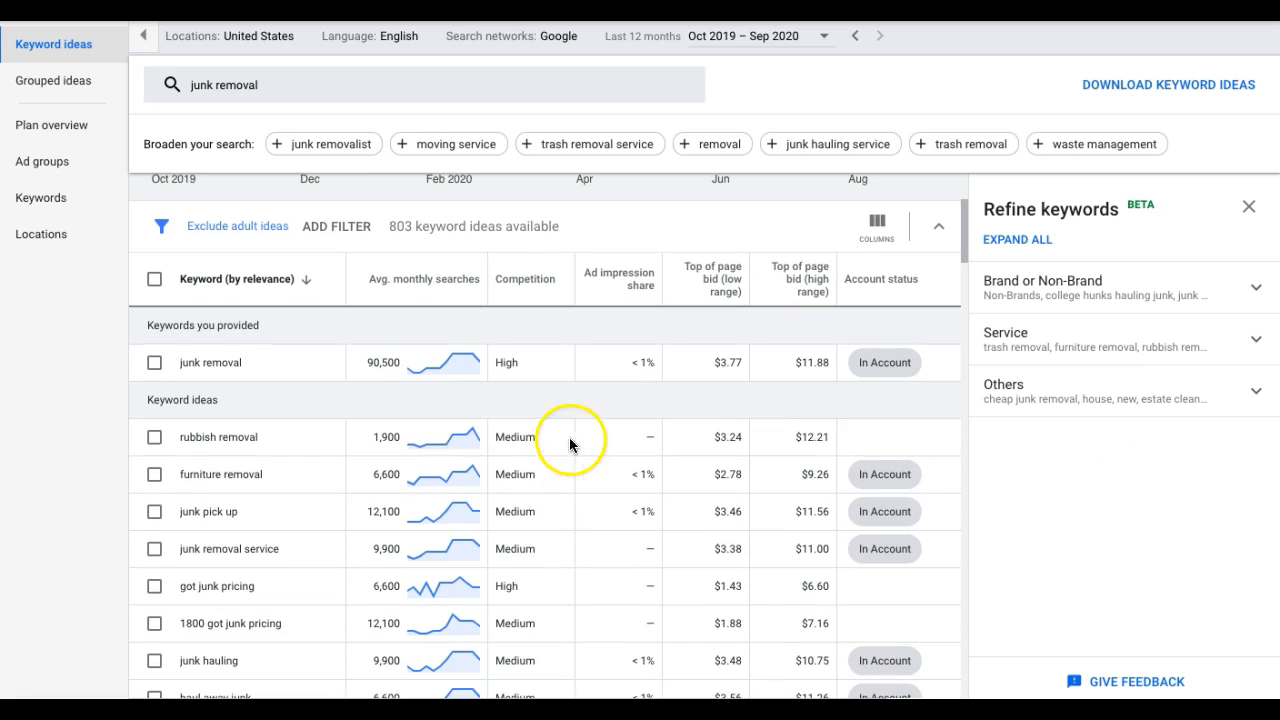
mouse_move(564, 380)
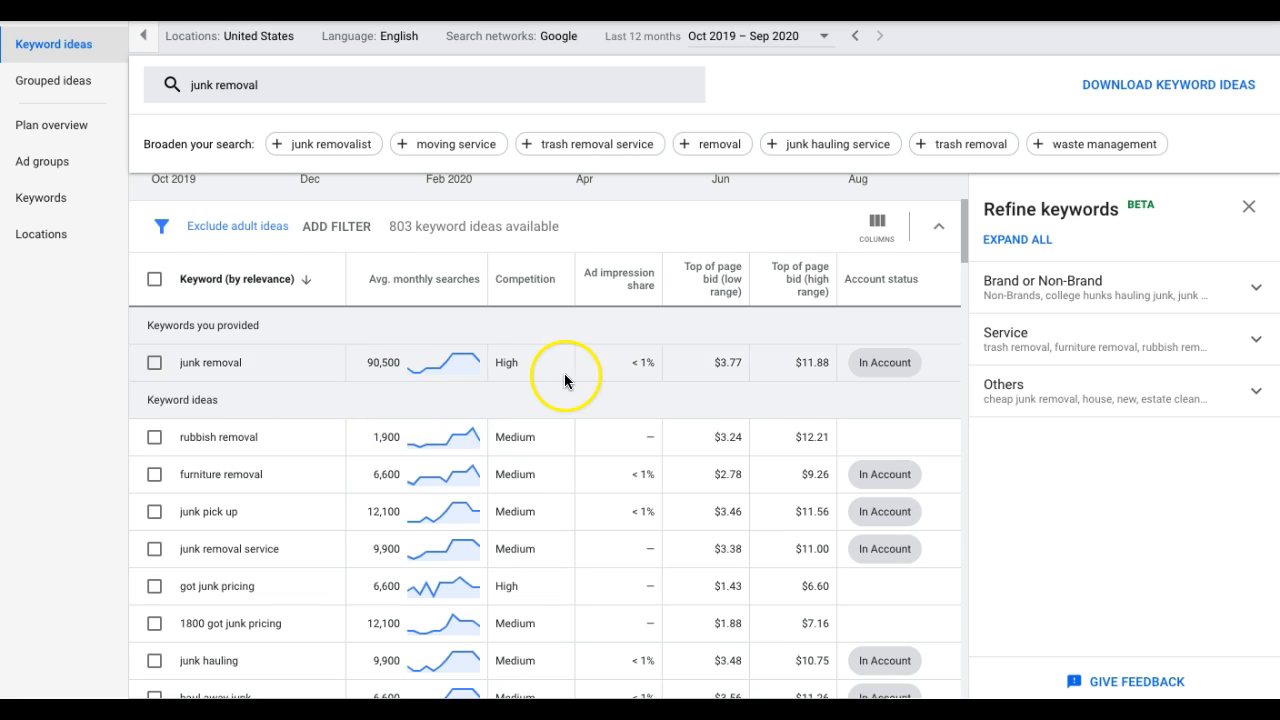
mouse_move(800, 358)
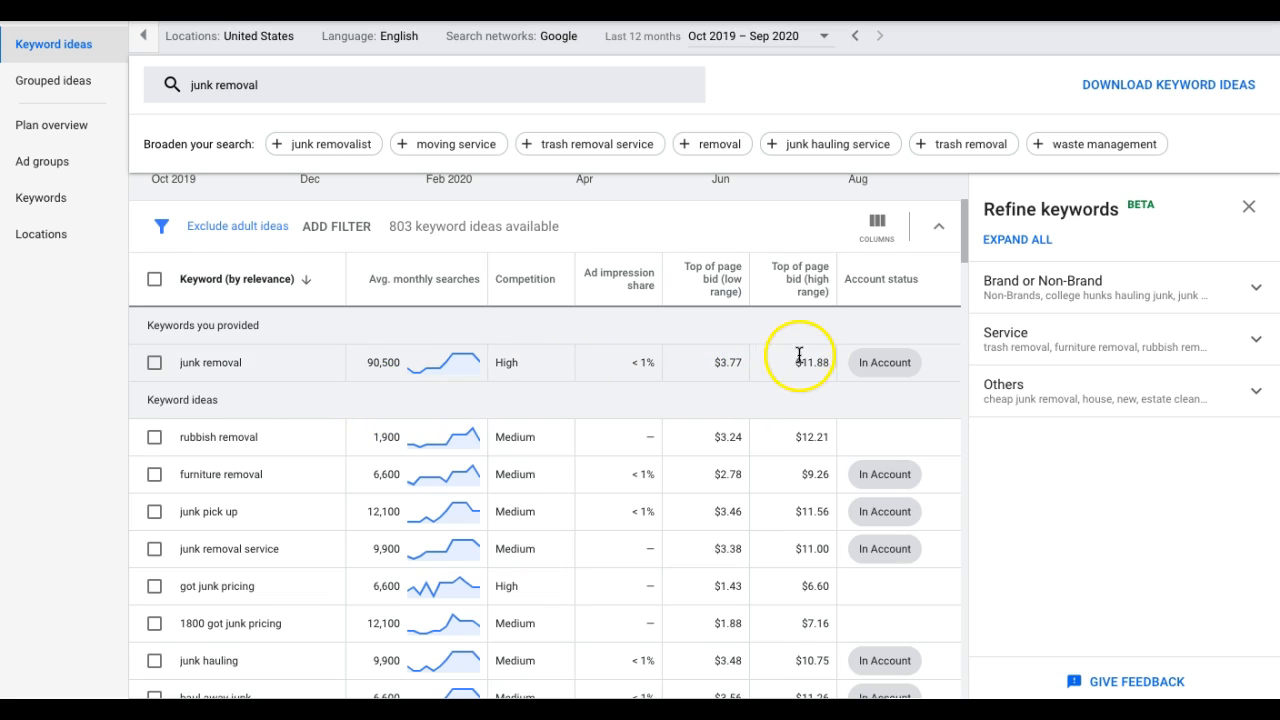
mouse_move(810, 280)
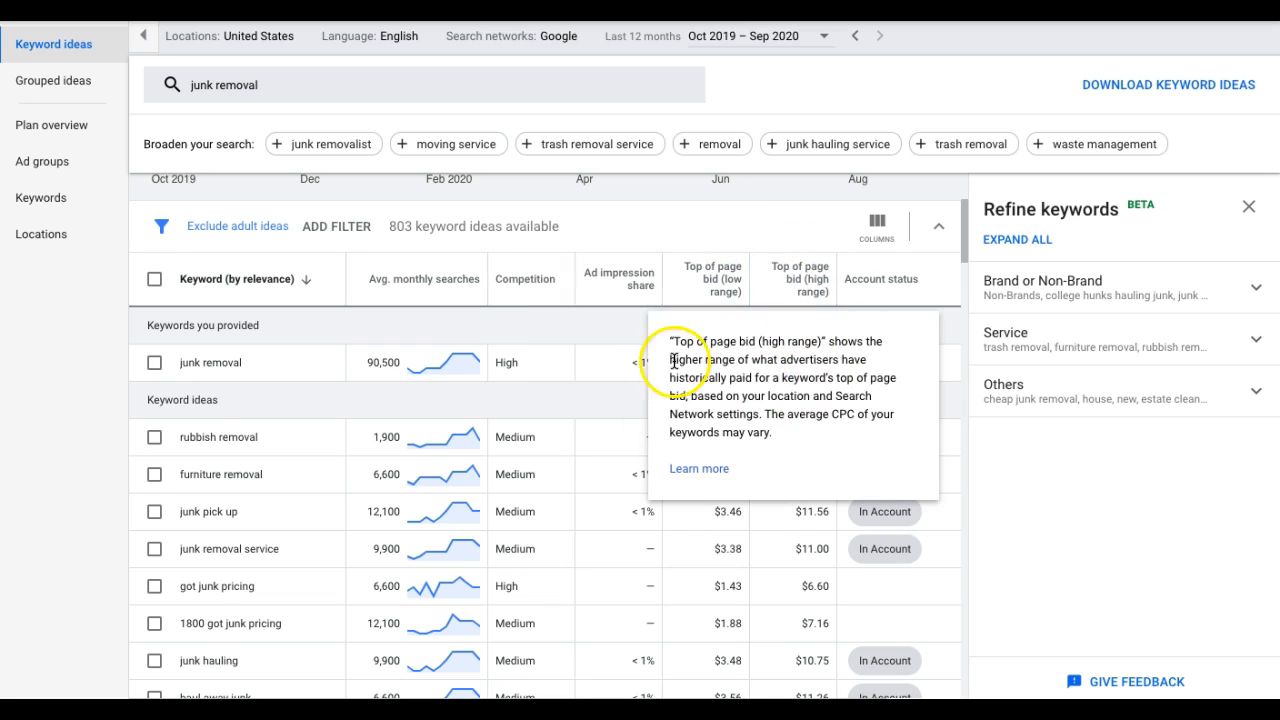
mouse_move(732, 362)
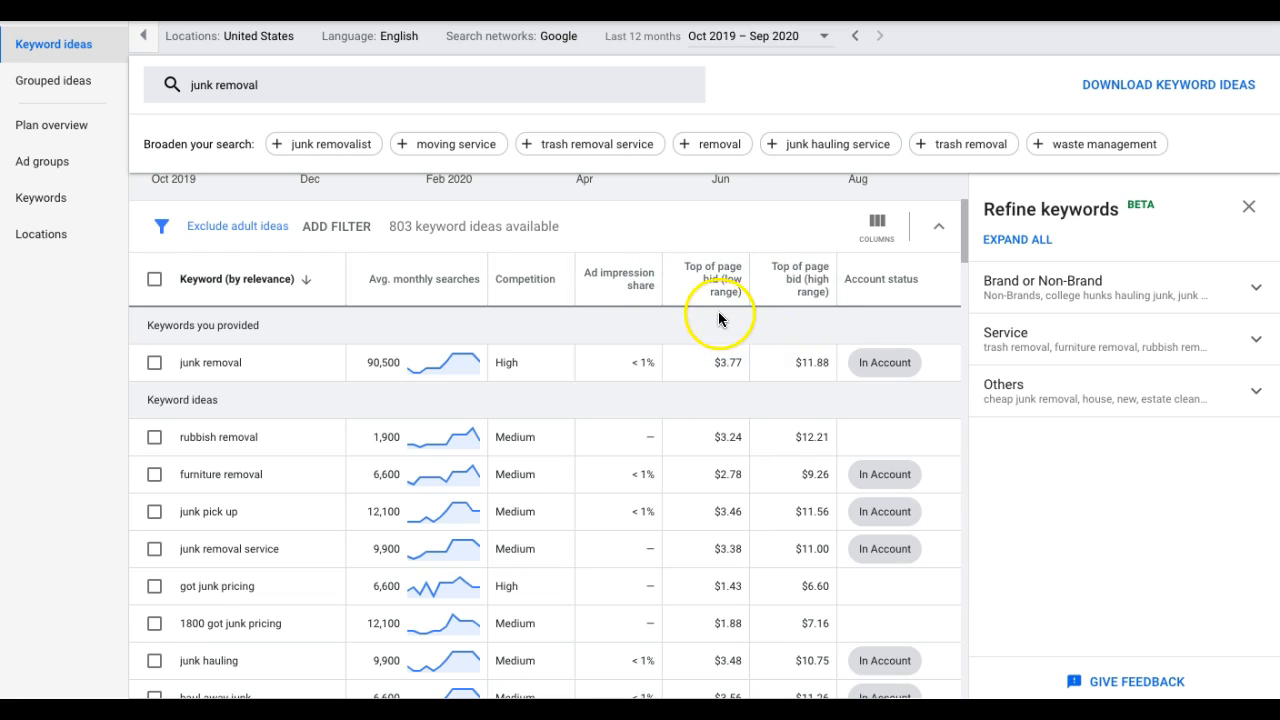
mouse_move(736, 398)
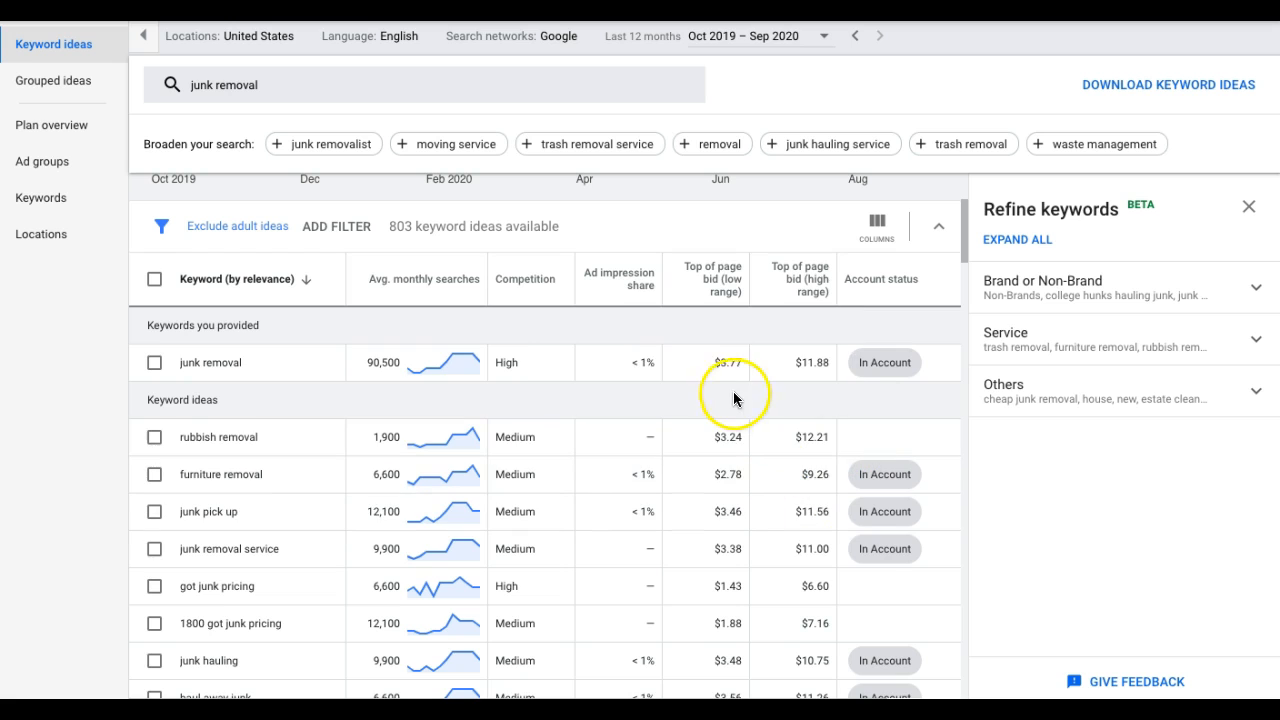
mouse_move(820, 380)
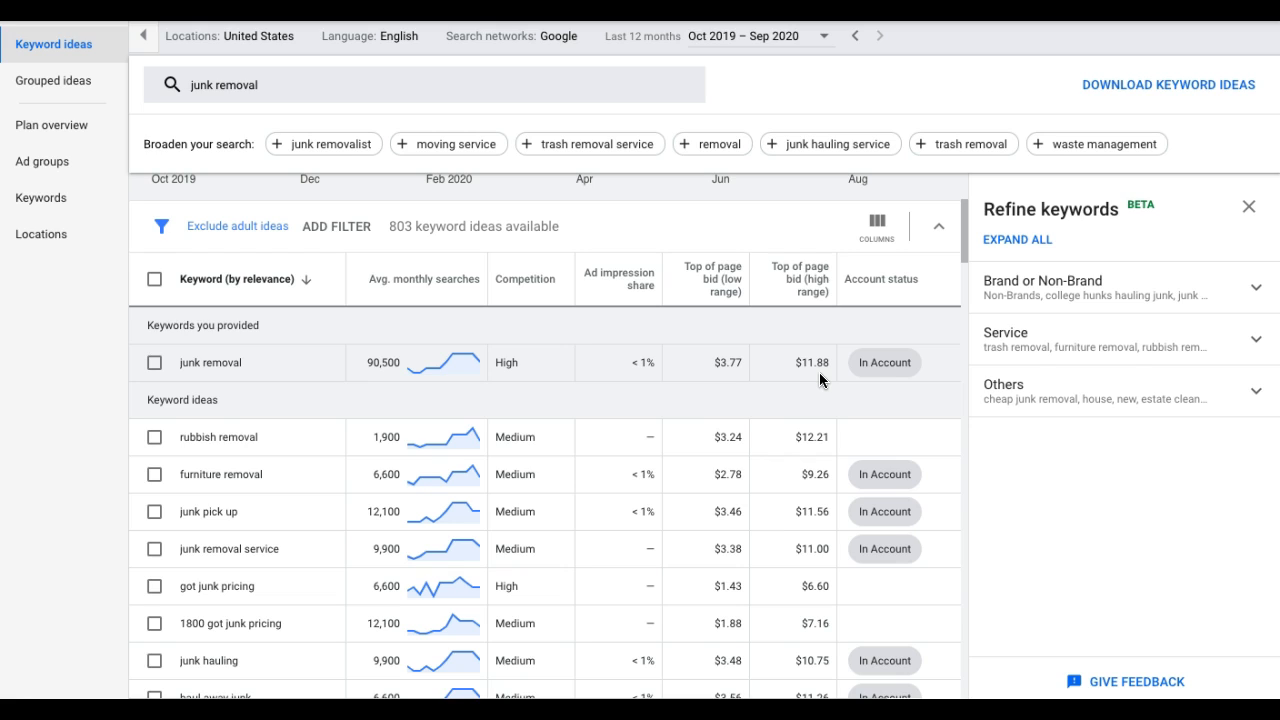
mouse_move(822, 382)
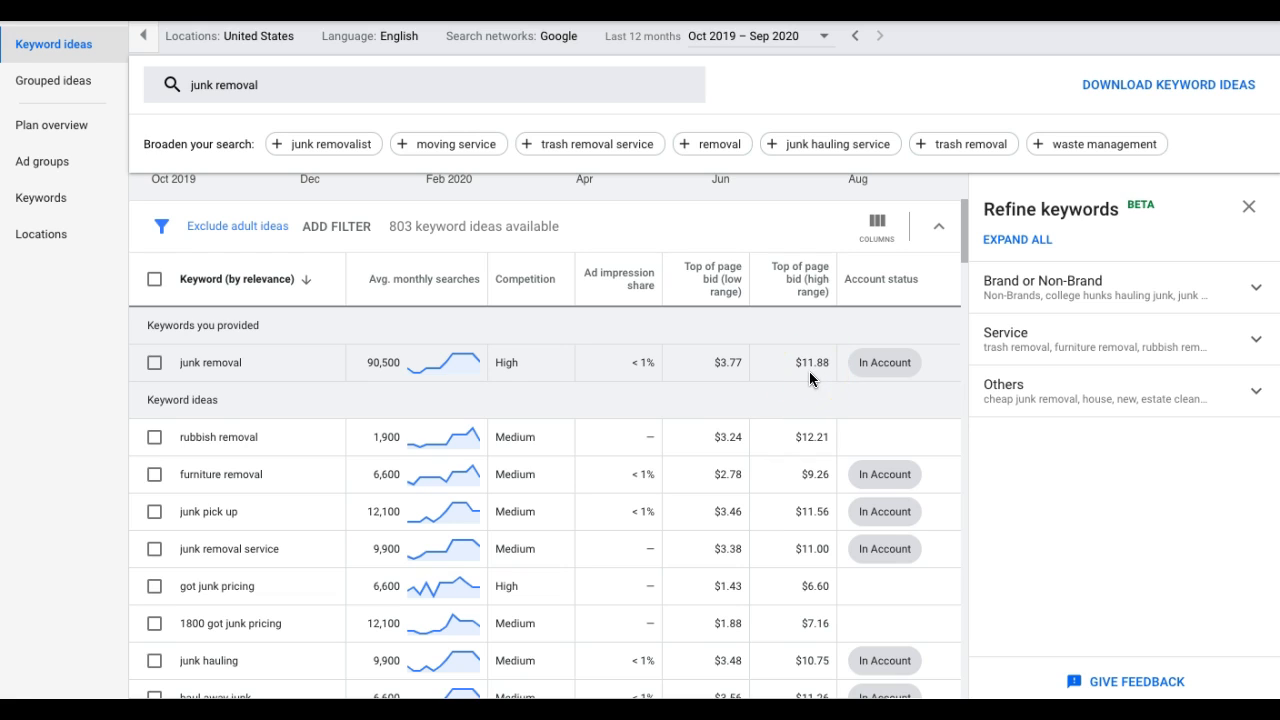
mouse_move(818, 380)
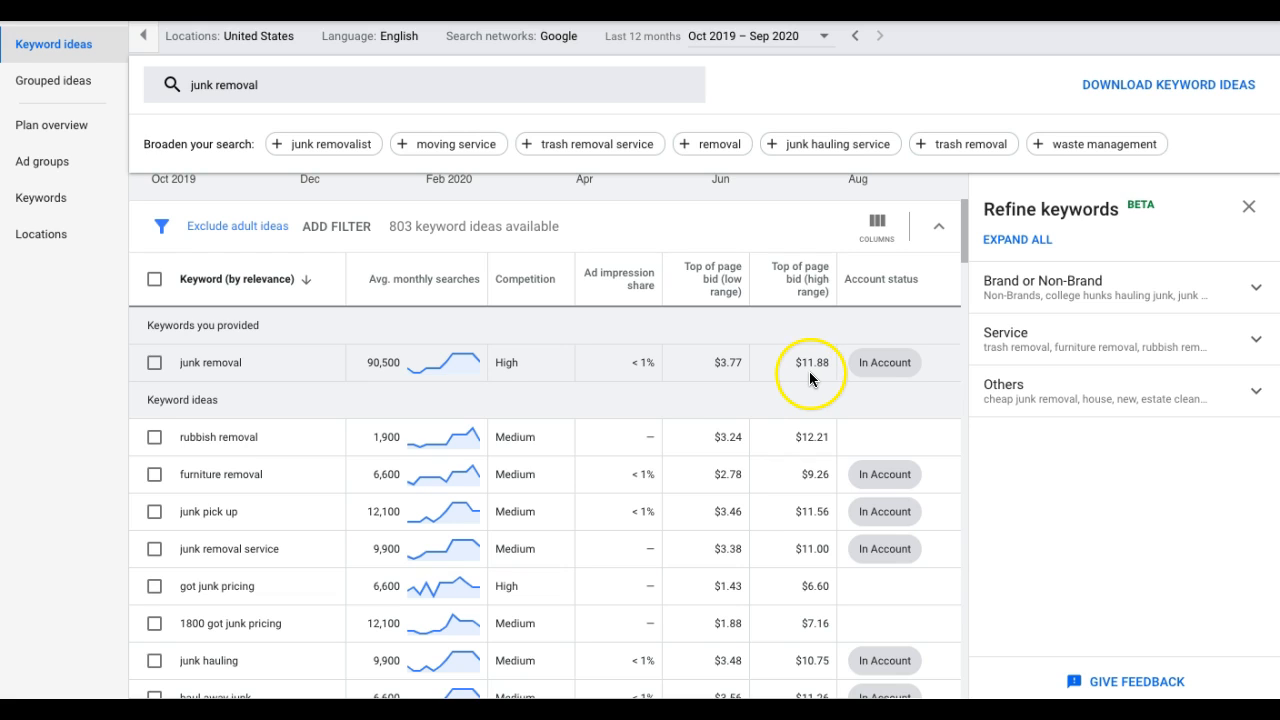
mouse_move(816, 378)
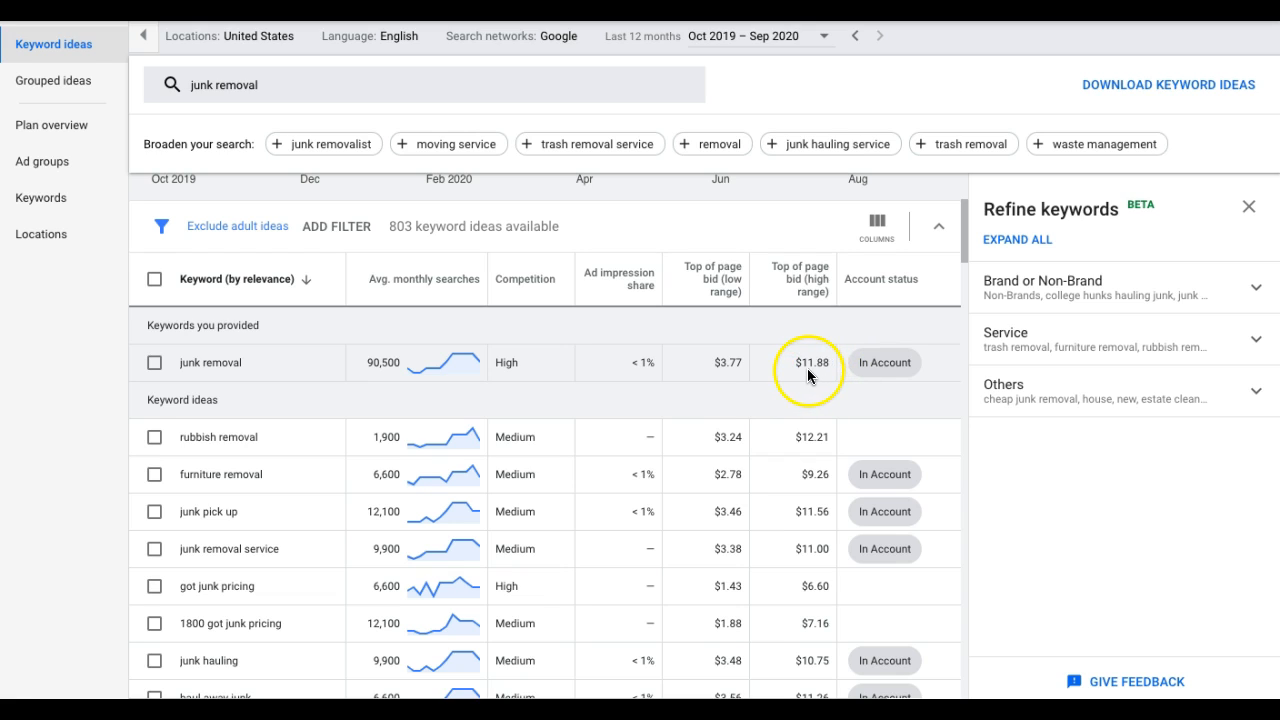
mouse_move(728, 376)
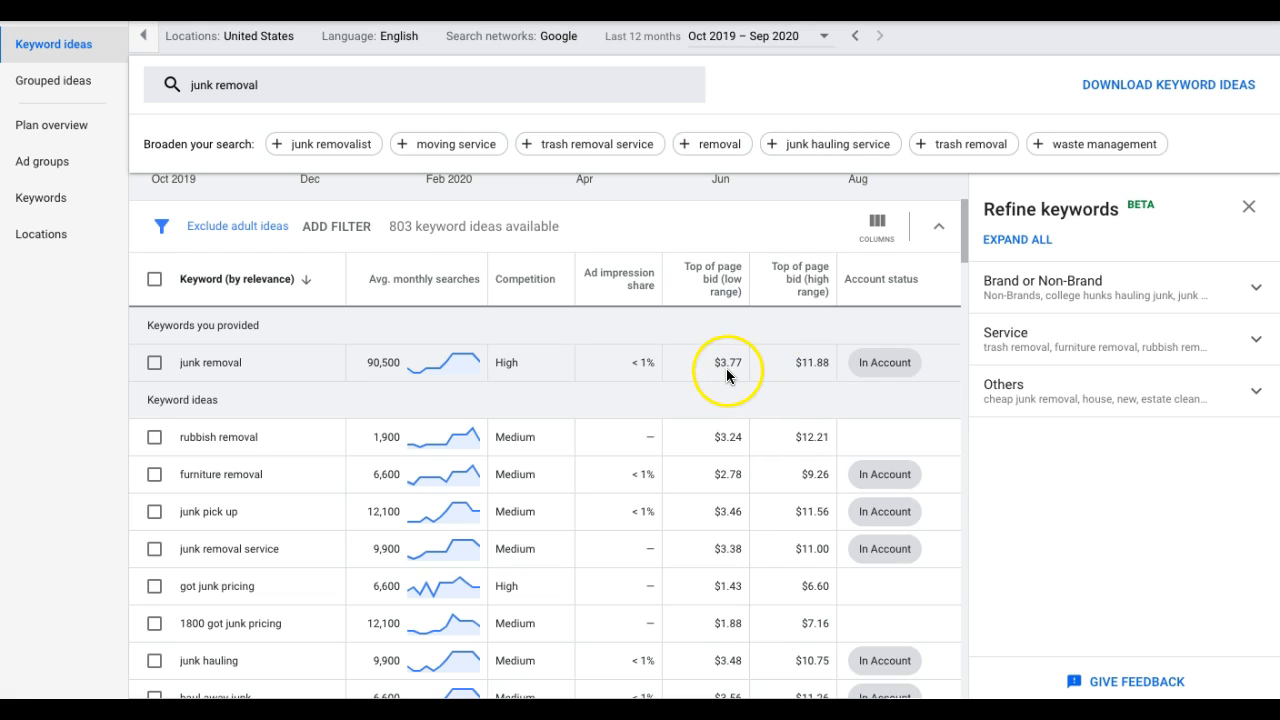
mouse_move(728, 376)
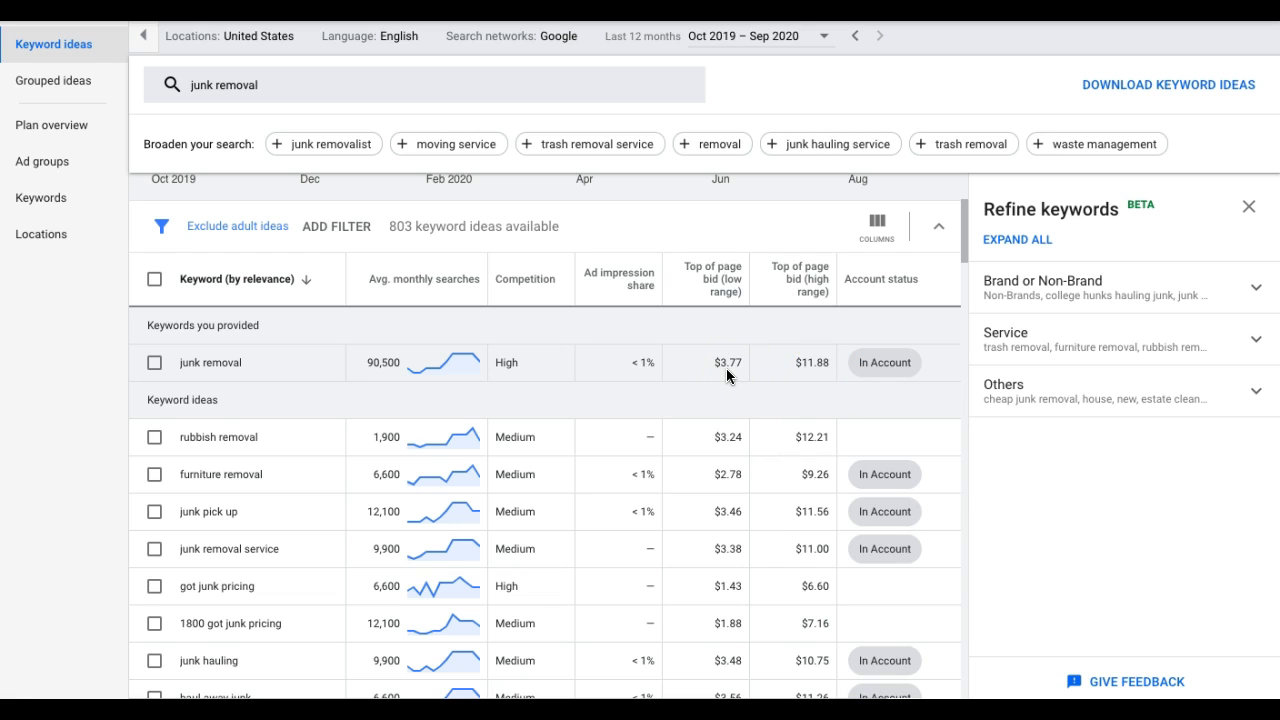
mouse_move(732, 368)
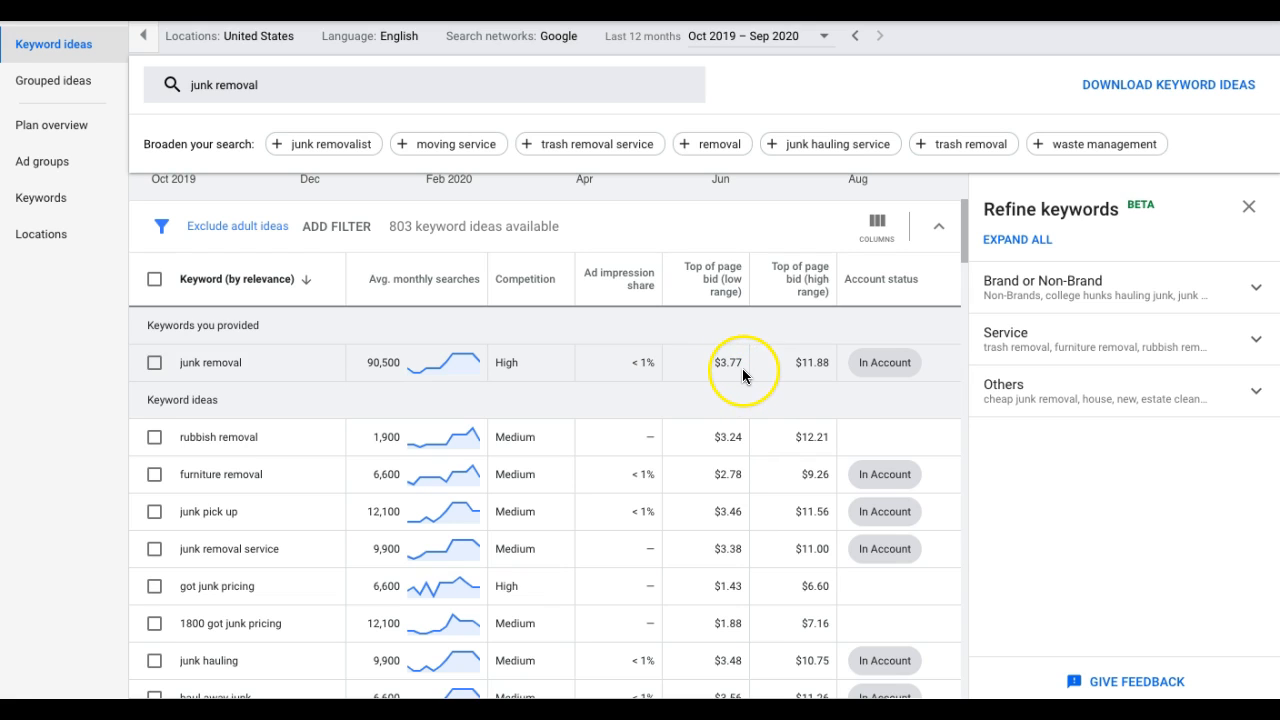
mouse_move(766, 376)
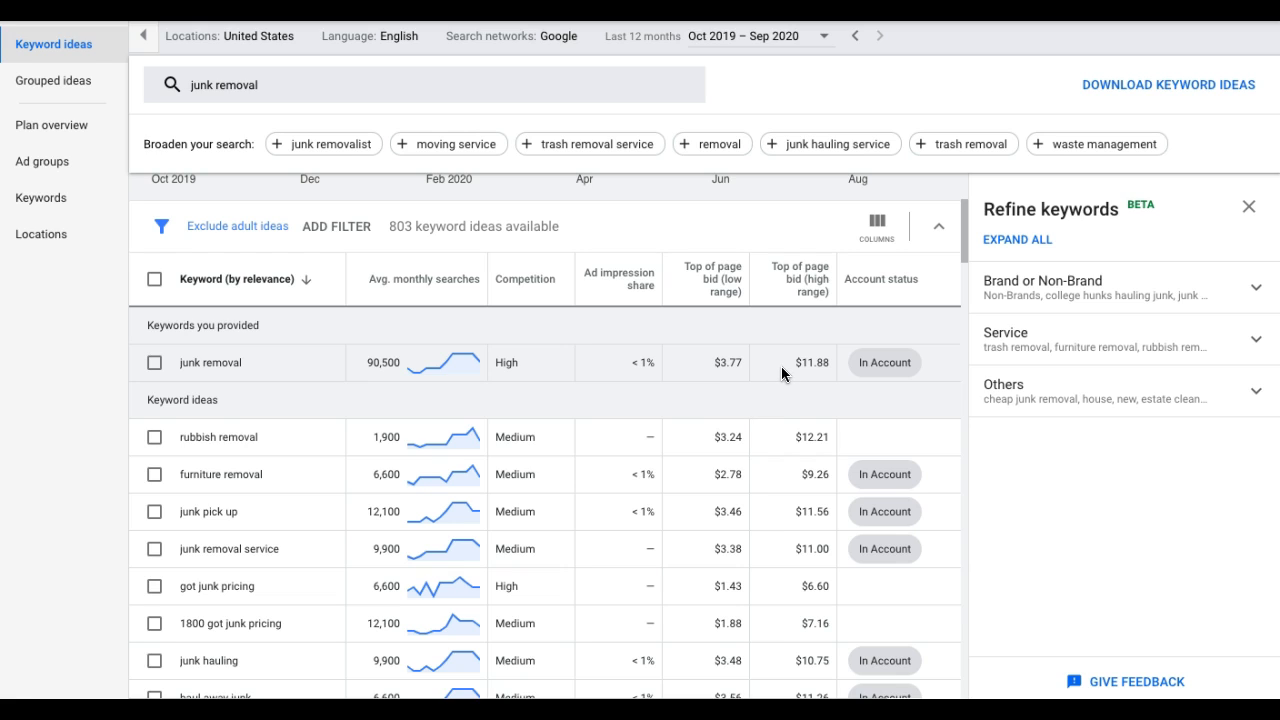
mouse_move(748, 378)
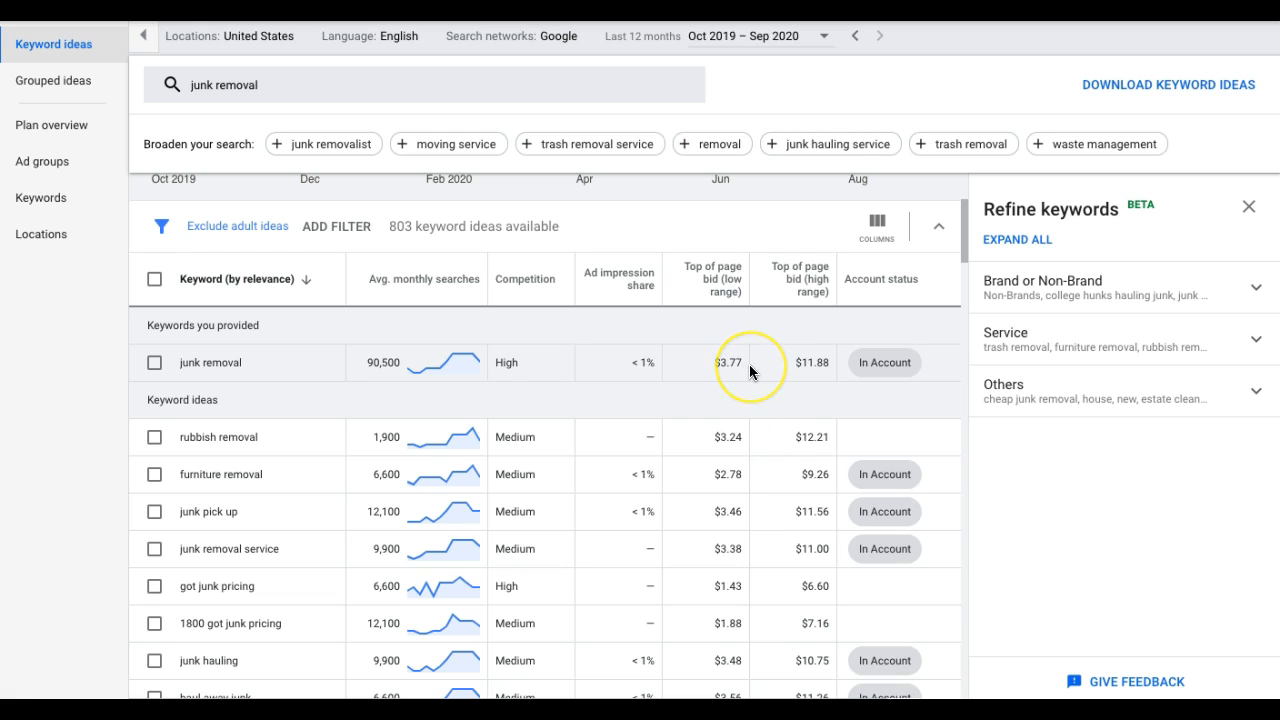
mouse_move(732, 368)
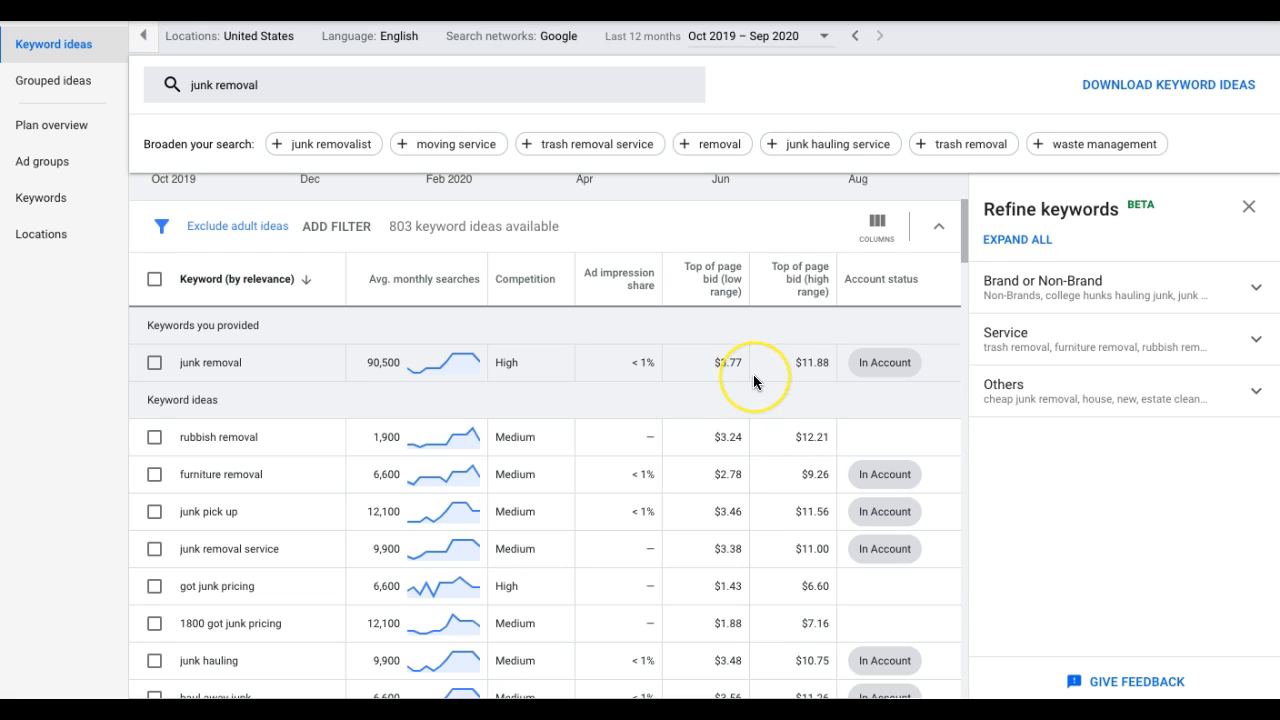
mouse_move(756, 382)
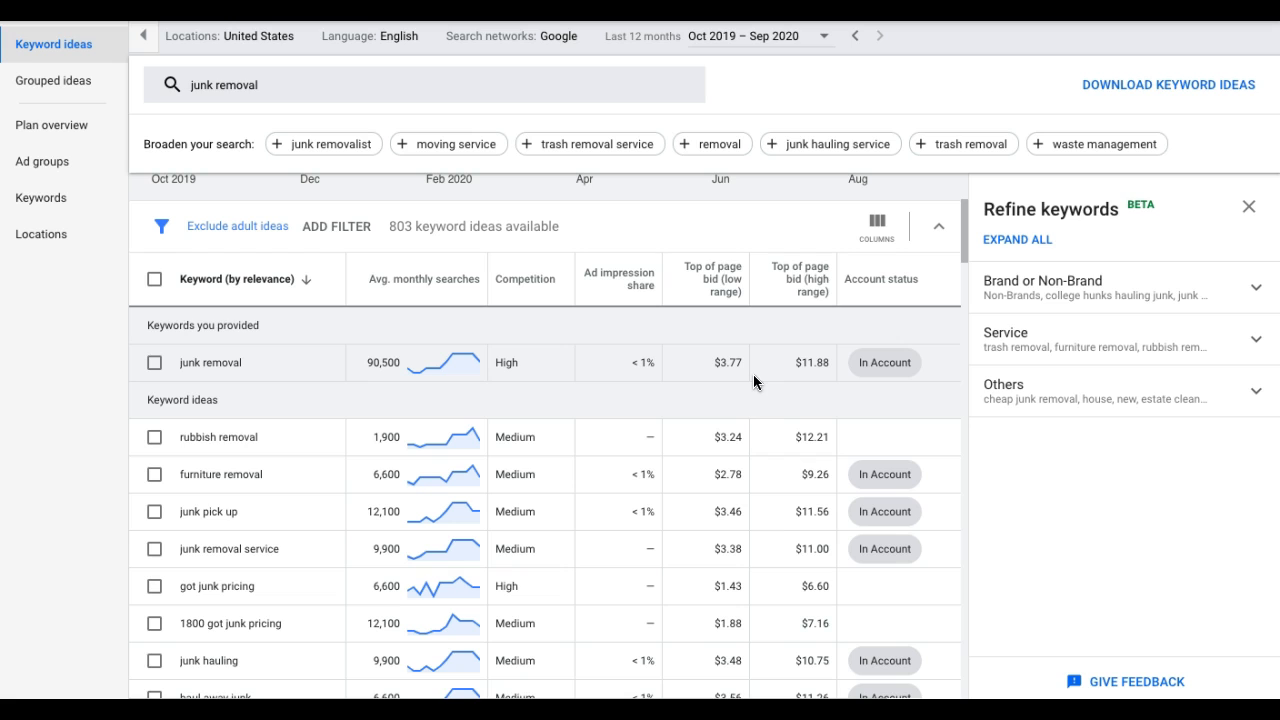
mouse_move(730, 362)
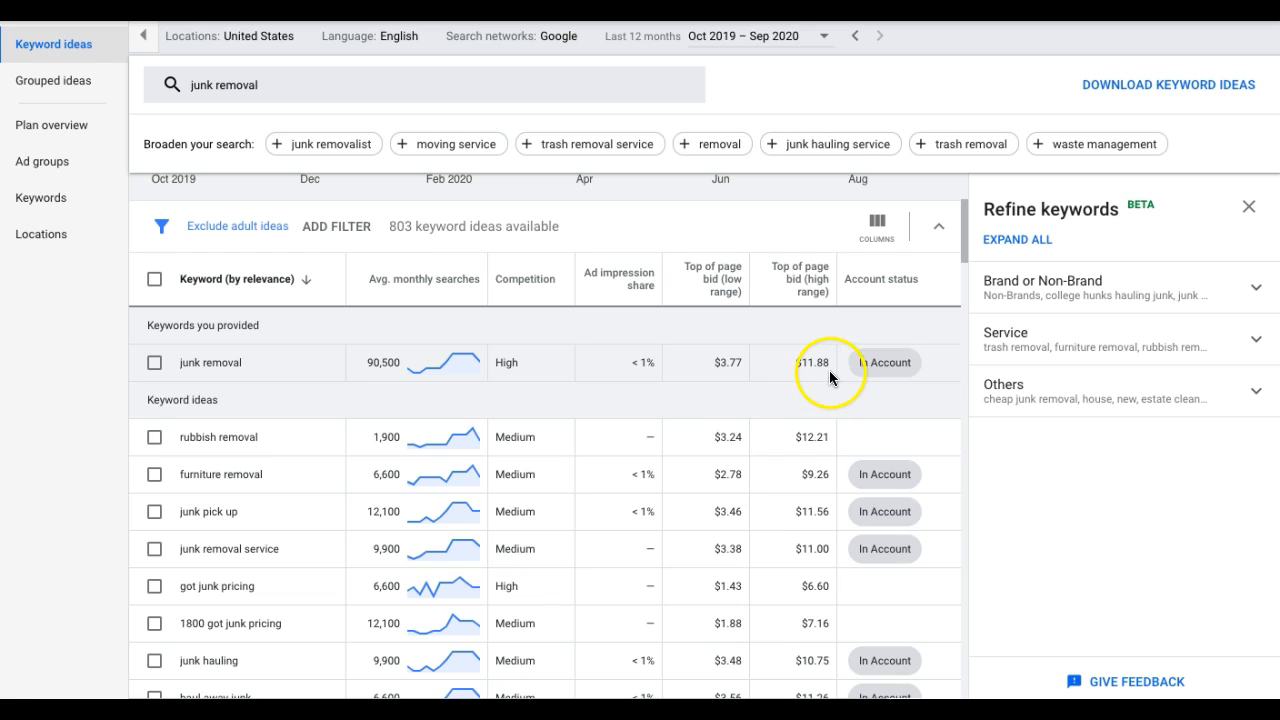
mouse_move(796, 376)
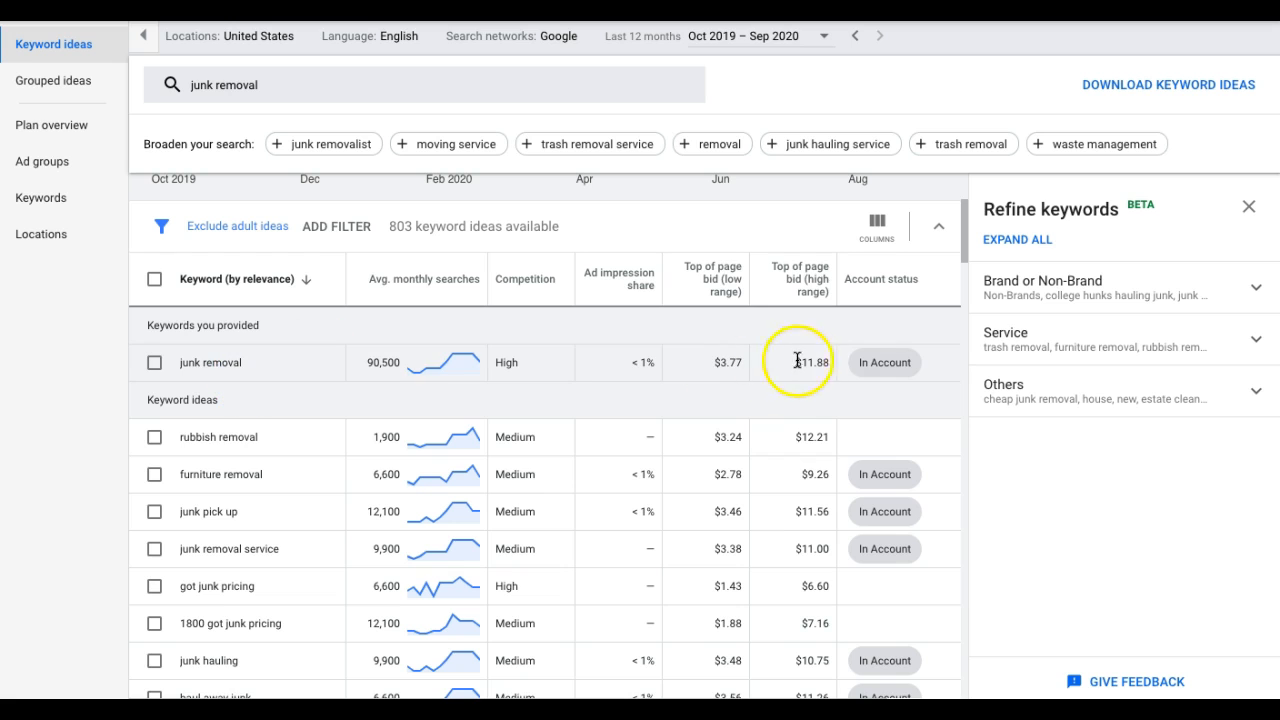
mouse_move(810, 372)
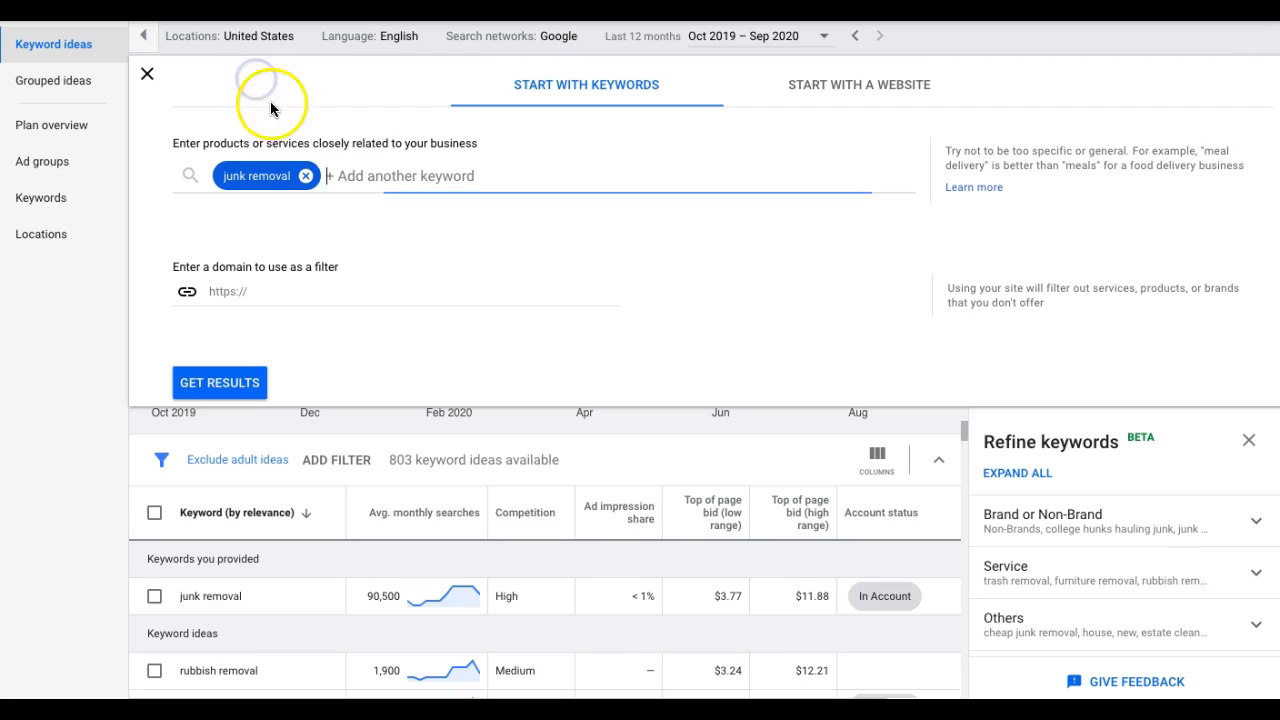
click(306, 176)
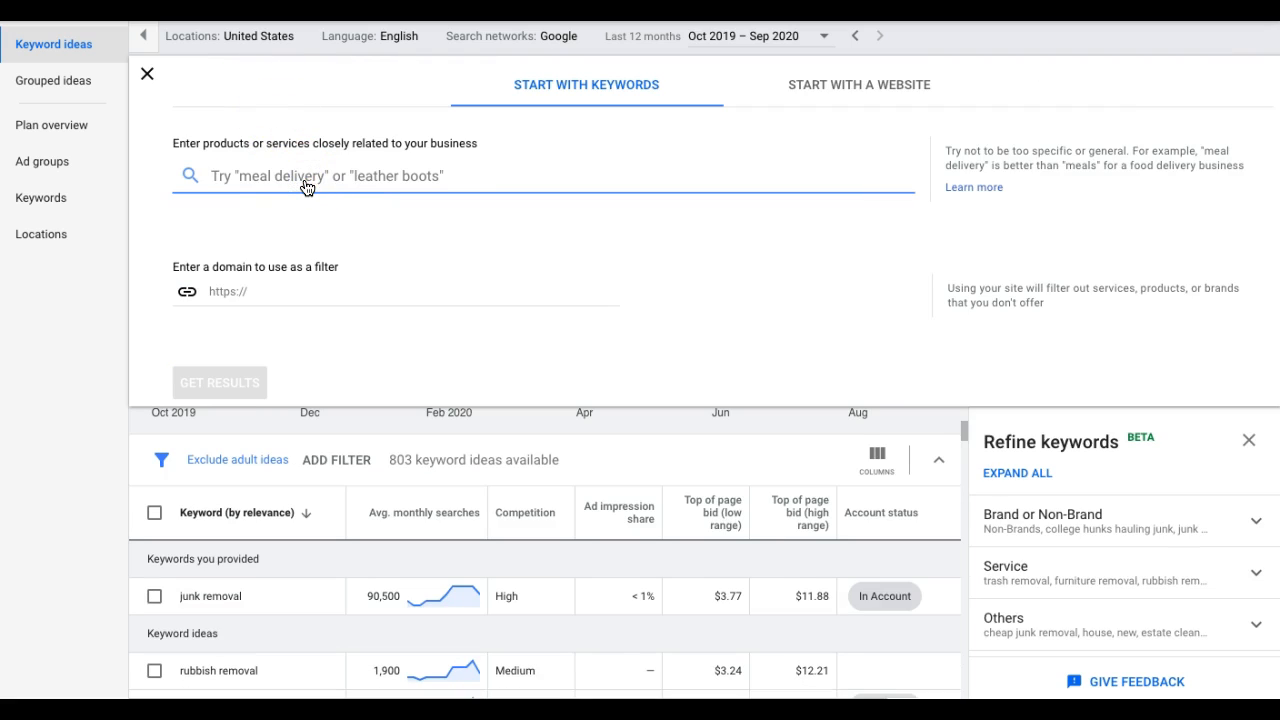
text(junk pic)
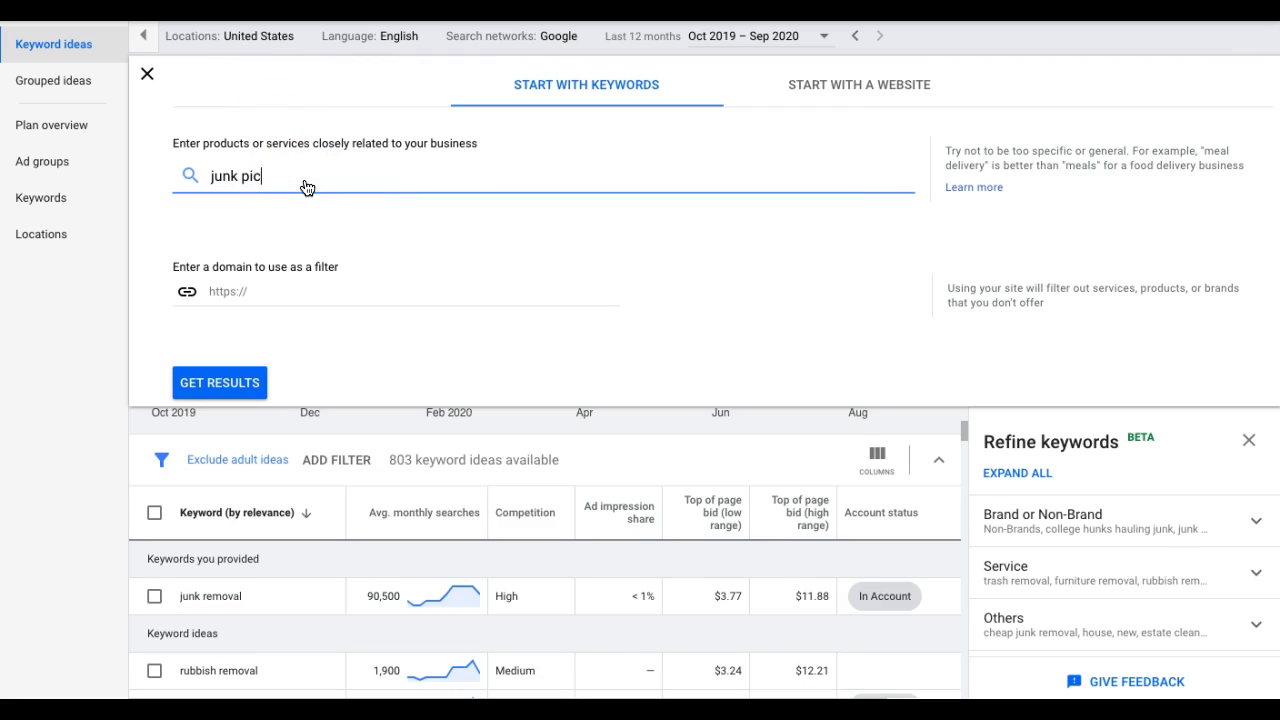
text(kup)
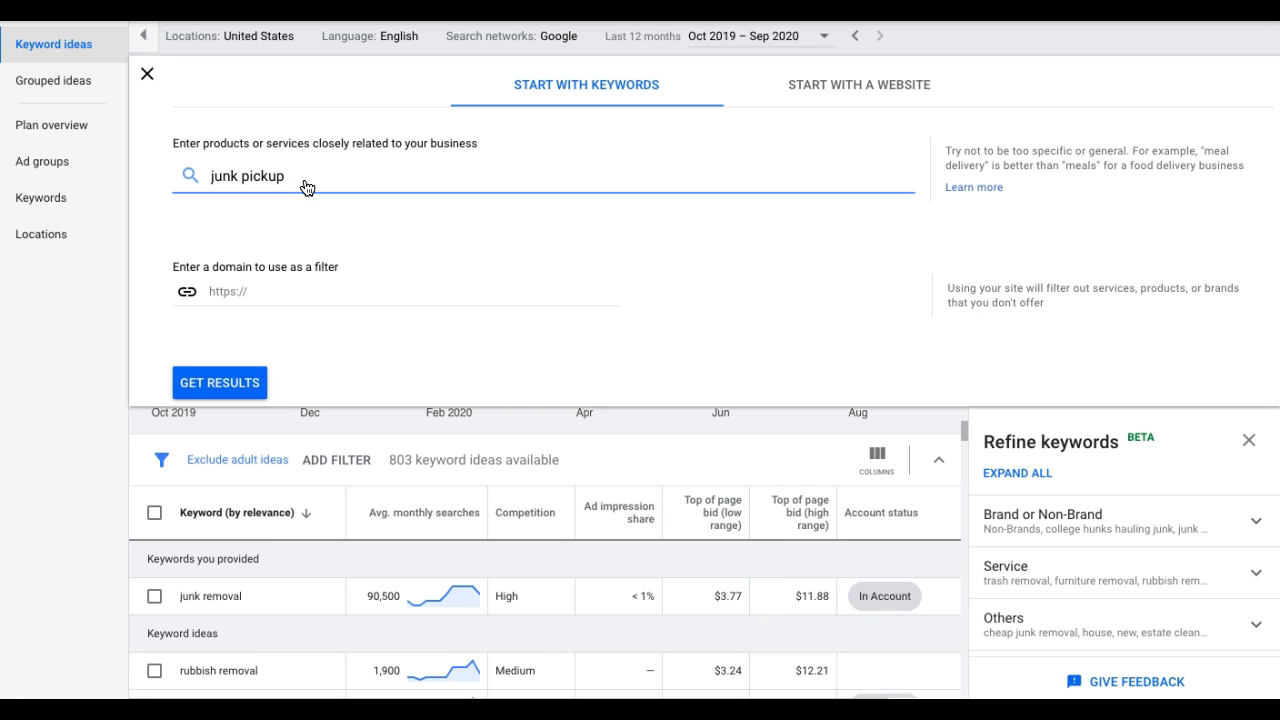
click(220, 382)
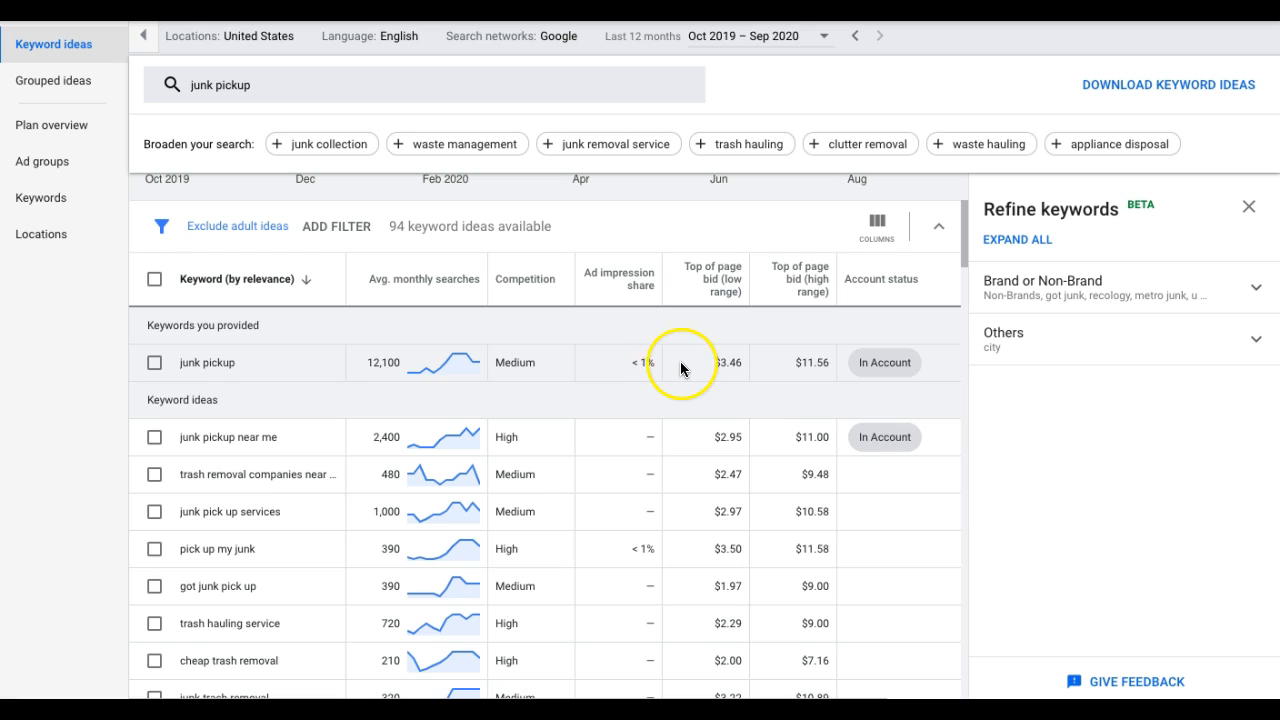
mouse_move(820, 376)
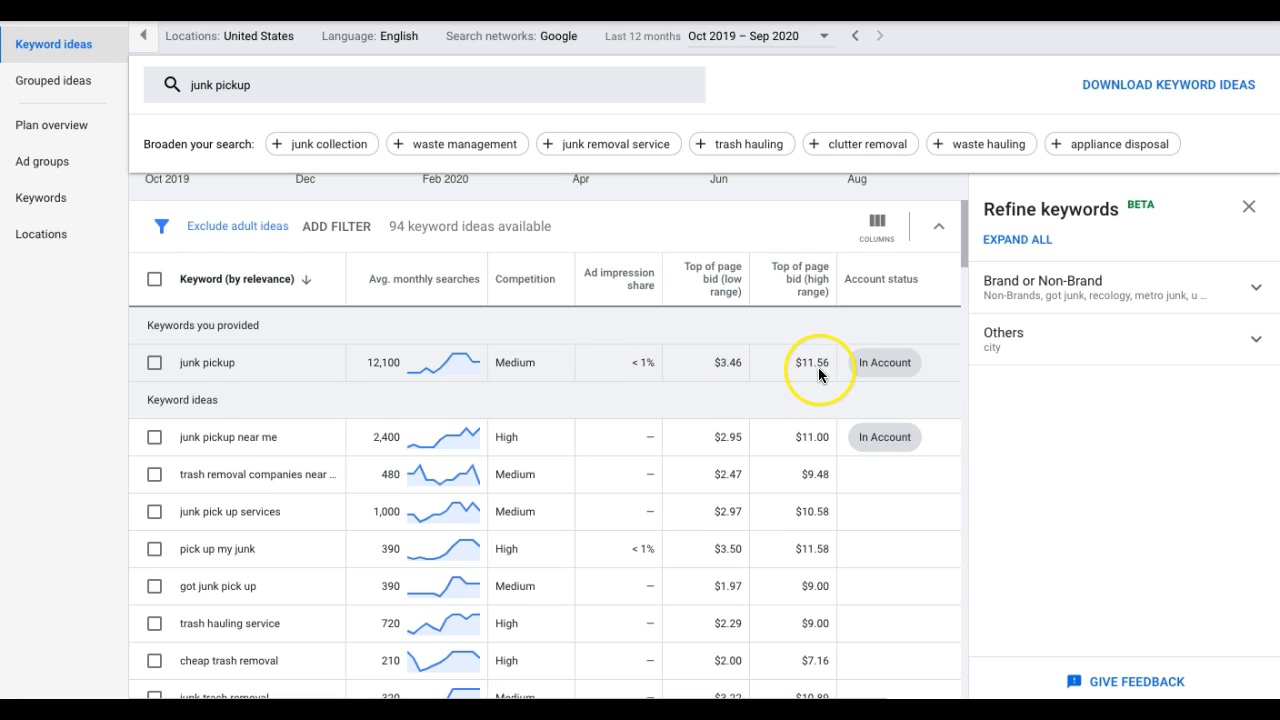
mouse_move(822, 376)
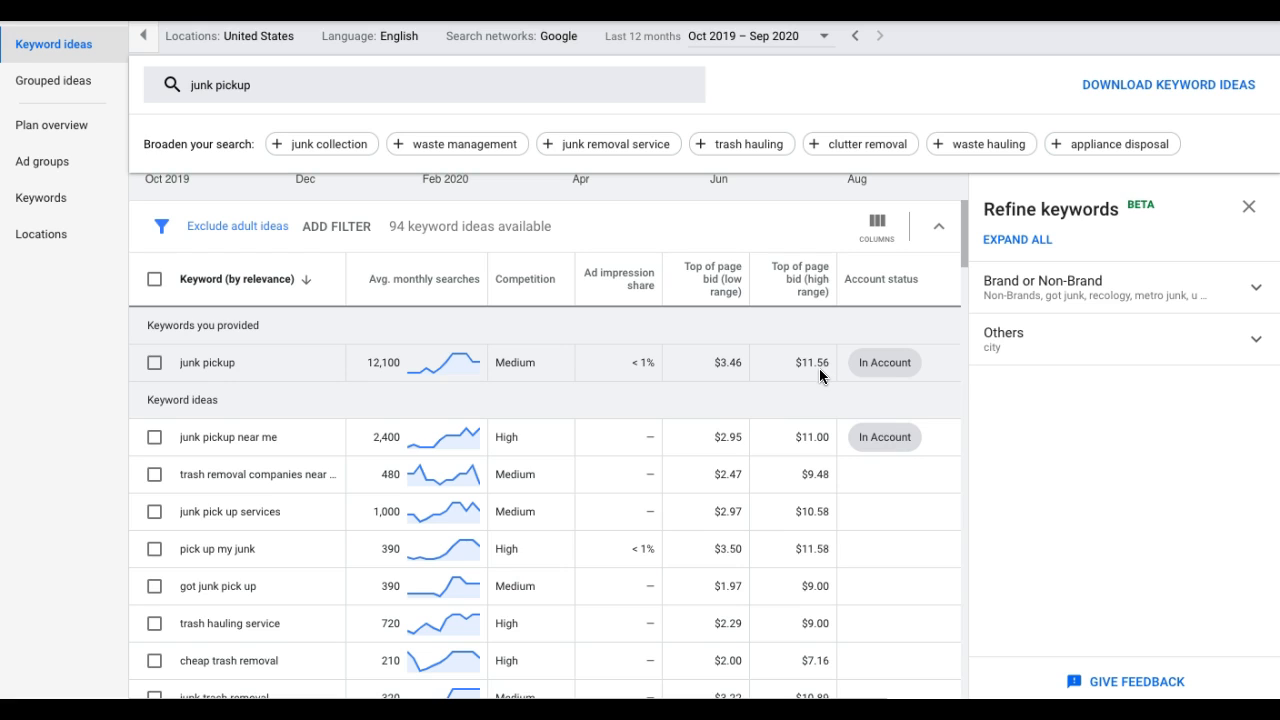
mouse_move(226, 402)
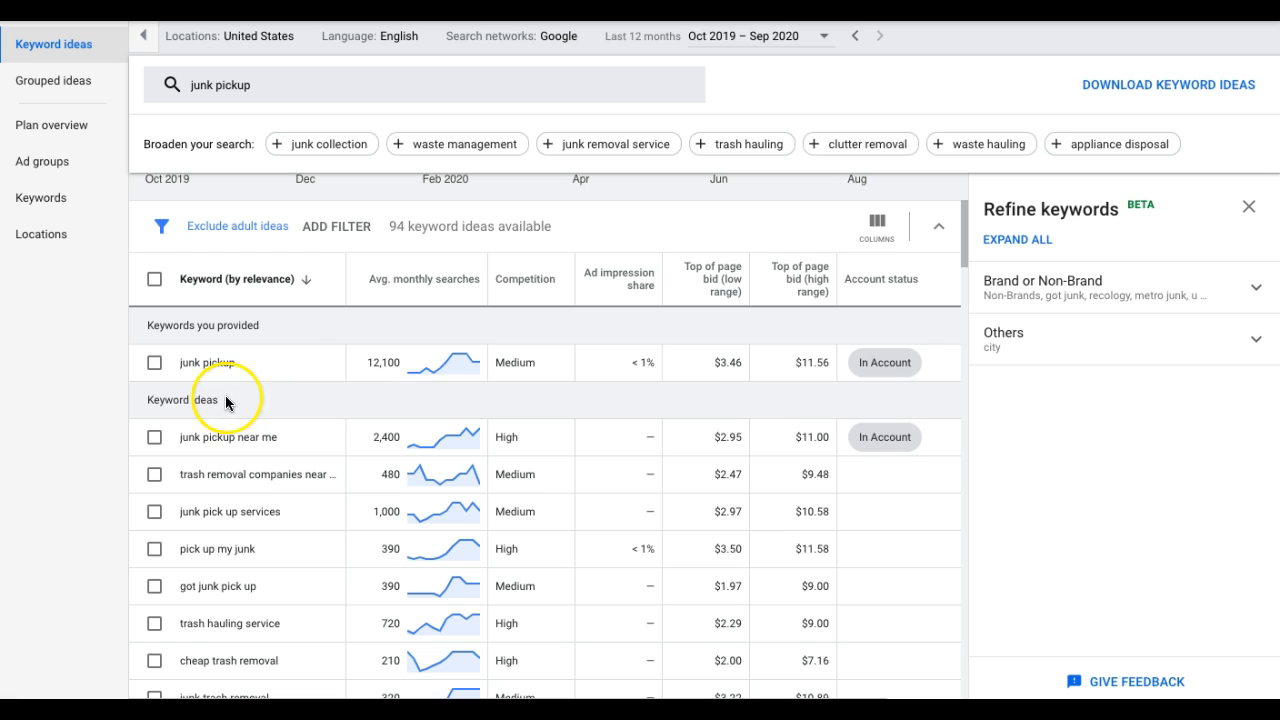
mouse_move(200, 362)
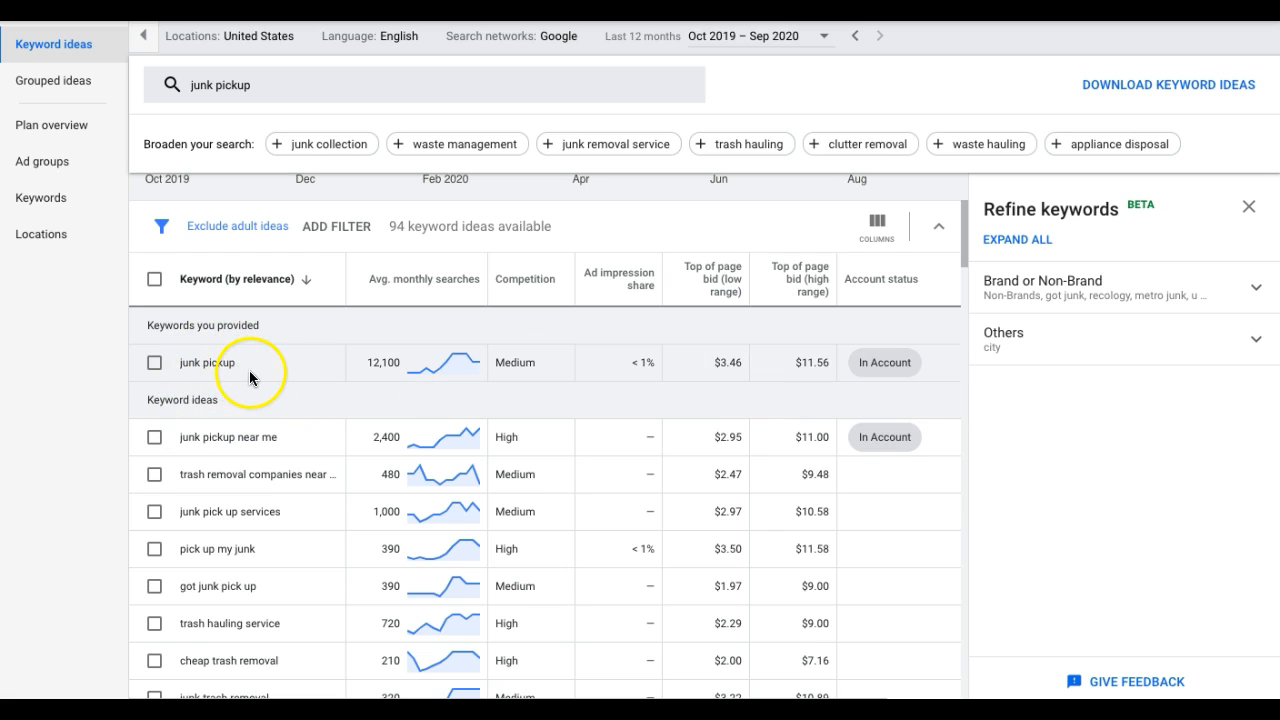
mouse_move(304, 368)
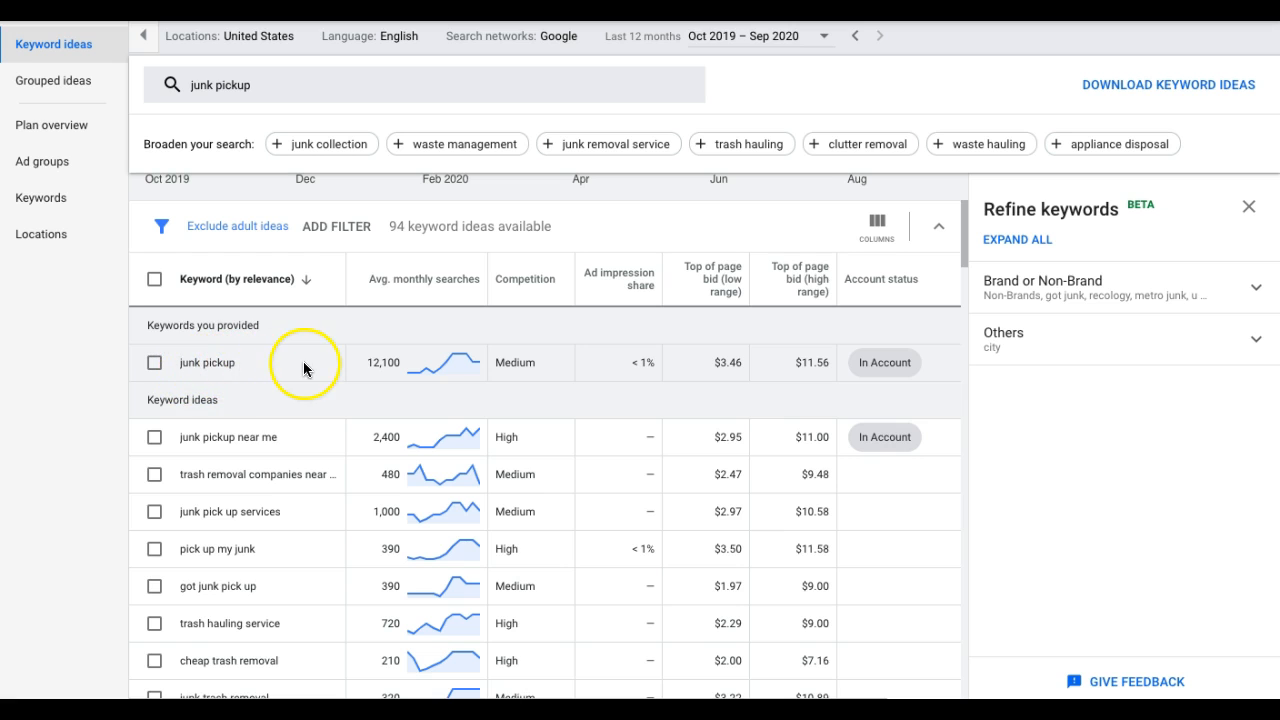
mouse_move(800, 436)
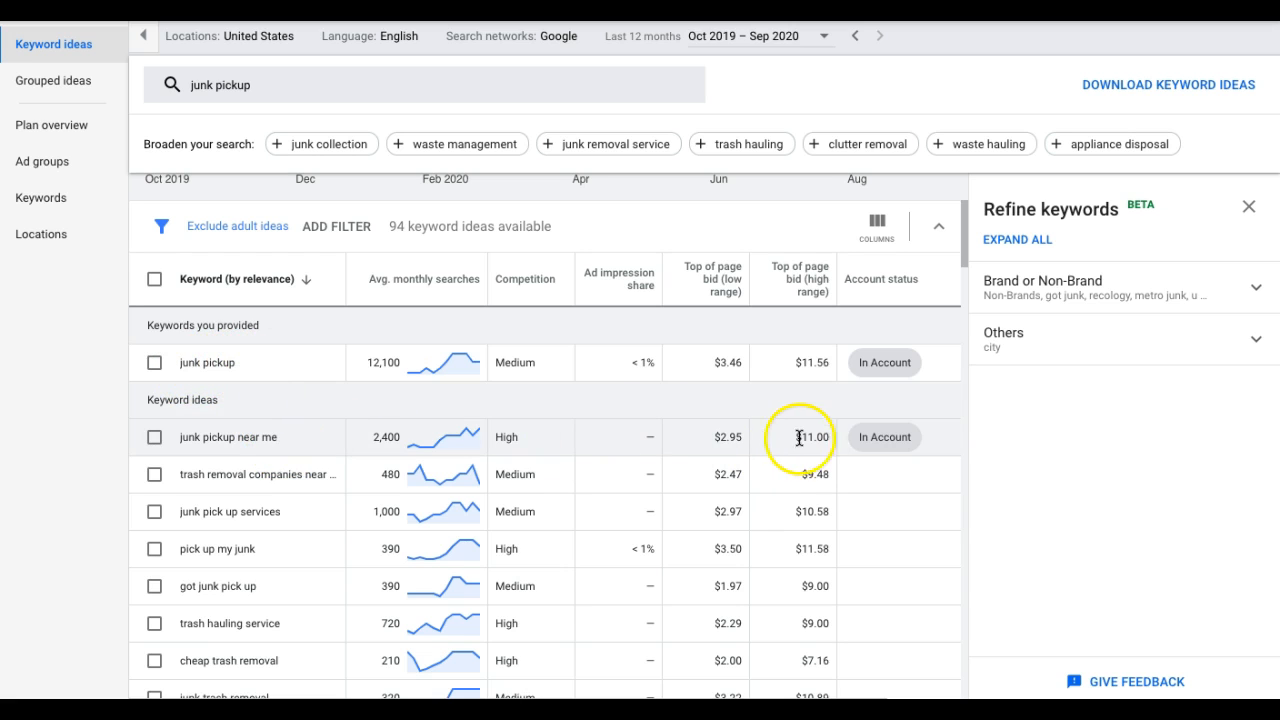
mouse_move(808, 362)
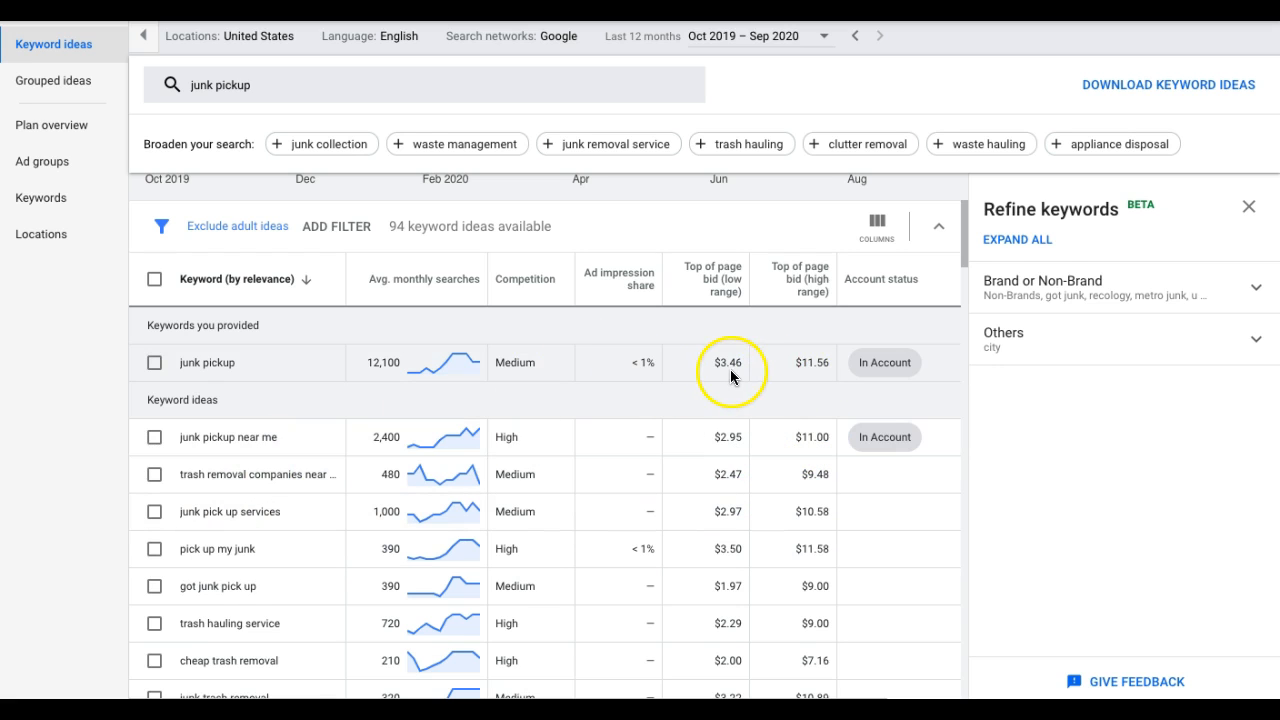
mouse_move(192, 374)
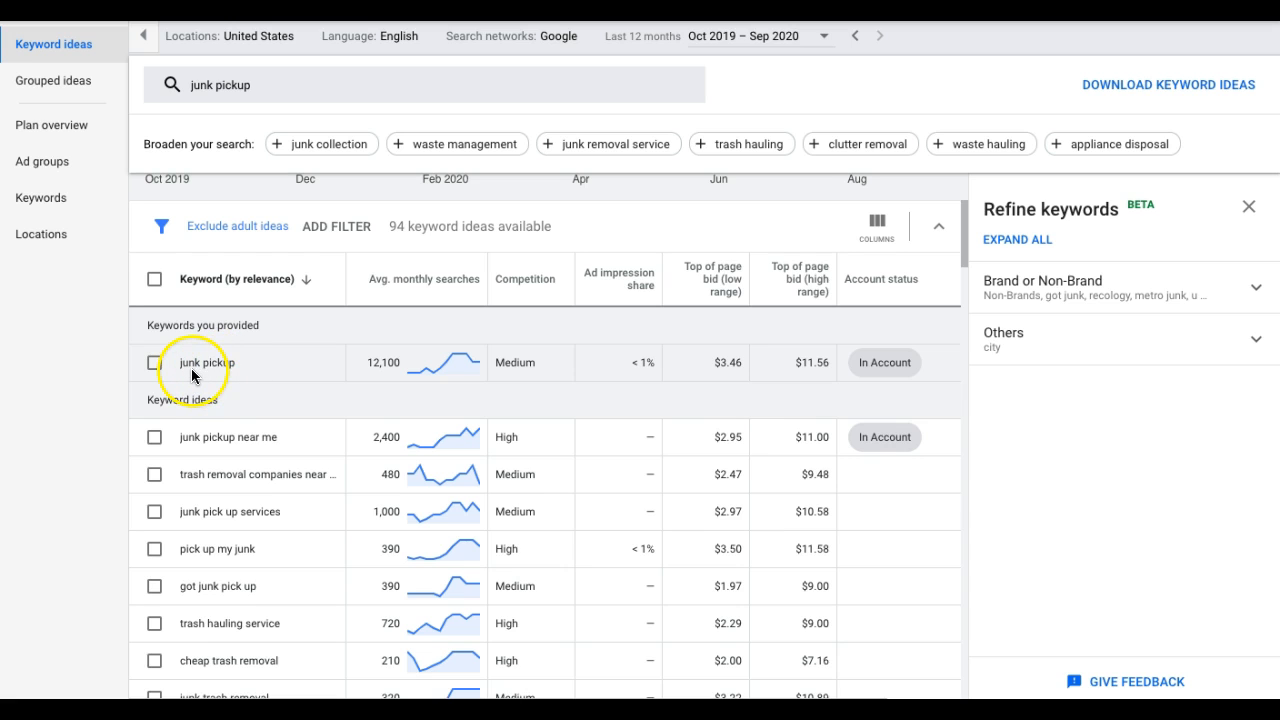
mouse_move(788, 302)
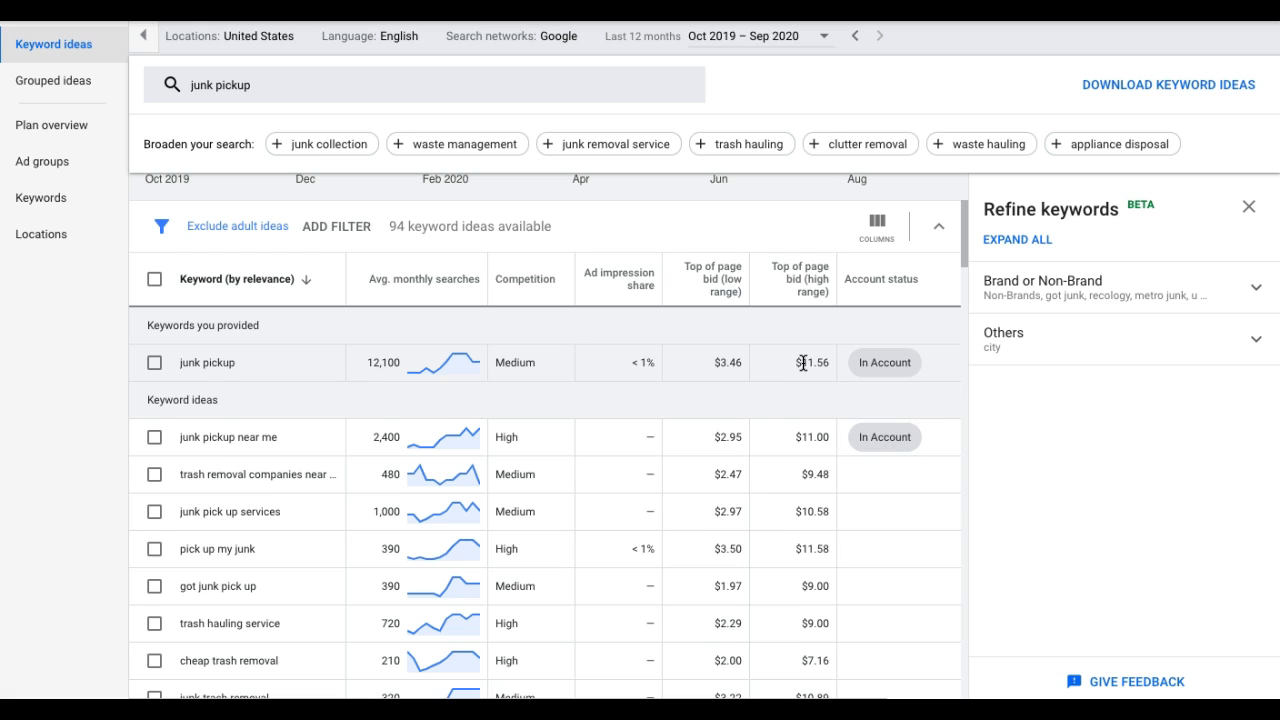
mouse_move(776, 370)
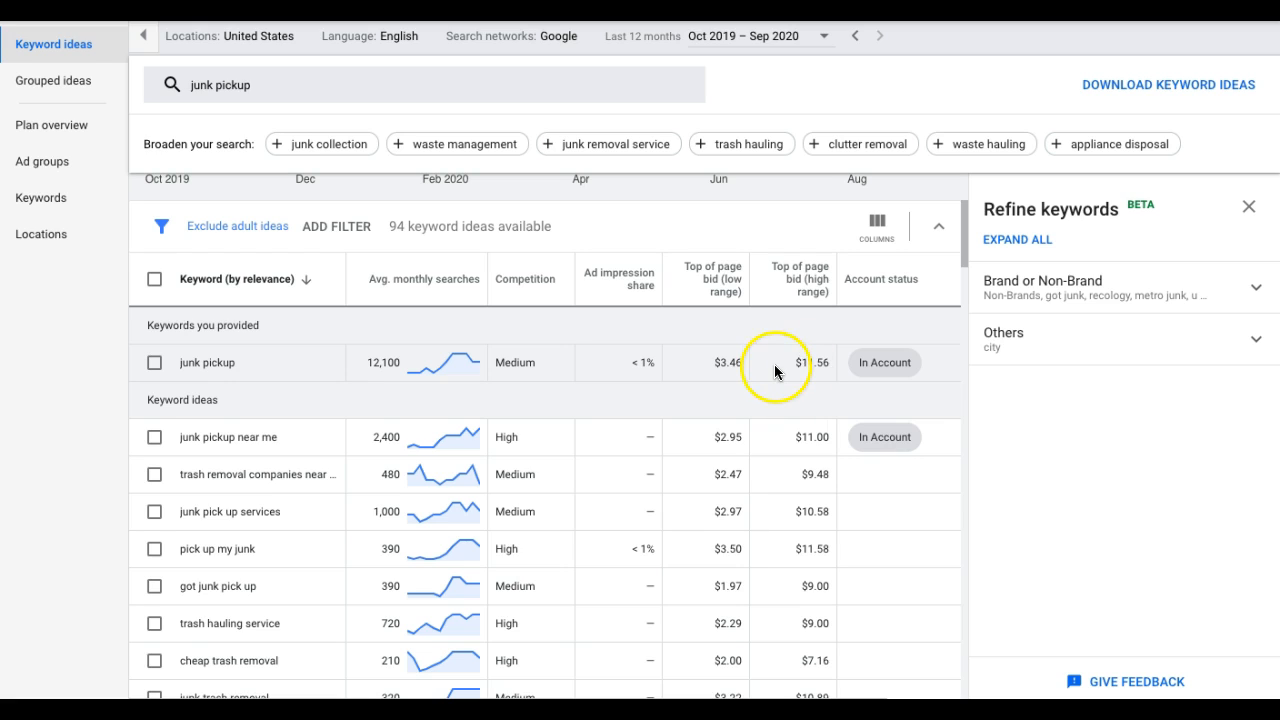
mouse_move(710, 408)
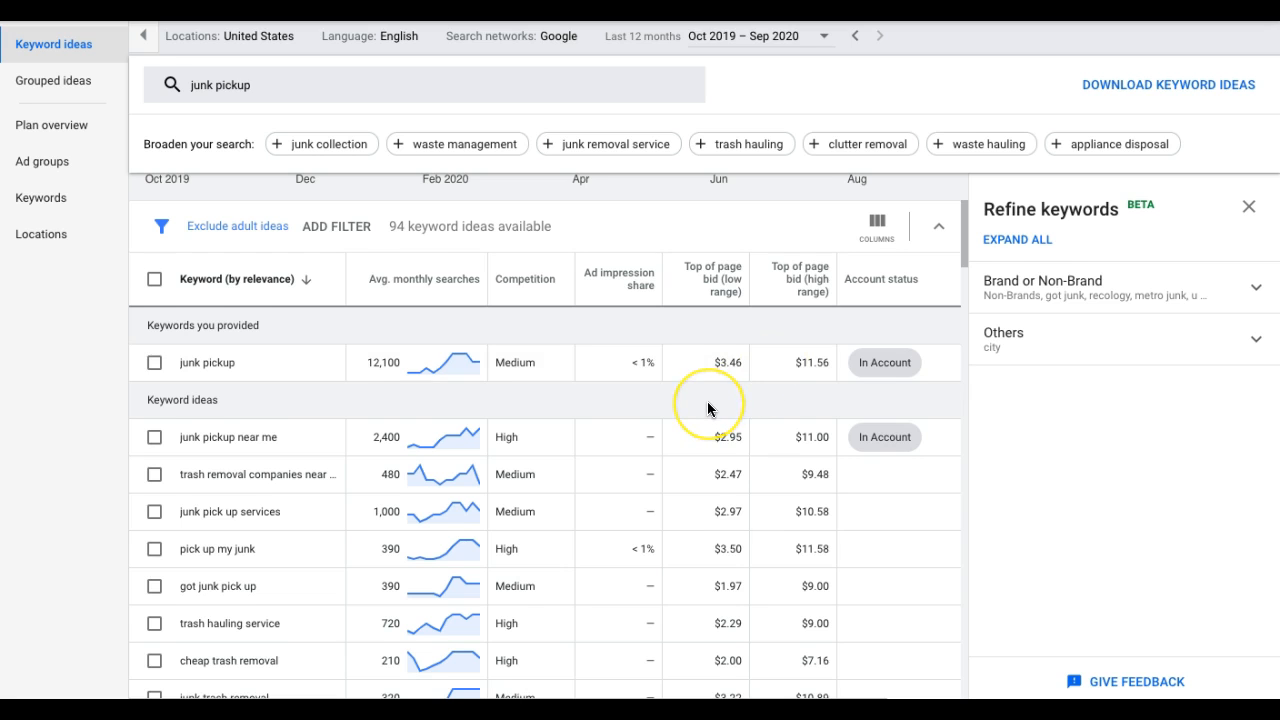
Step: Return to the campaign and show the junk hauling ad group's Search Keywords
click(938, 224)
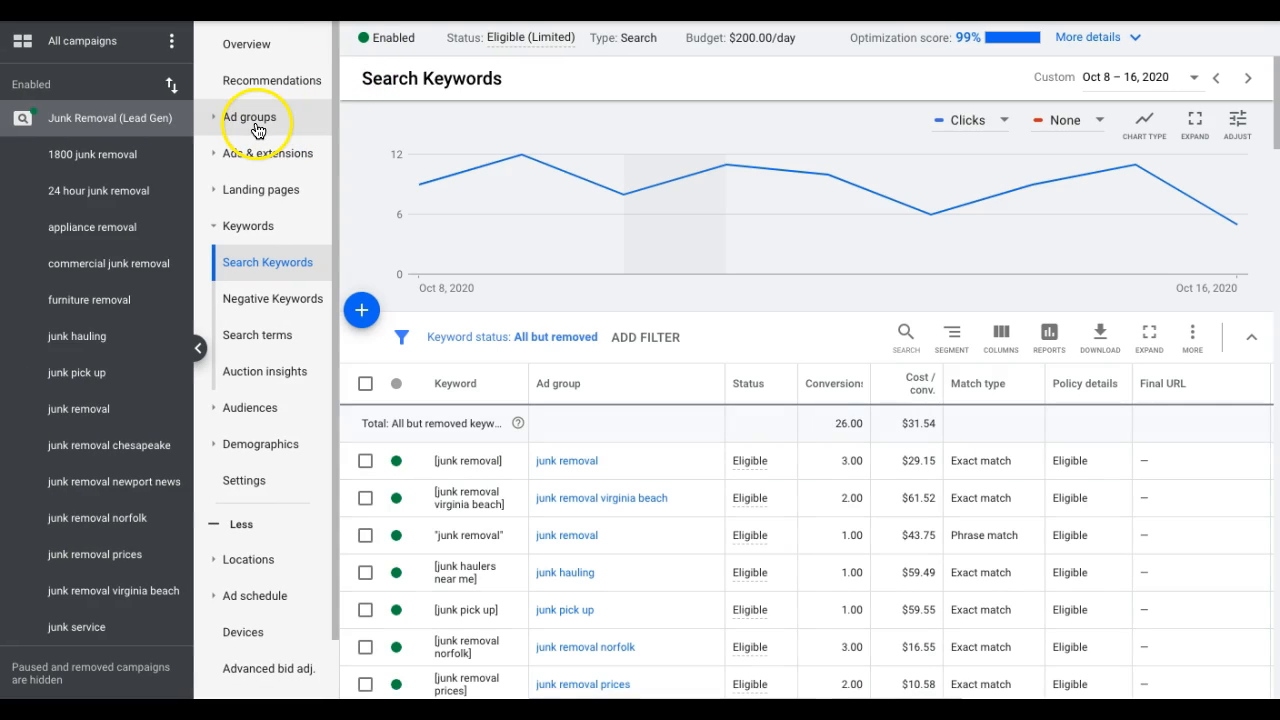
click(248, 116)
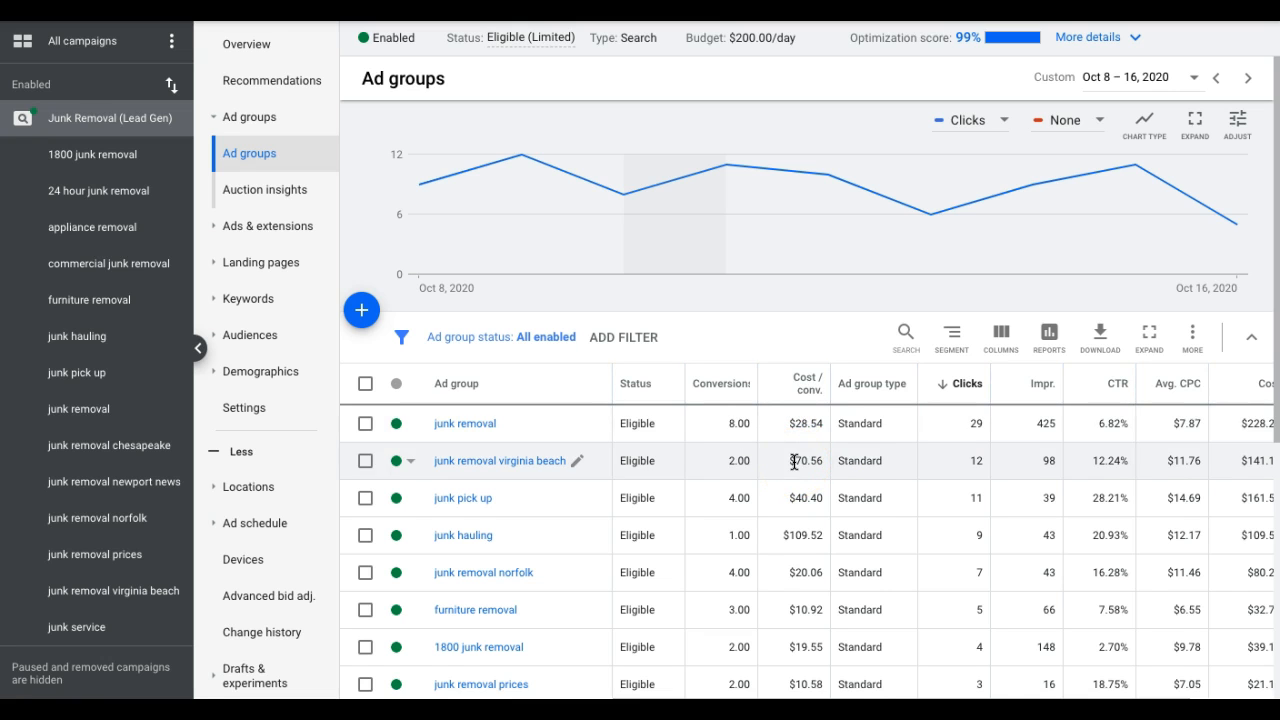
scroll(down, 3)
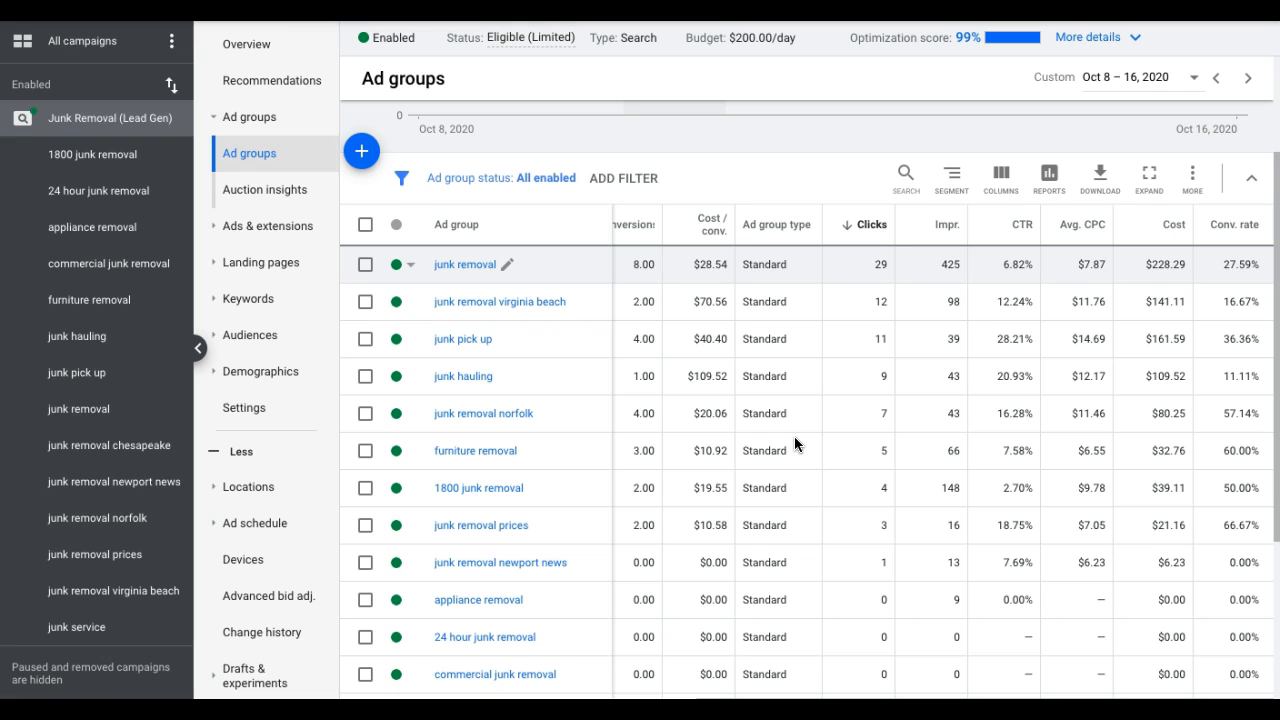
scroll(down, 3)
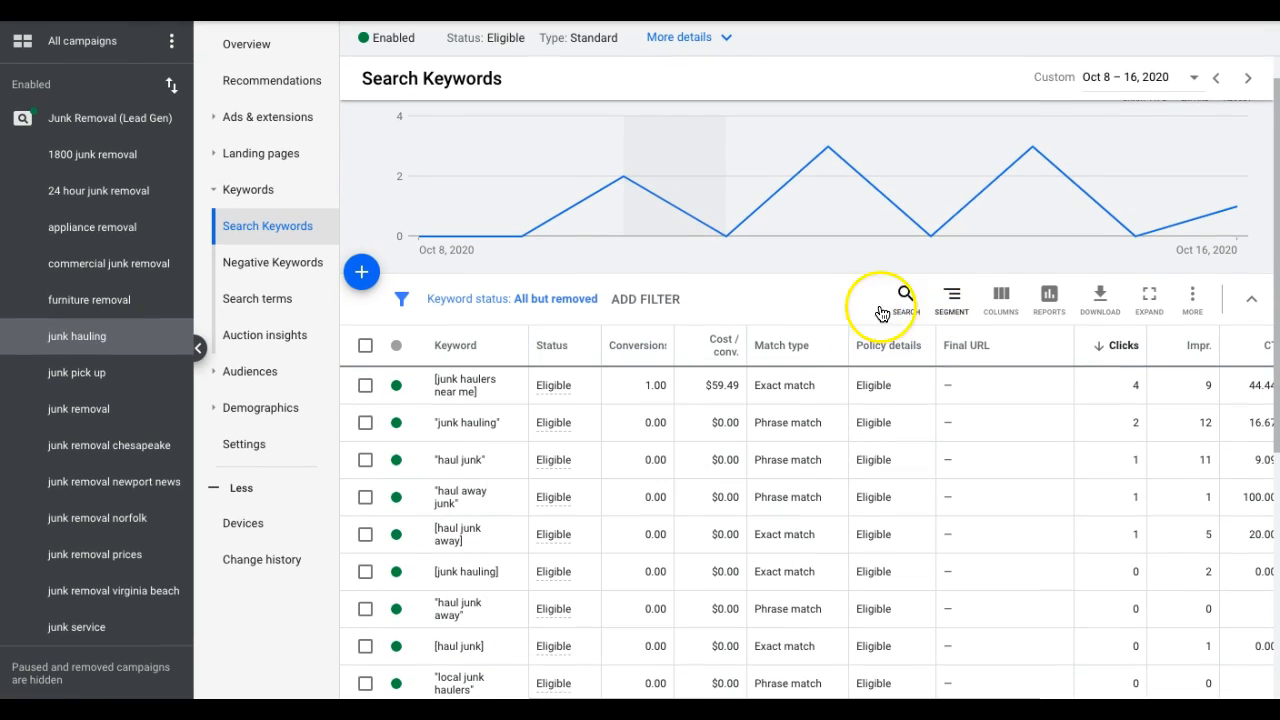
Step: Switch the junk hauling keywords table from October 8–16, 2020 to All time
scroll(down, 3)
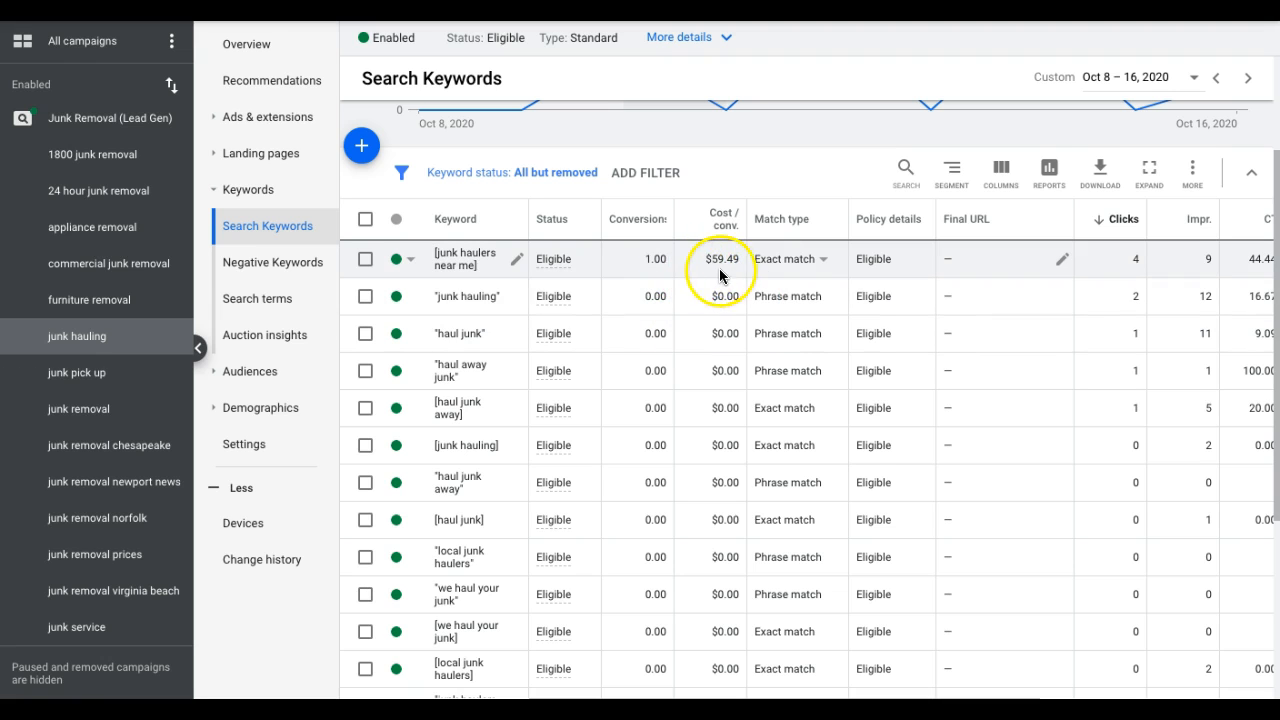
mouse_move(878, 270)
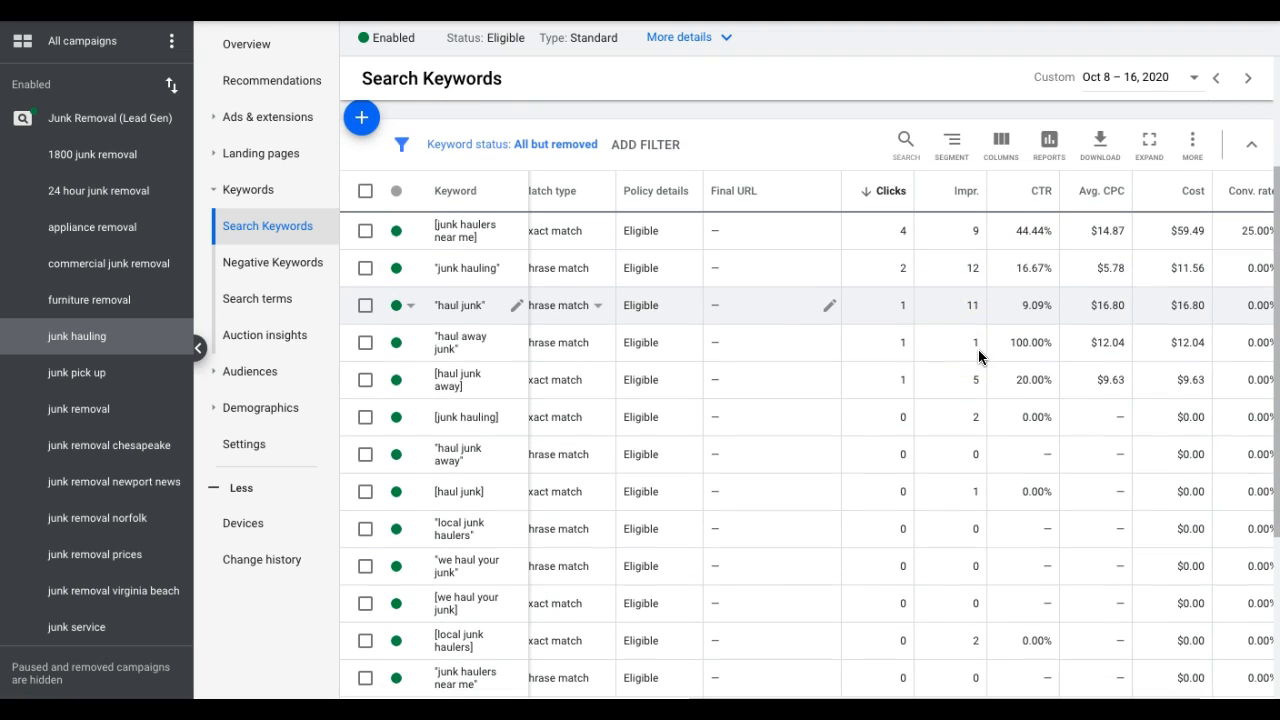
scroll(up, 3)
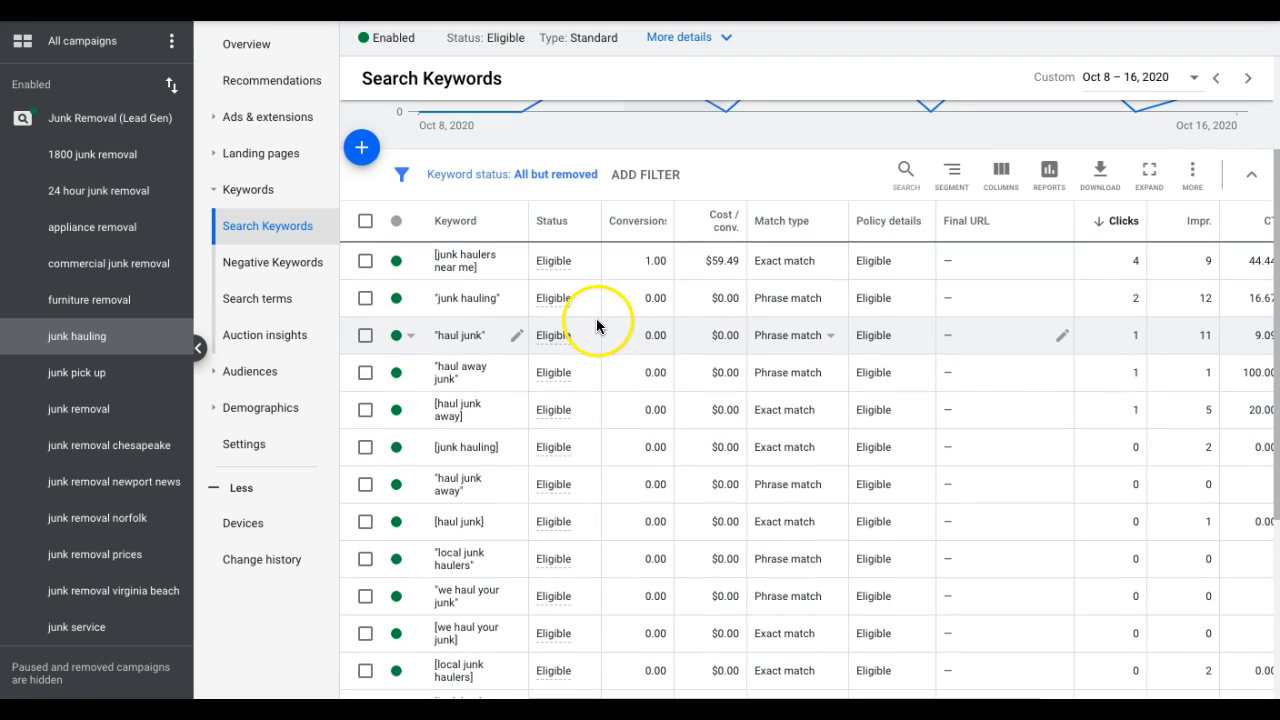
mouse_move(1048, 314)
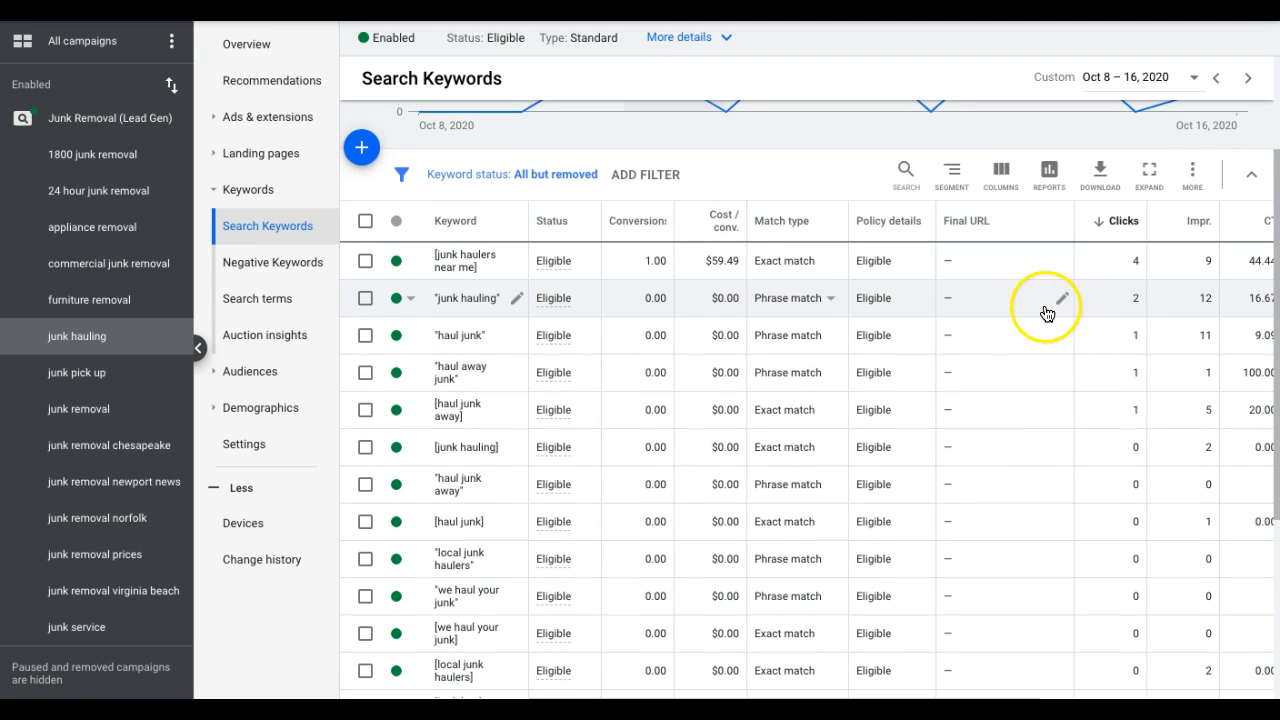
mouse_move(672, 320)
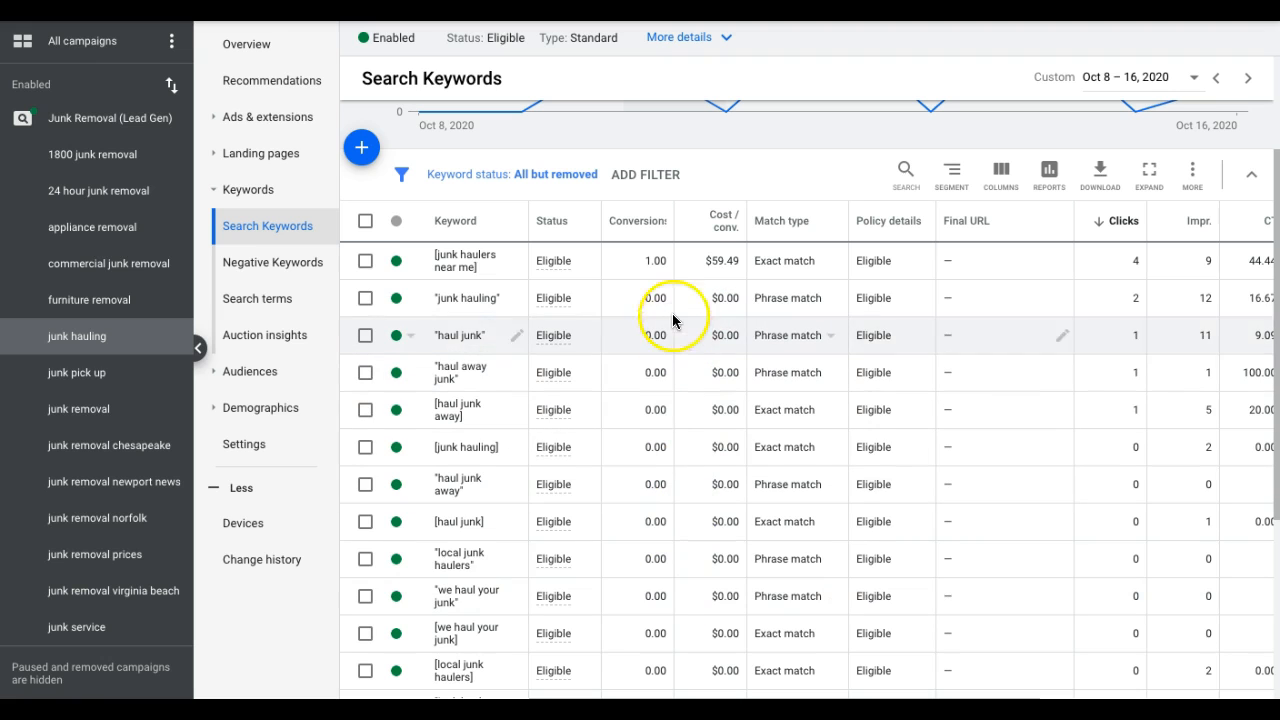
mouse_move(730, 272)
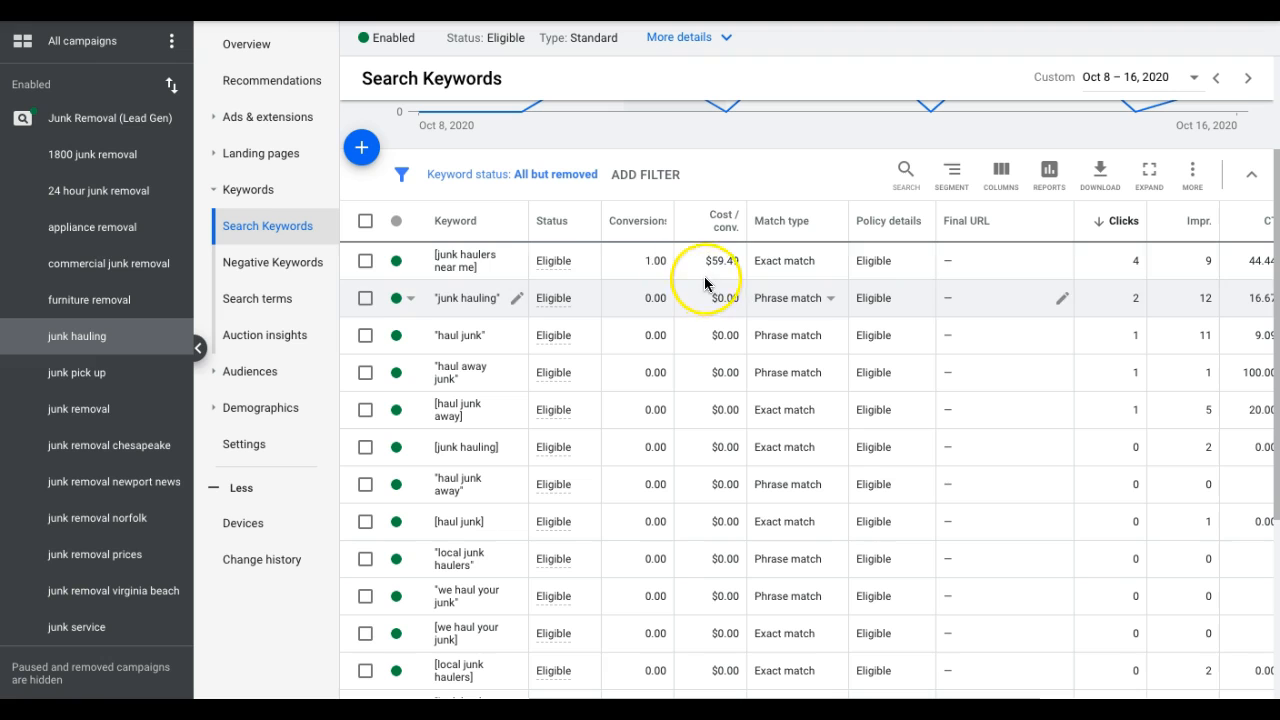
mouse_move(644, 262)
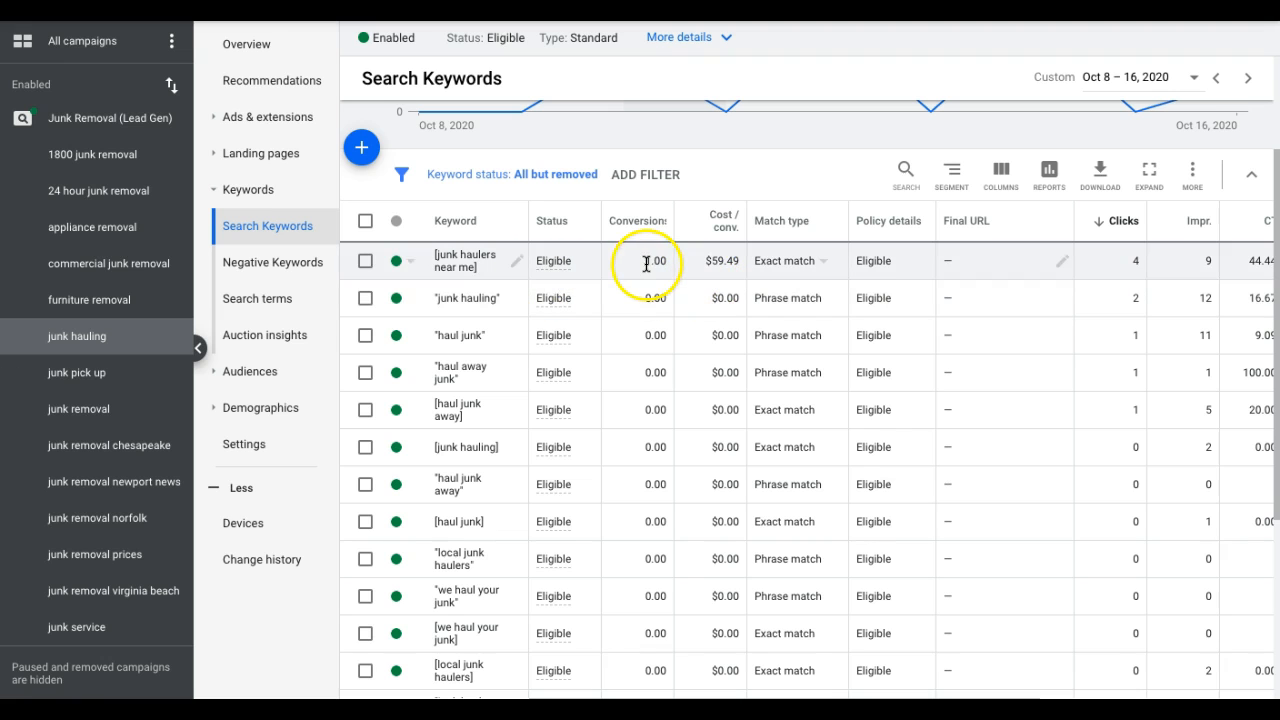
click(1252, 174)
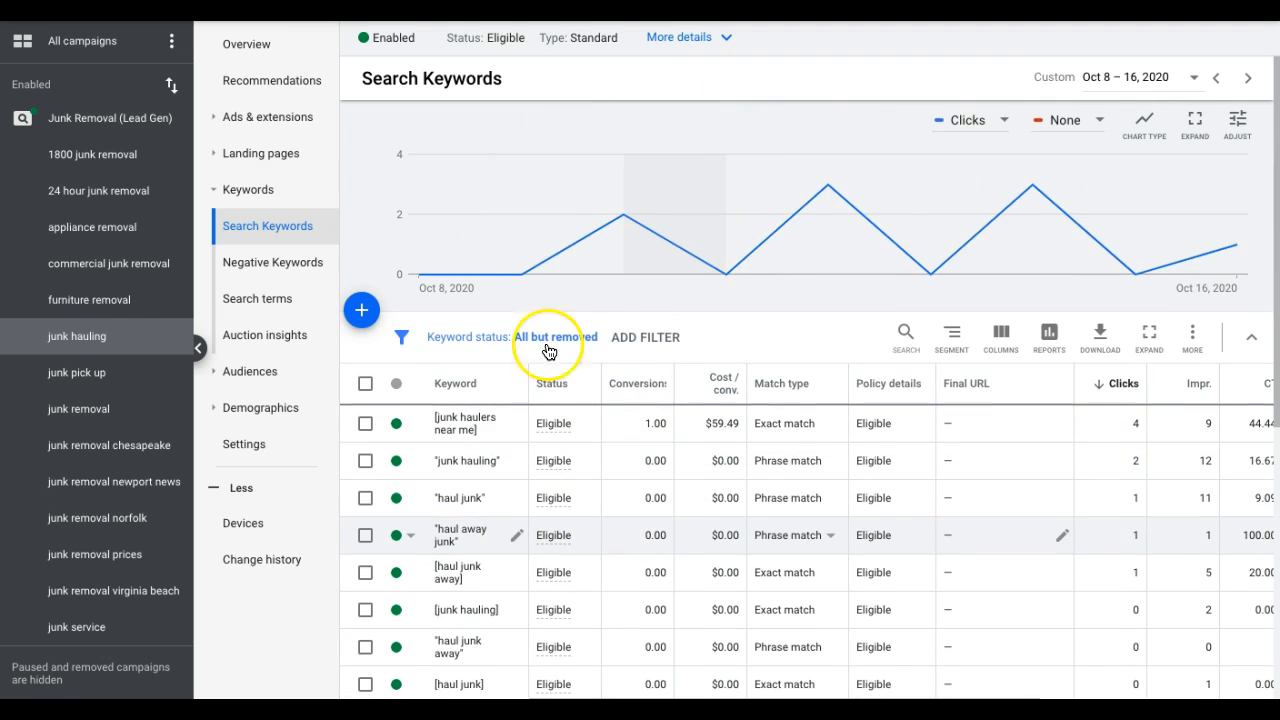
scroll(down, 3)
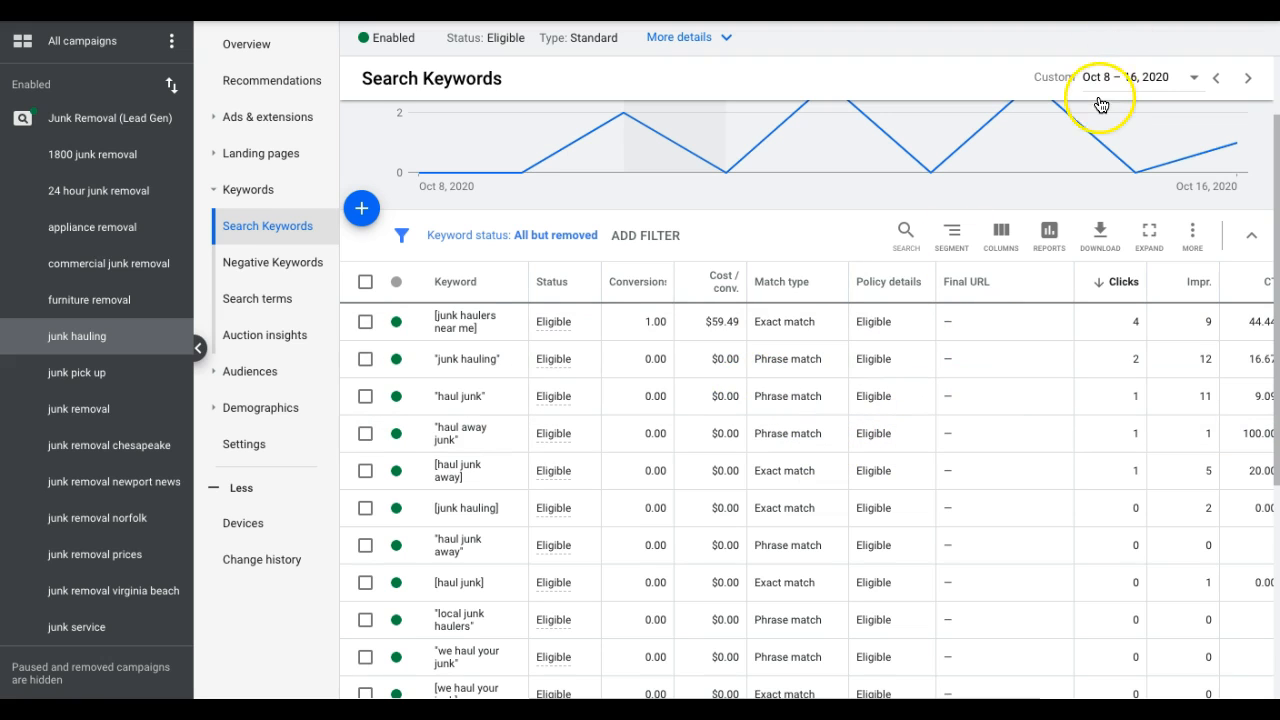
click(1130, 76)
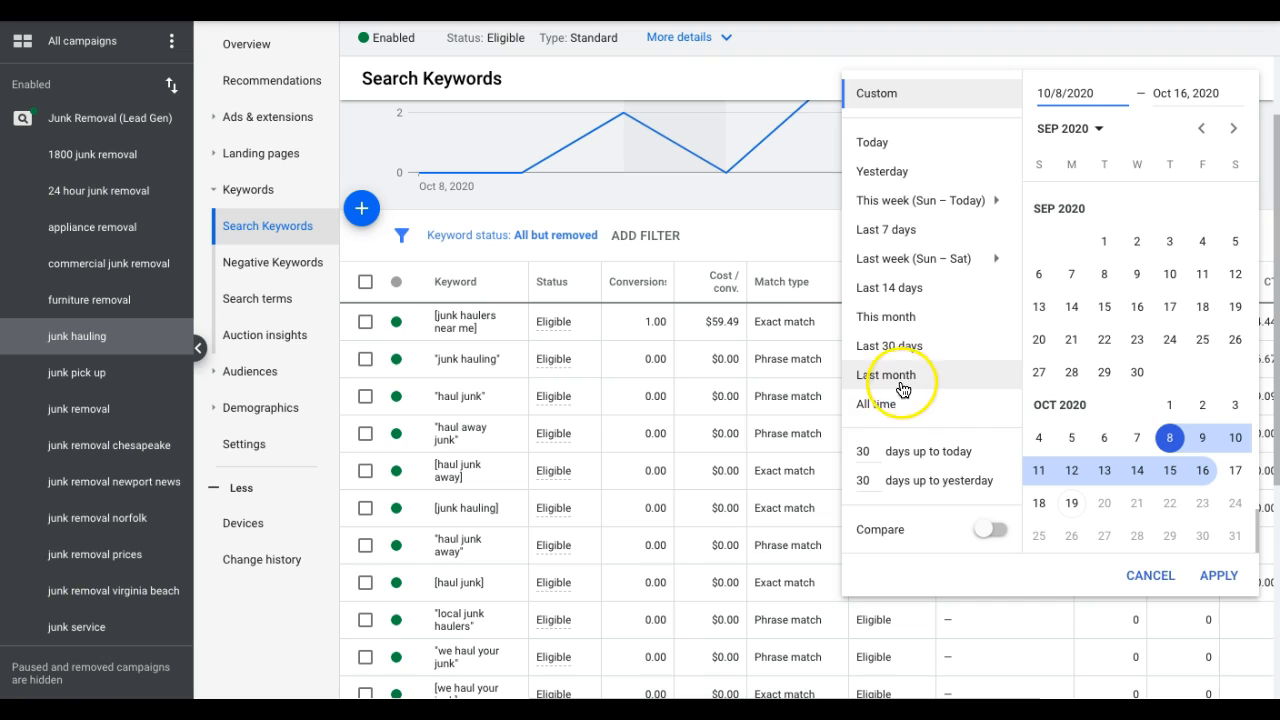
click(874, 404)
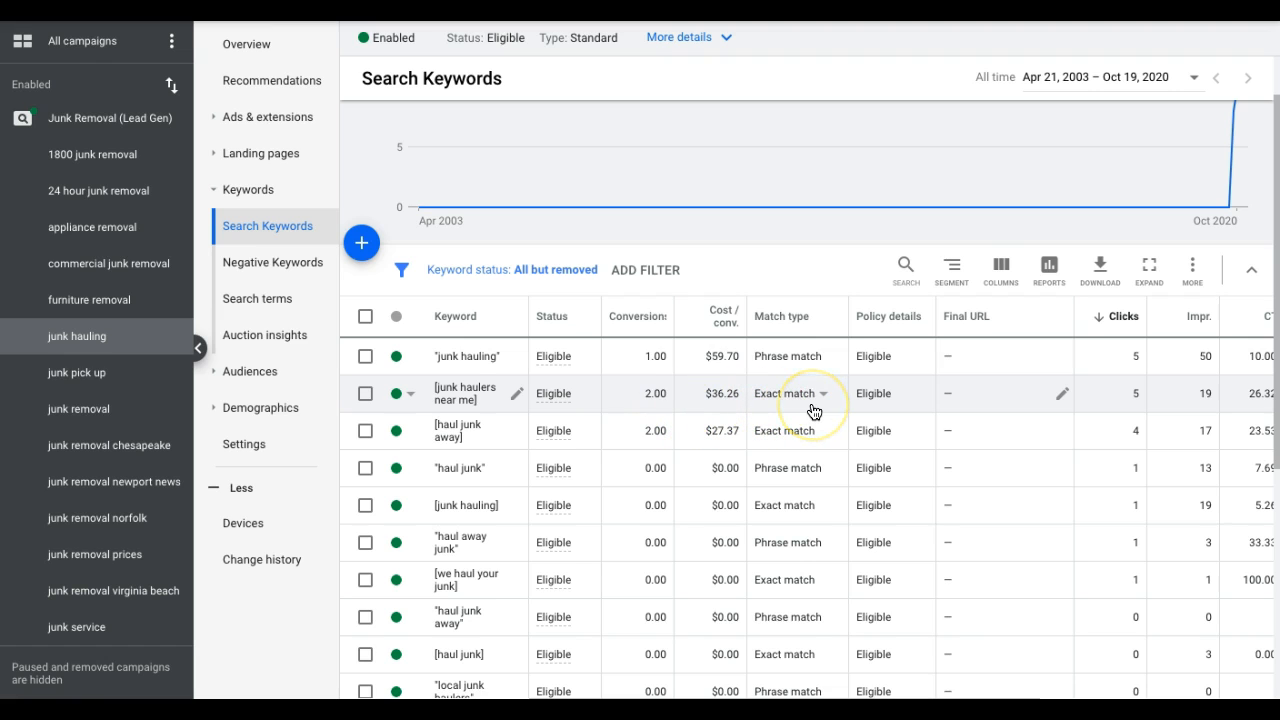
mouse_move(736, 408)
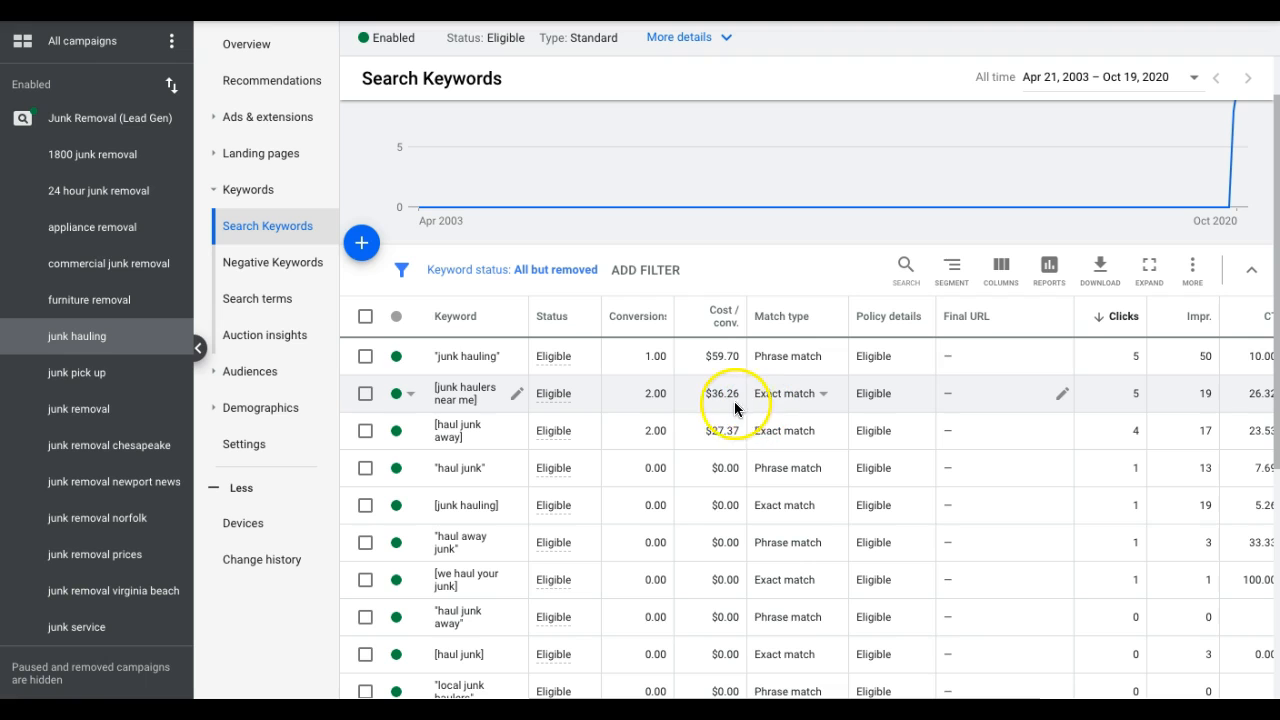
mouse_move(668, 412)
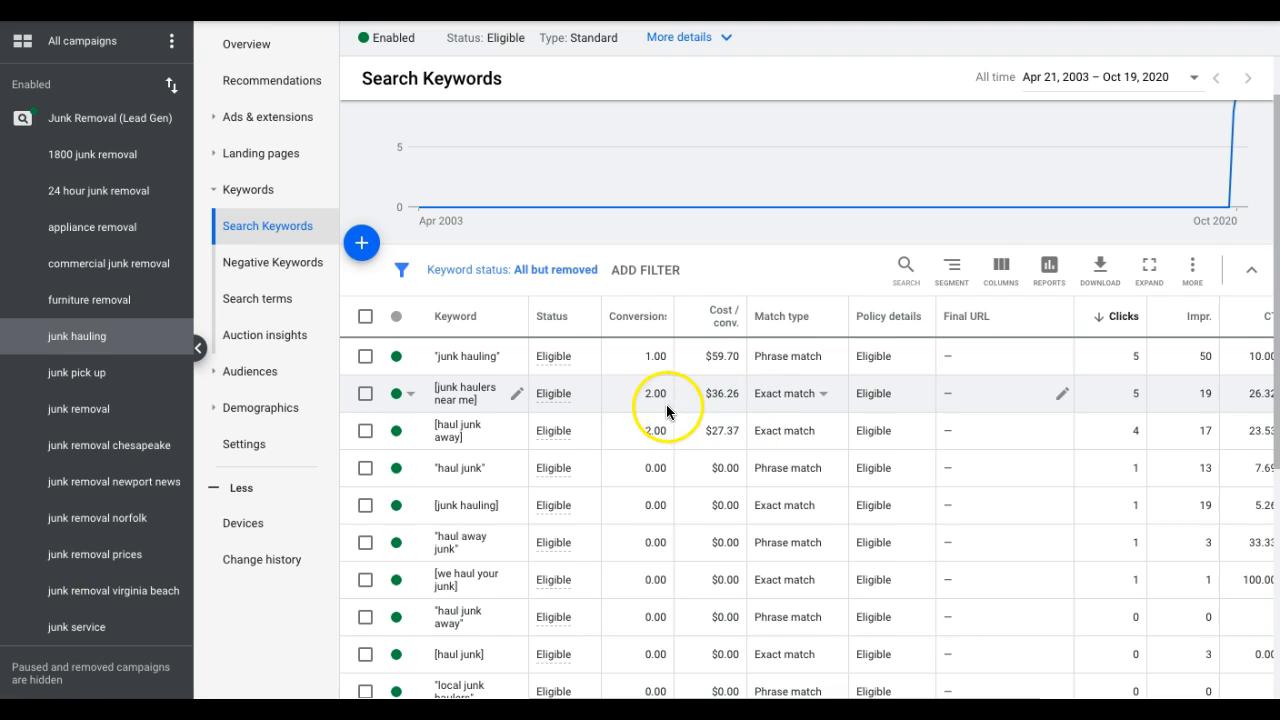
mouse_move(736, 414)
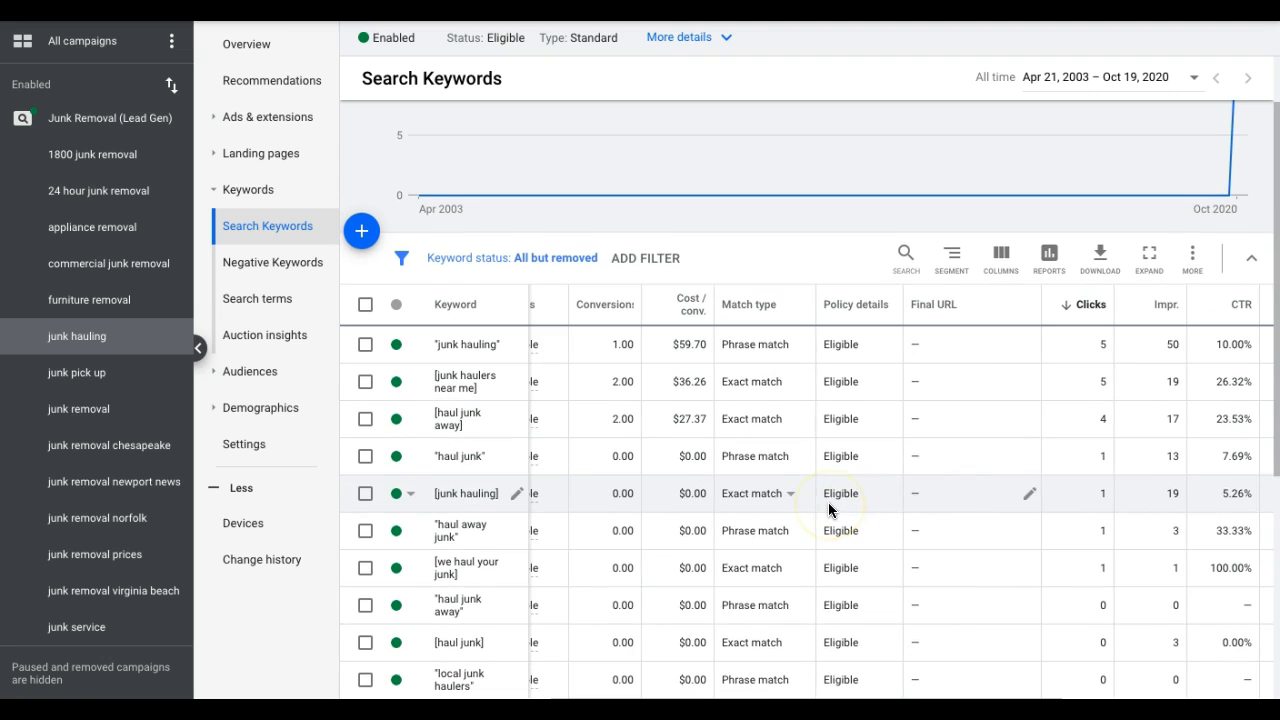
mouse_move(924, 540)
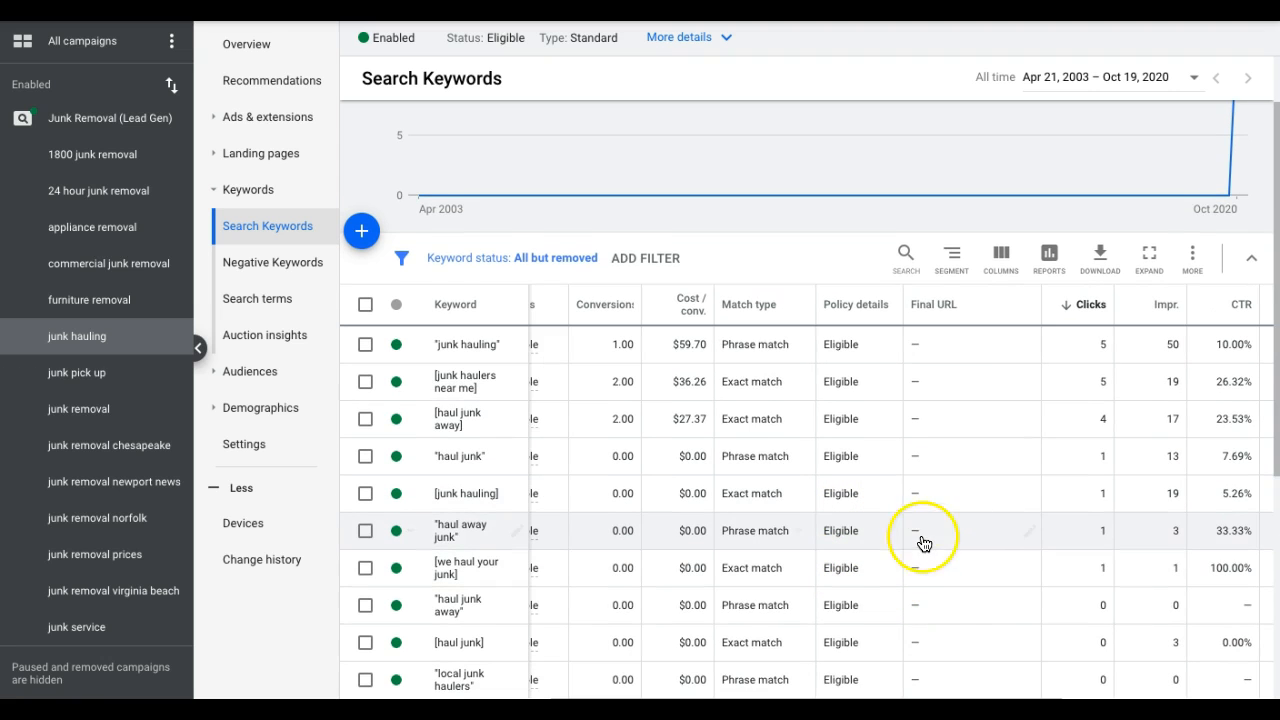
mouse_move(924, 498)
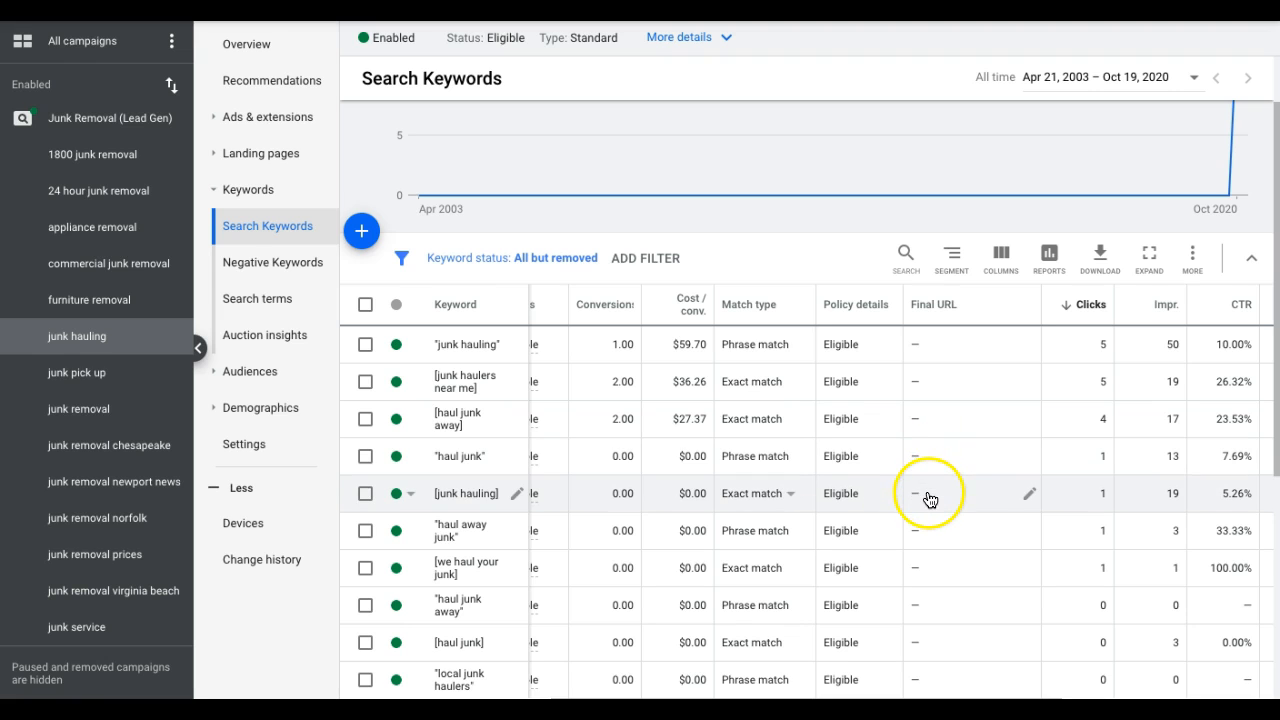
mouse_move(470, 520)
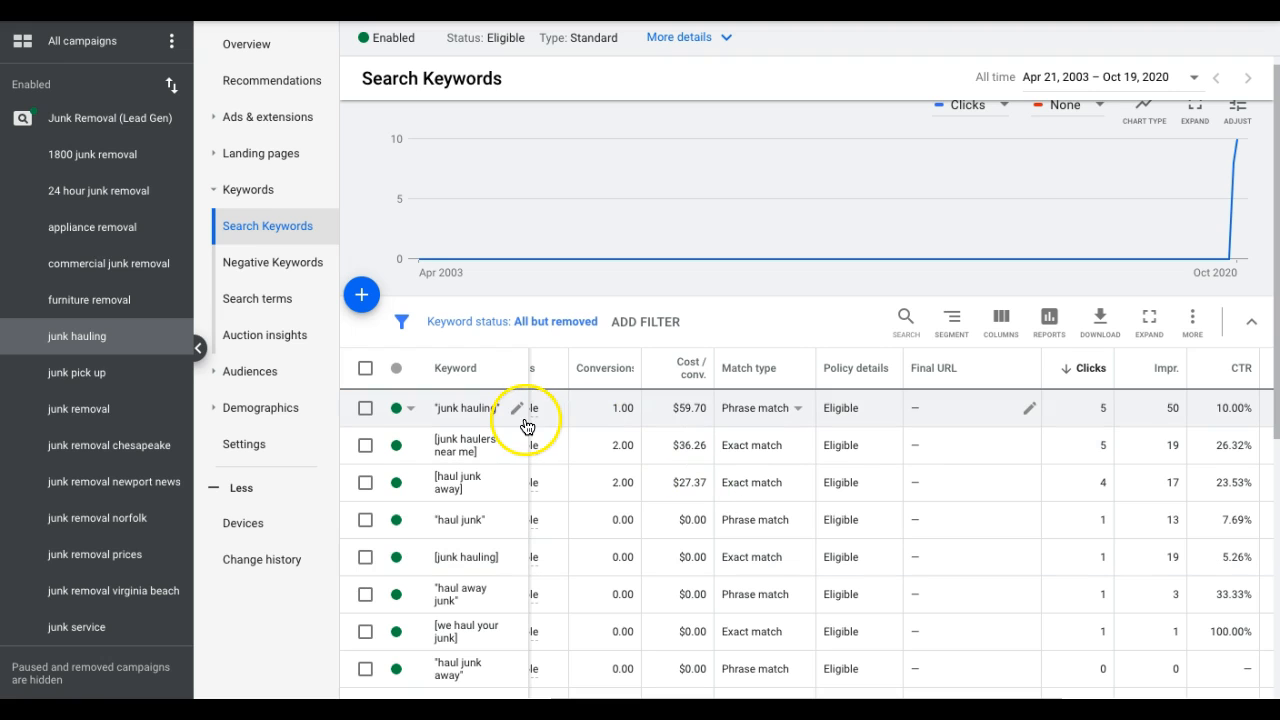
mouse_move(96, 154)
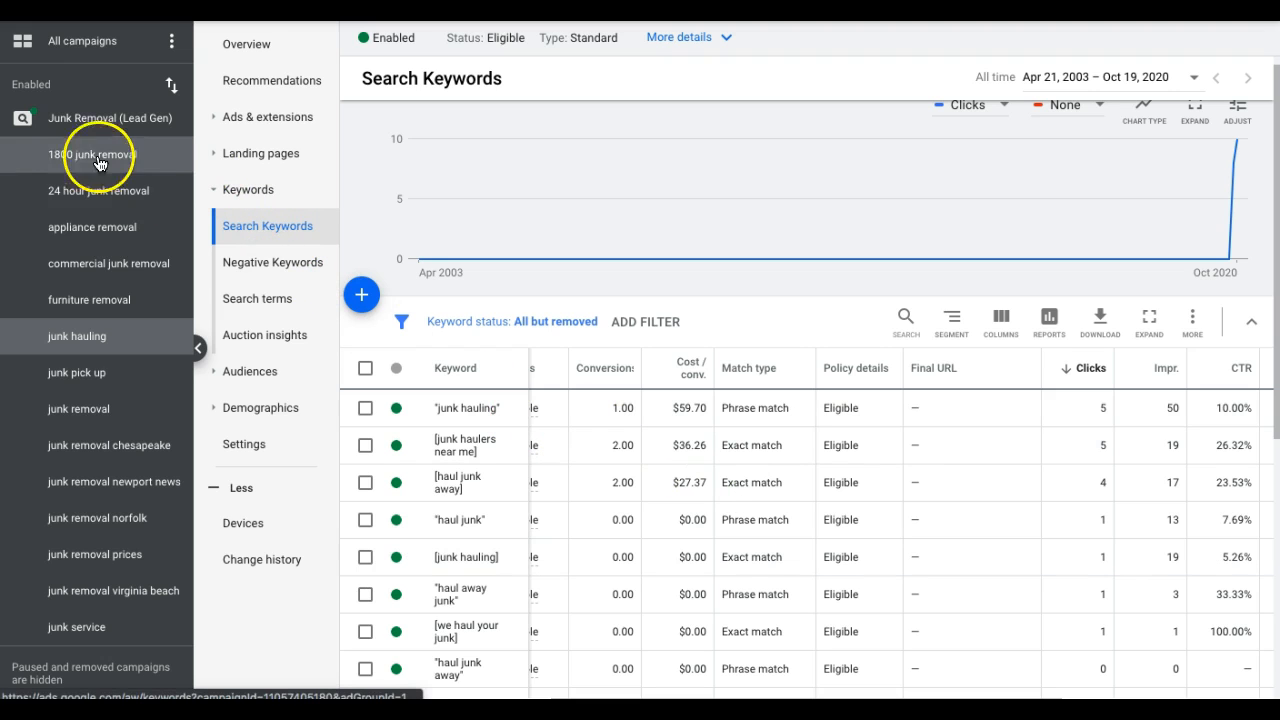
click(110, 116)
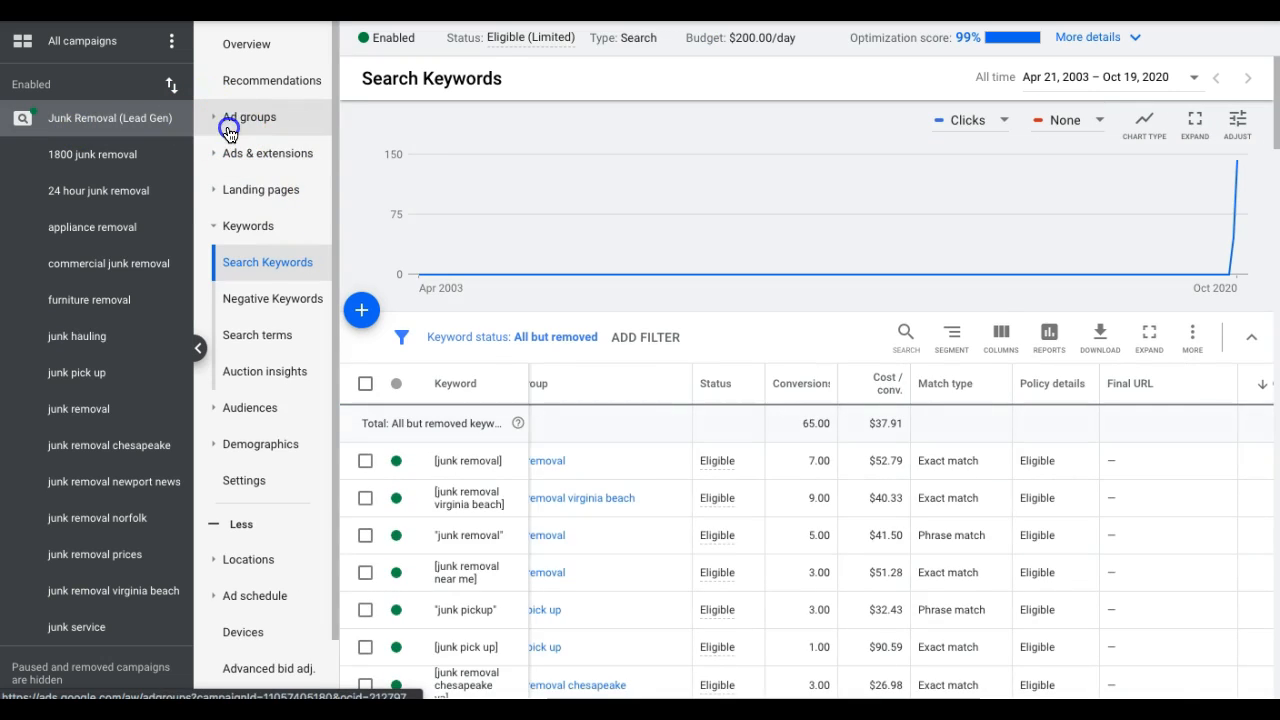
click(248, 116)
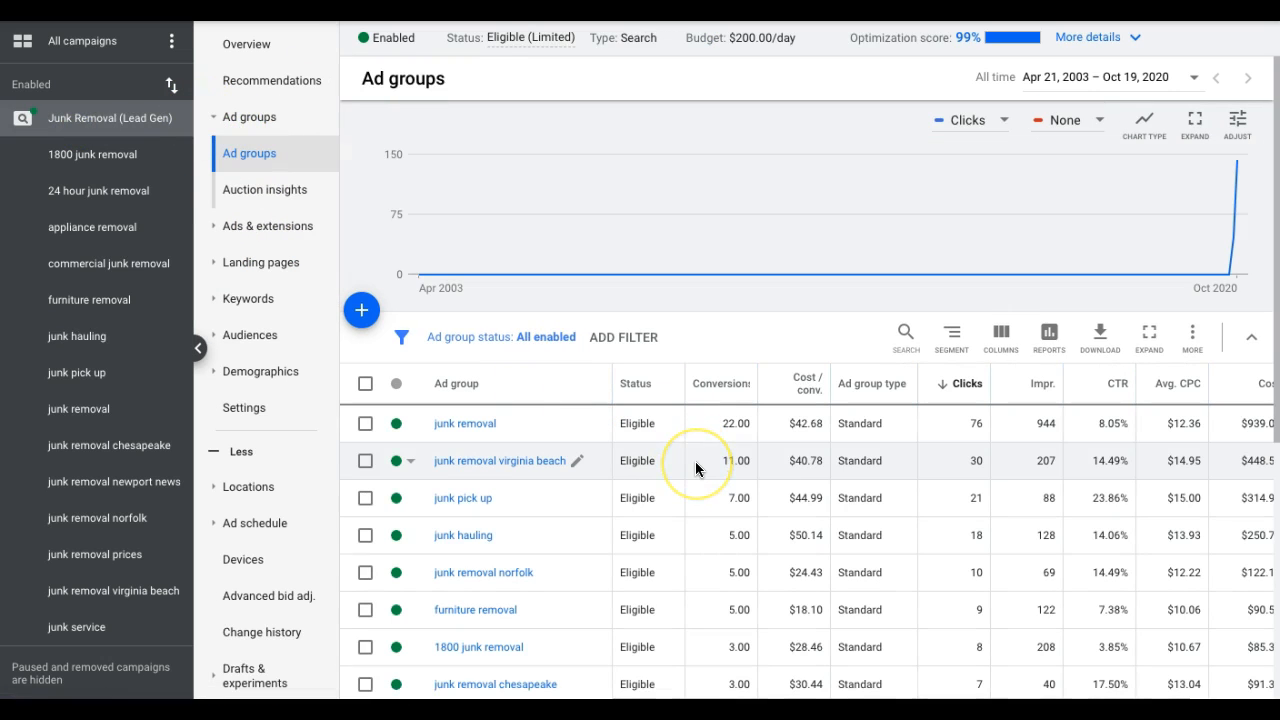
mouse_move(788, 464)
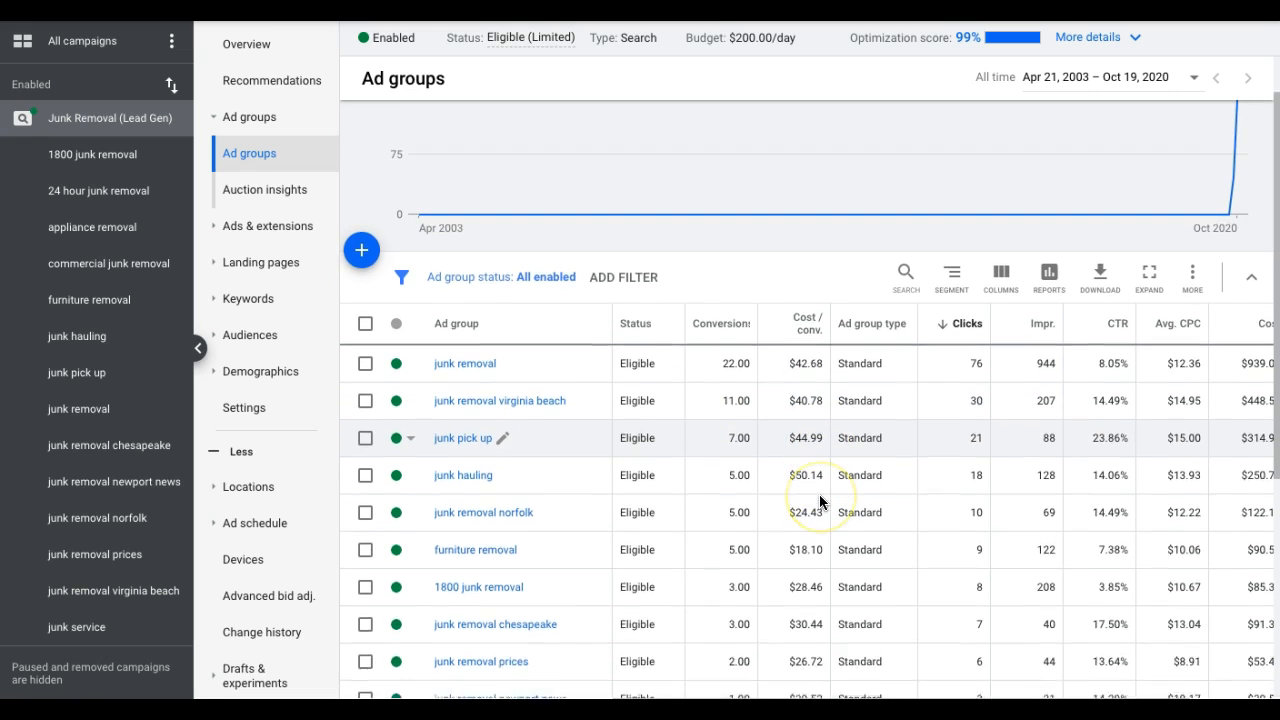
scroll(down, 3)
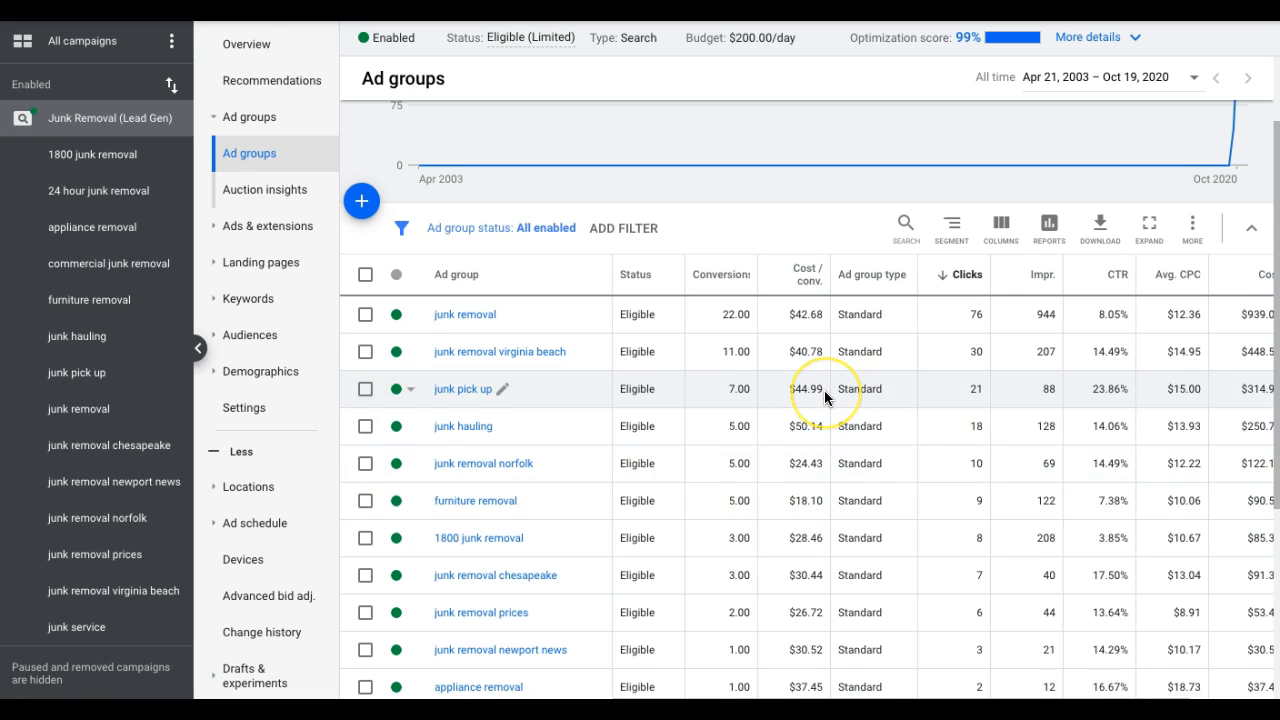
scroll(down, 3)
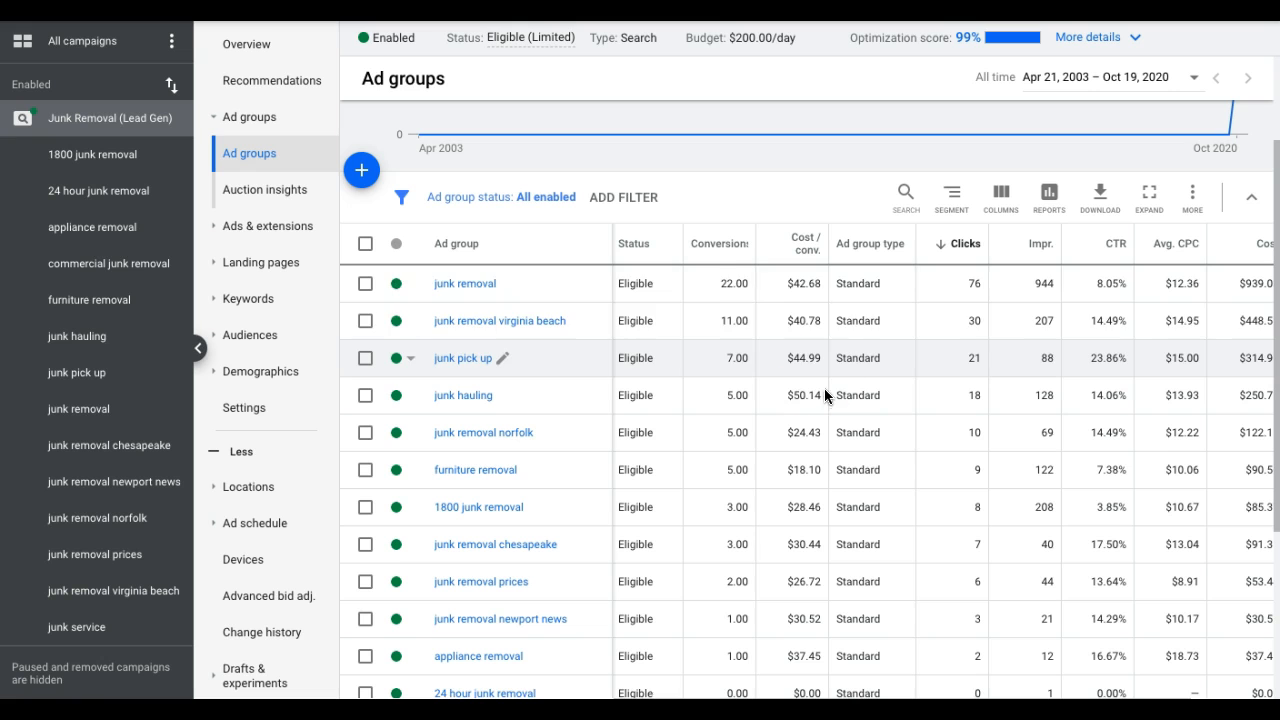
mouse_move(698, 300)
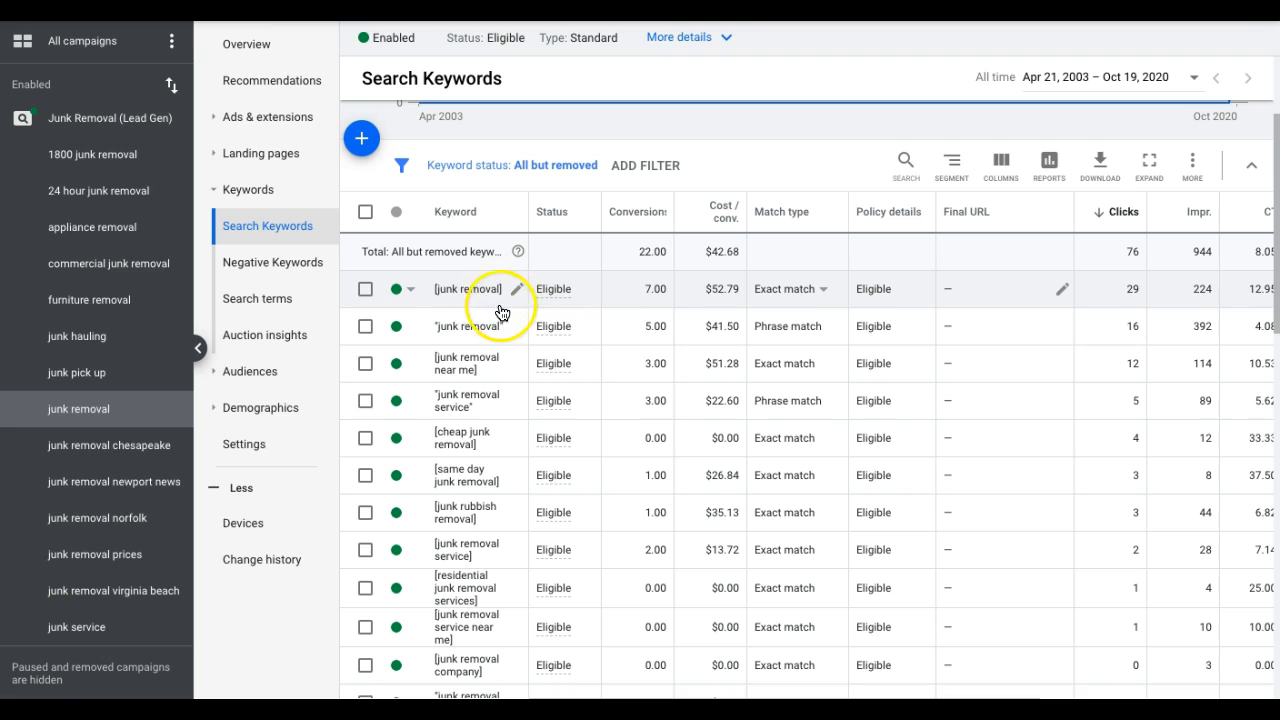
mouse_move(718, 304)
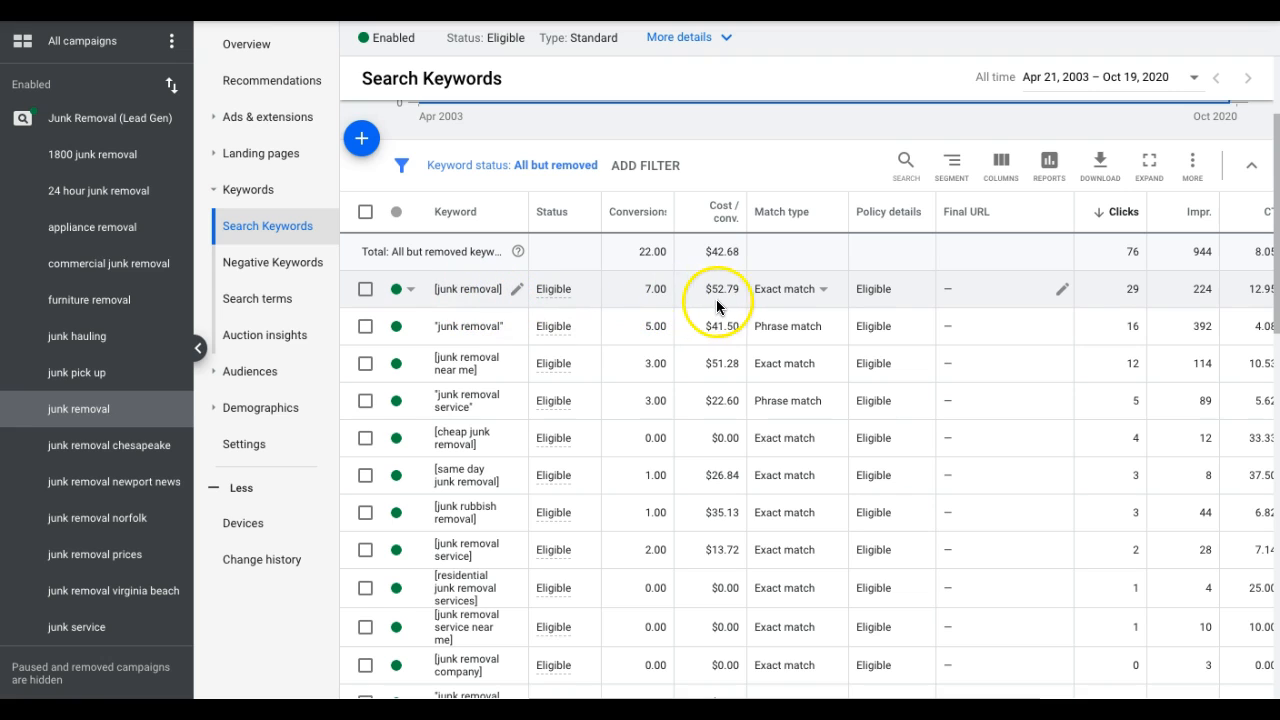
mouse_move(724, 302)
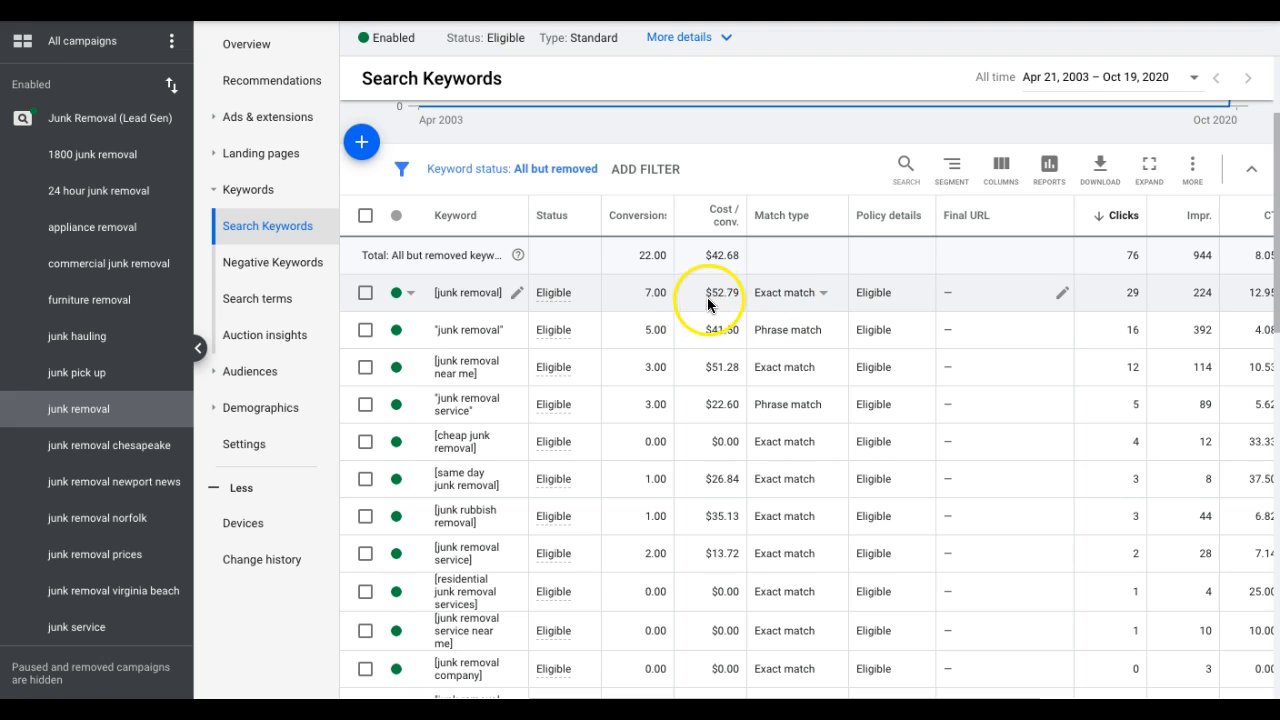
mouse_move(940, 304)
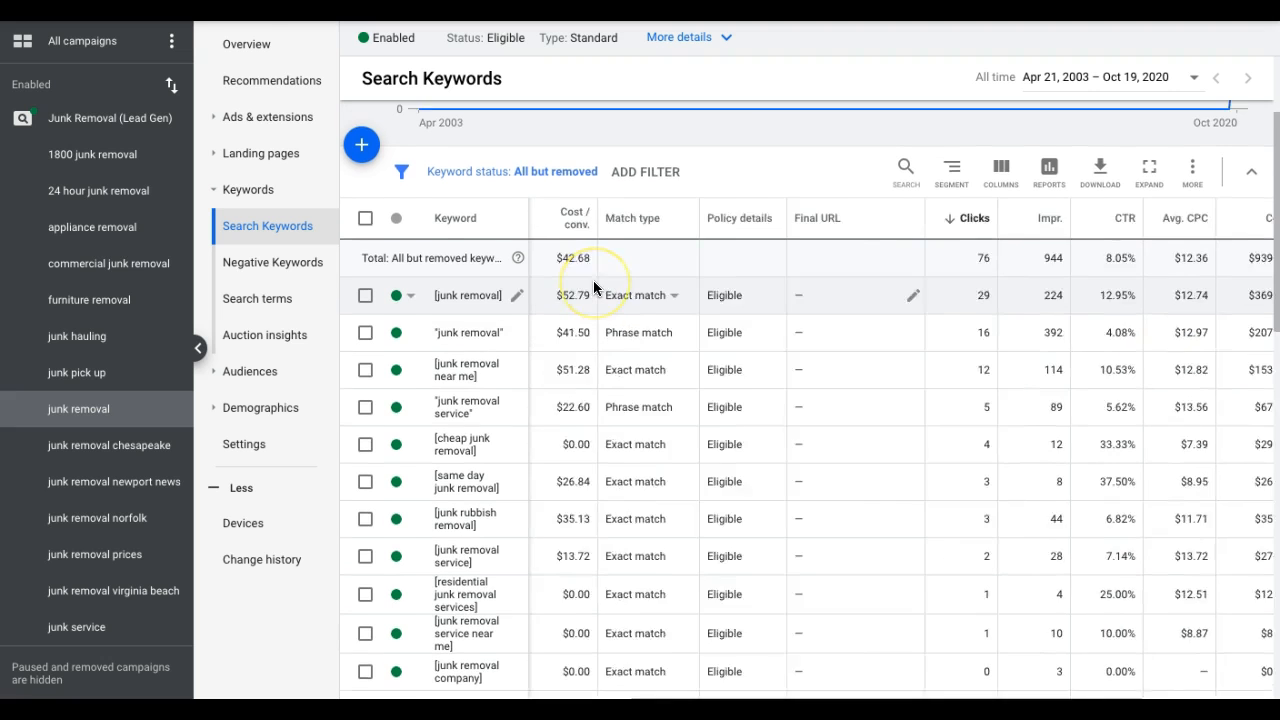
Step: Scroll the junk removal keywords table right to review Avg. CPC and Cost
scroll(right, 3)
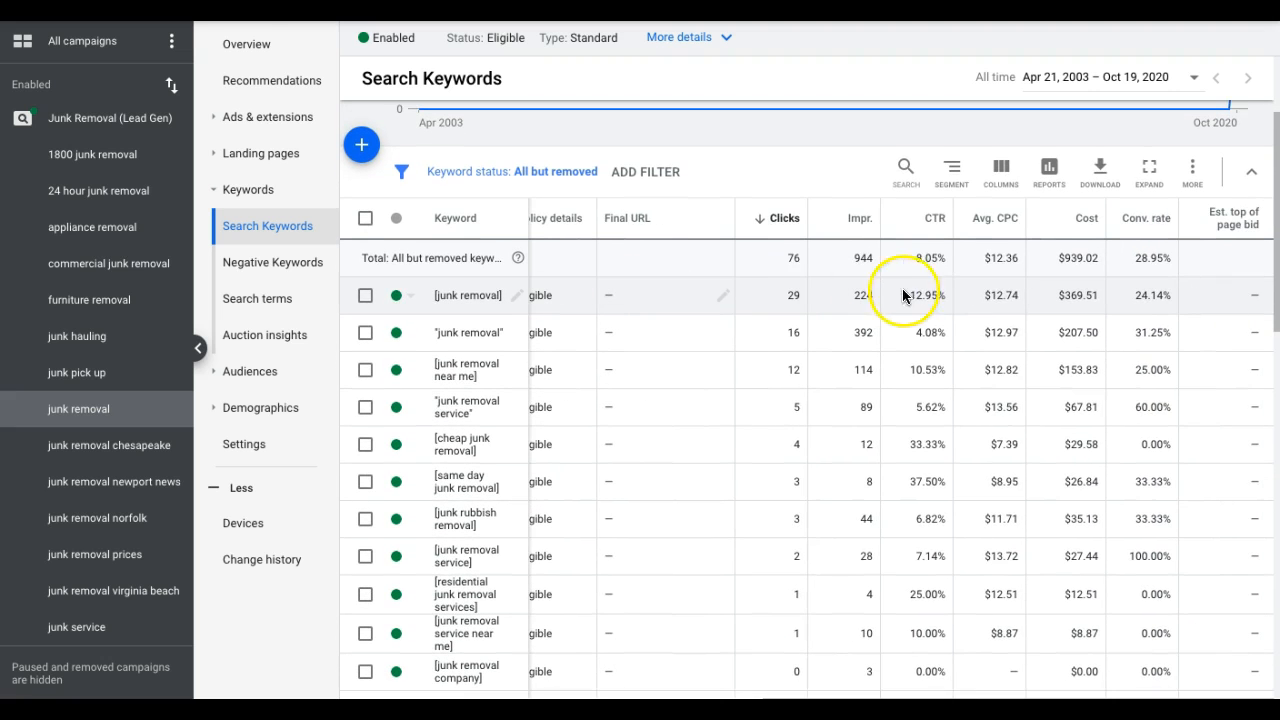
mouse_move(1016, 300)
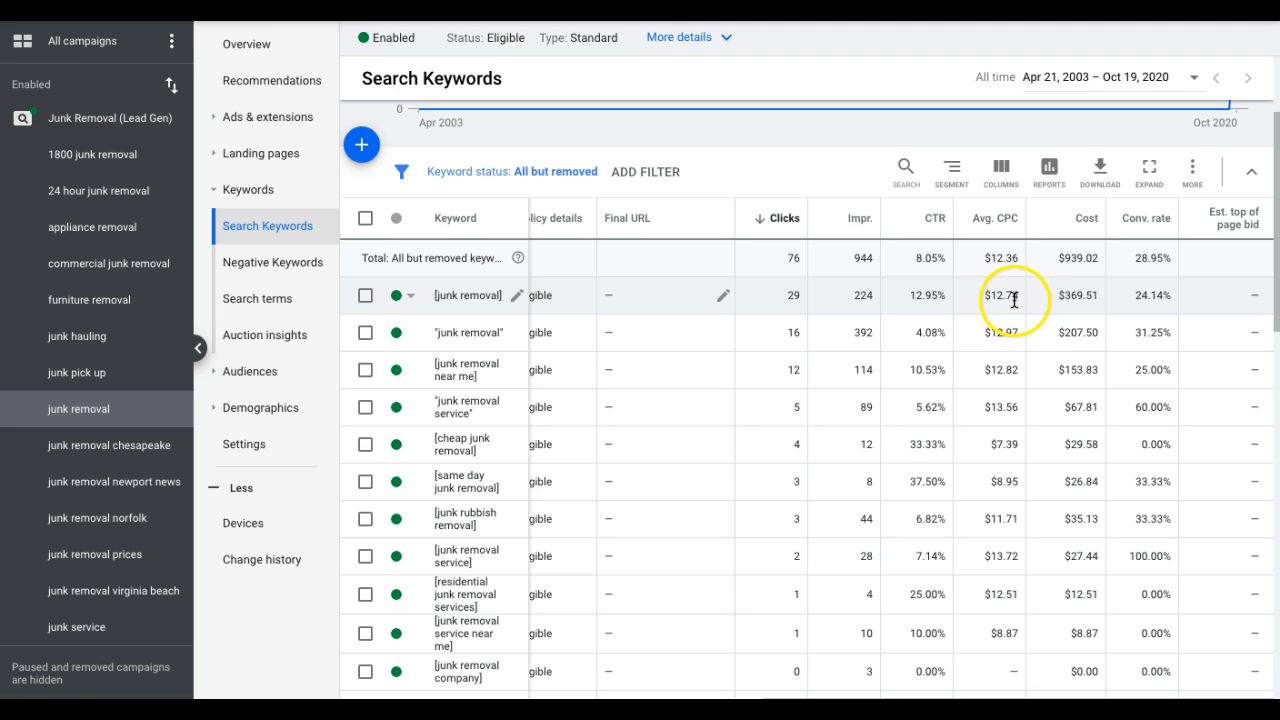
mouse_move(1020, 304)
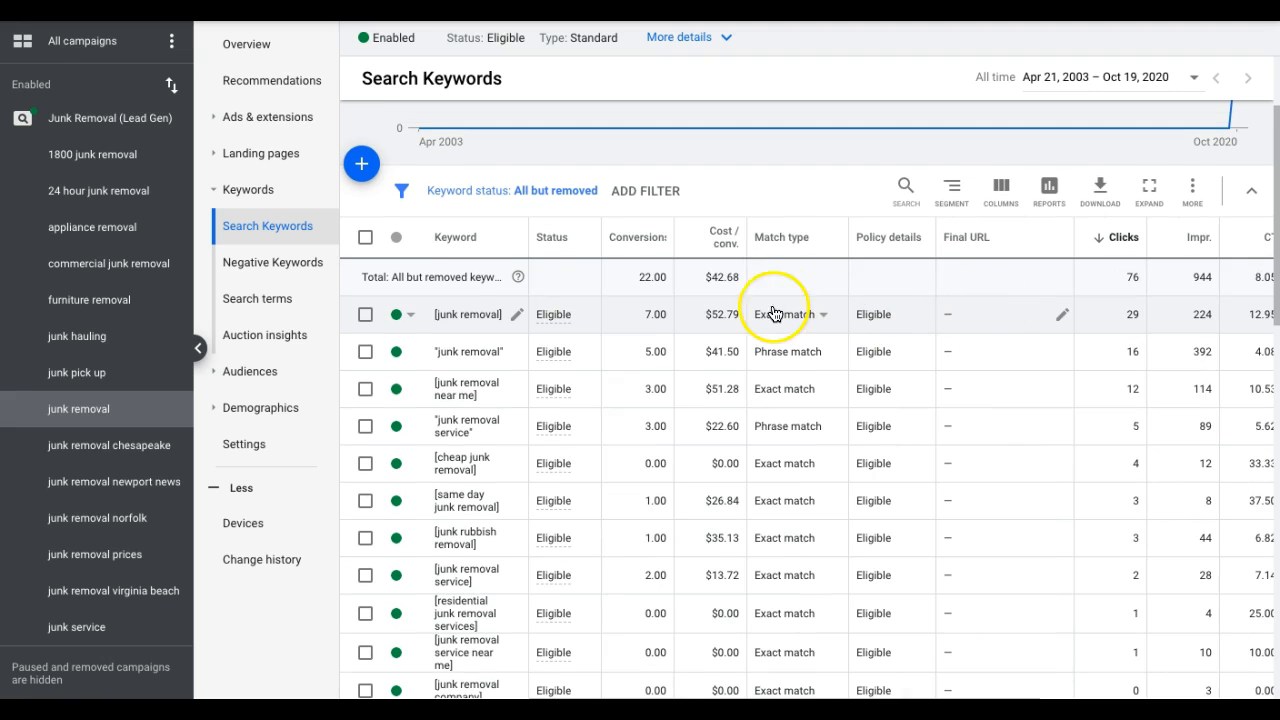
mouse_move(744, 318)
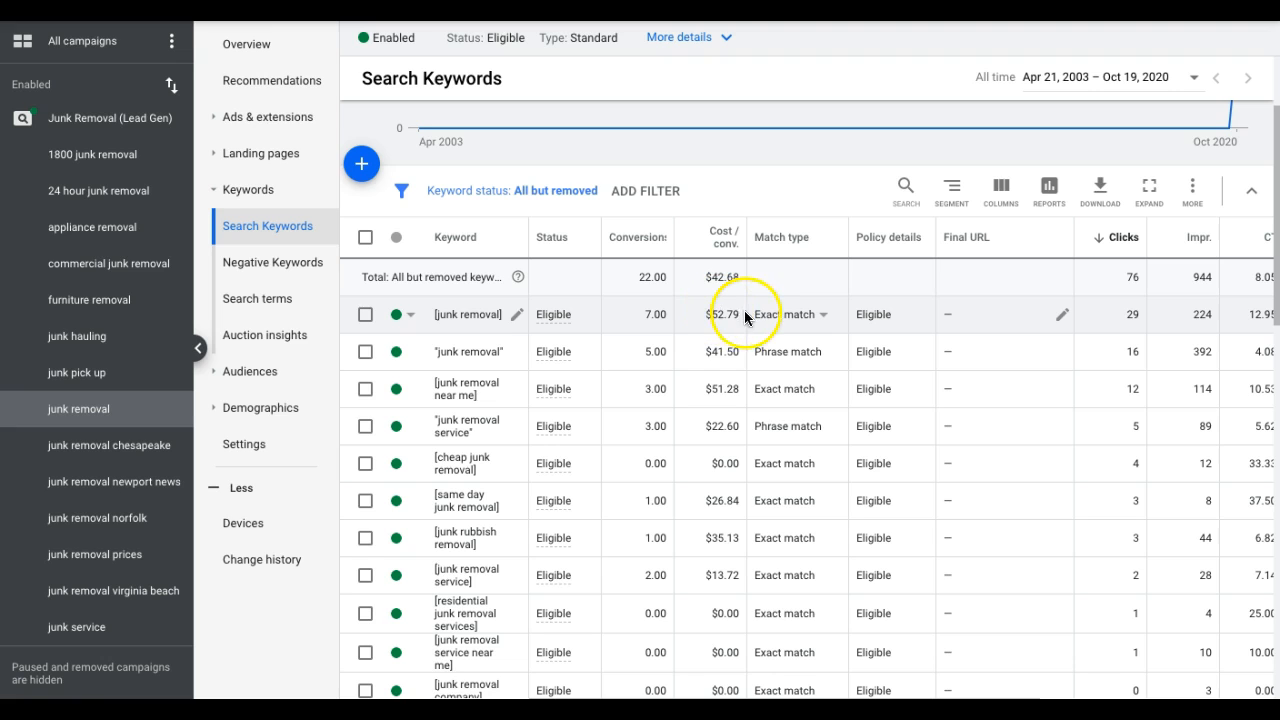
mouse_move(644, 328)
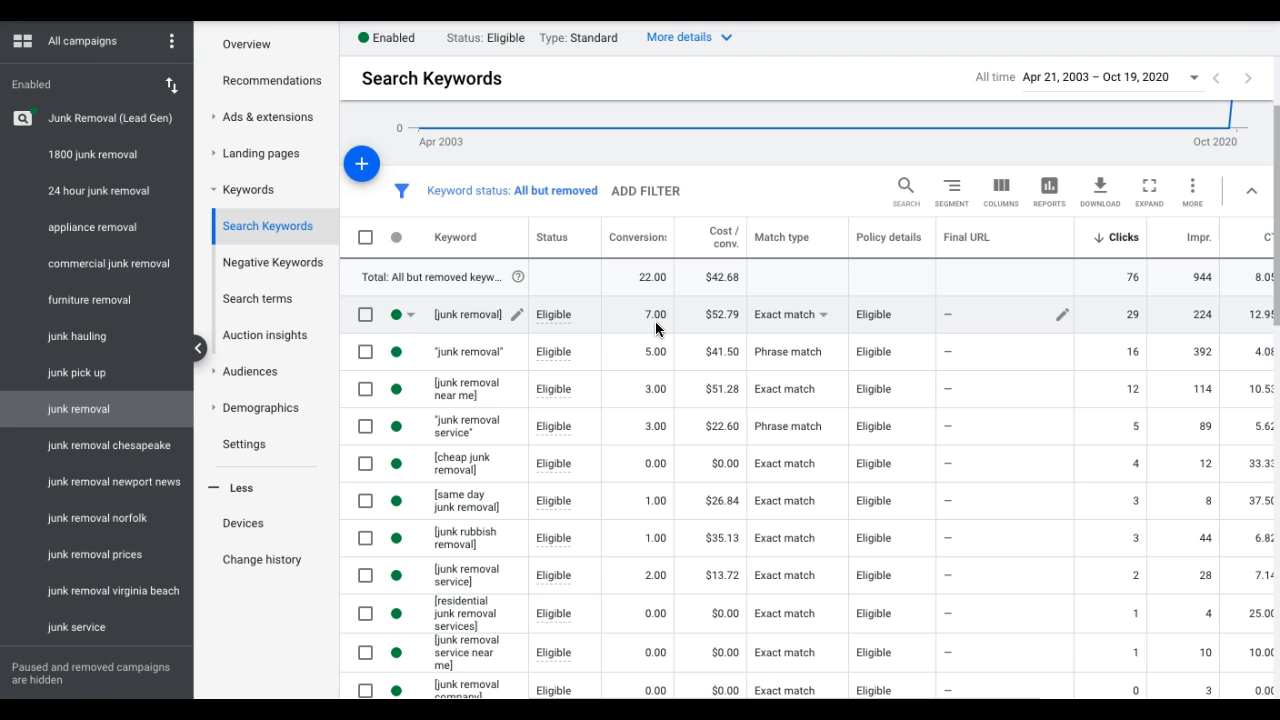
mouse_move(652, 388)
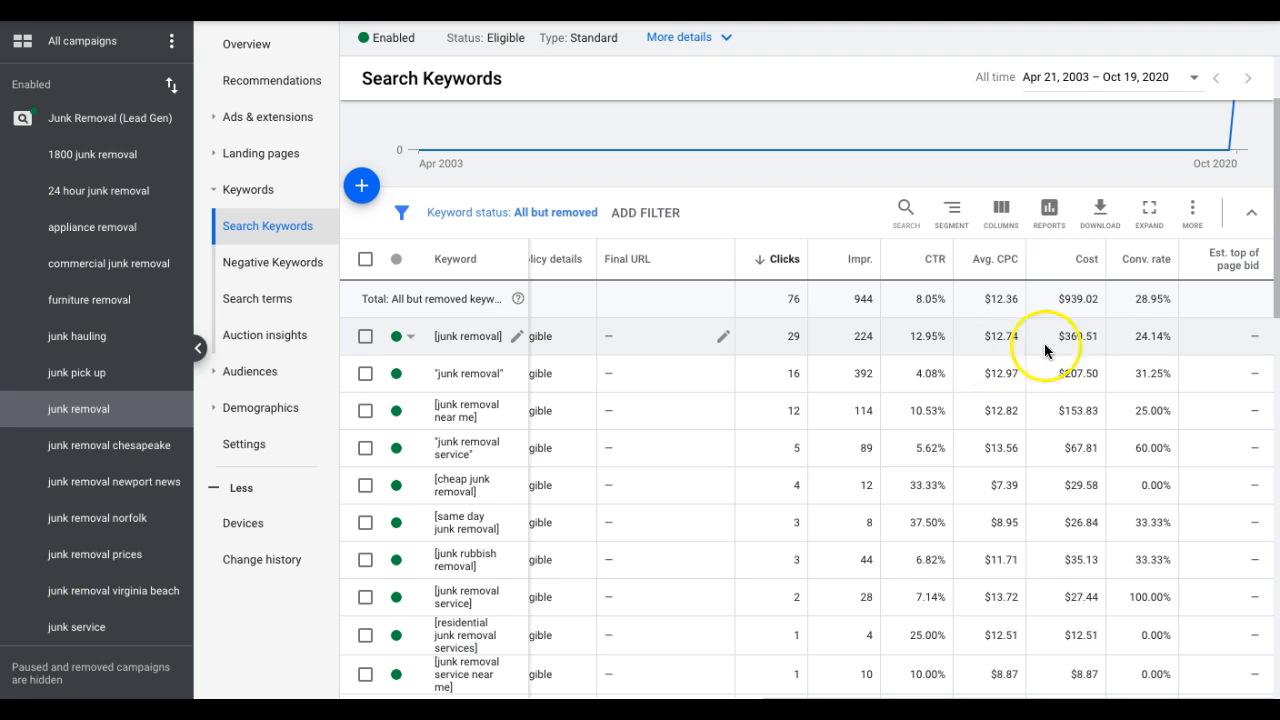
Step: Add Search impr. share and Search top IS from Competitive metrics to the keywords table
click(1000, 210)
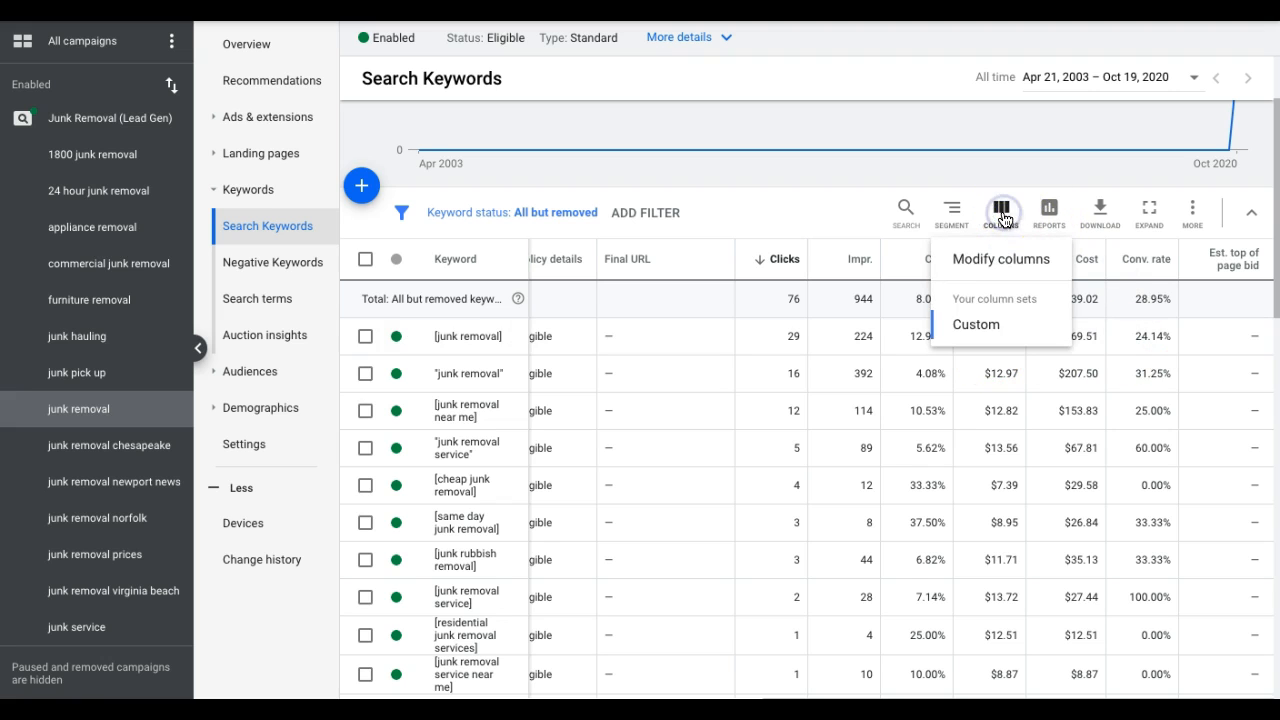
click(976, 324)
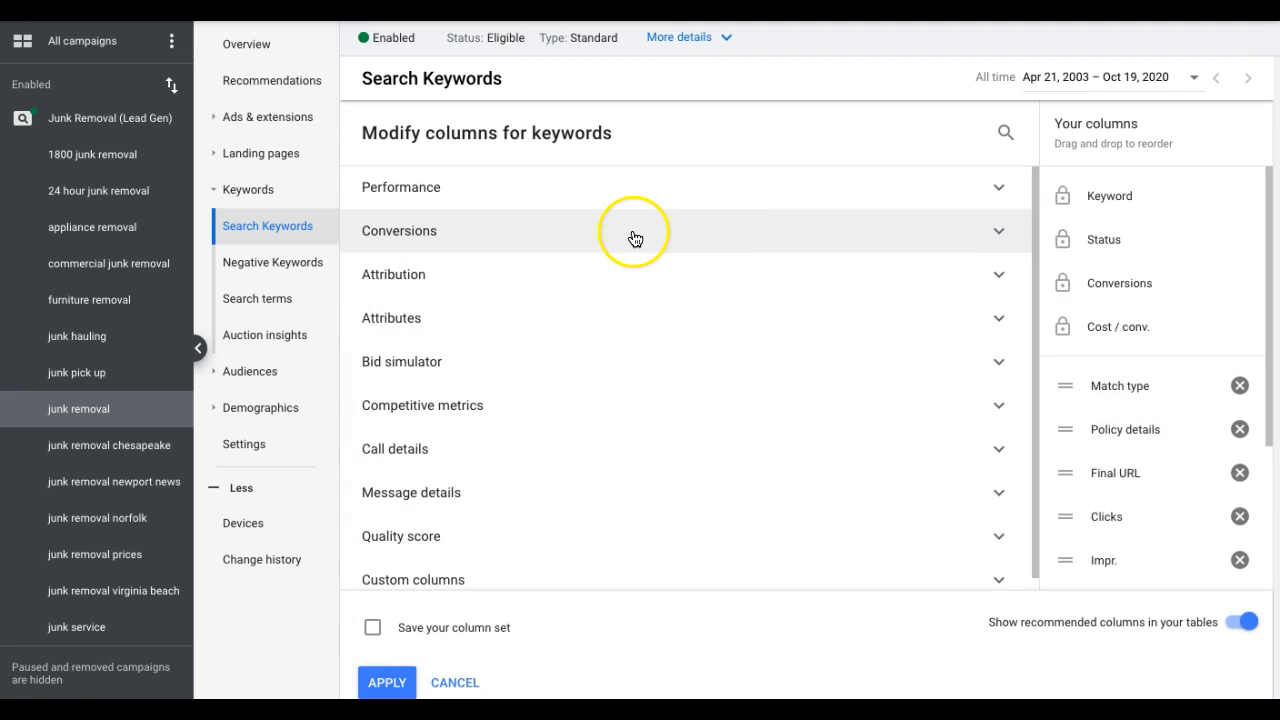
mouse_move(536, 404)
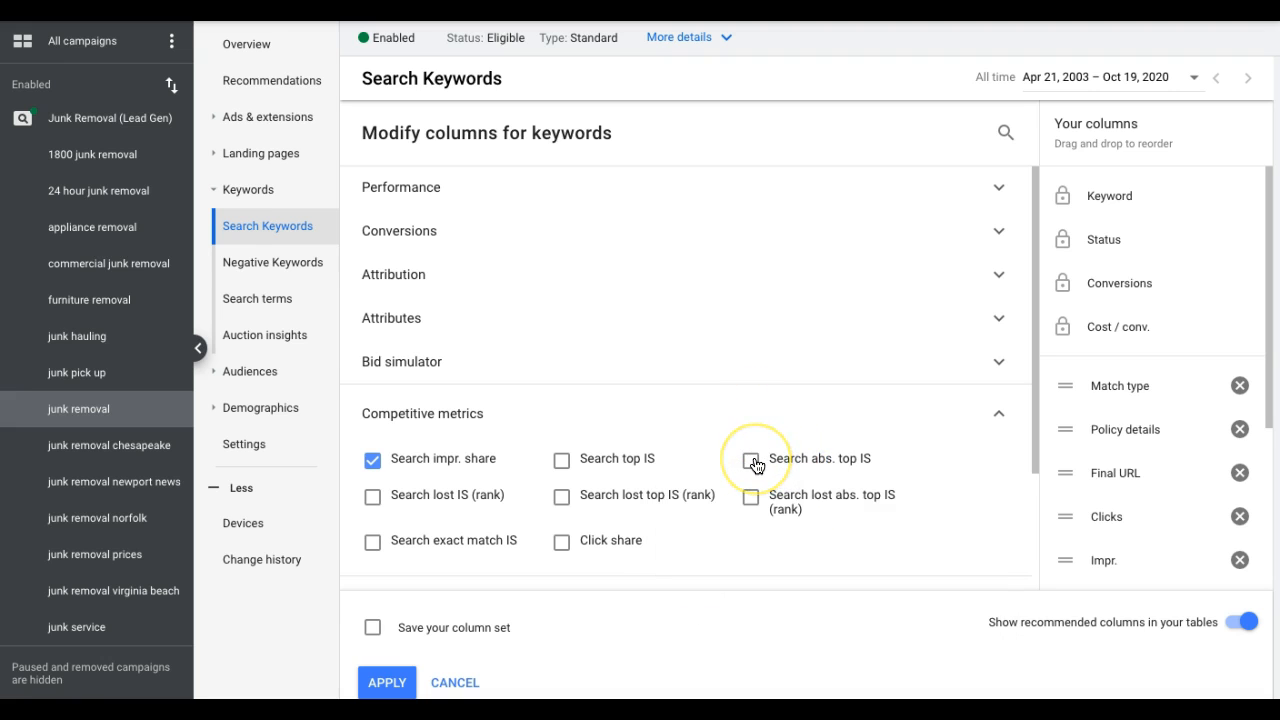
mouse_move(604, 456)
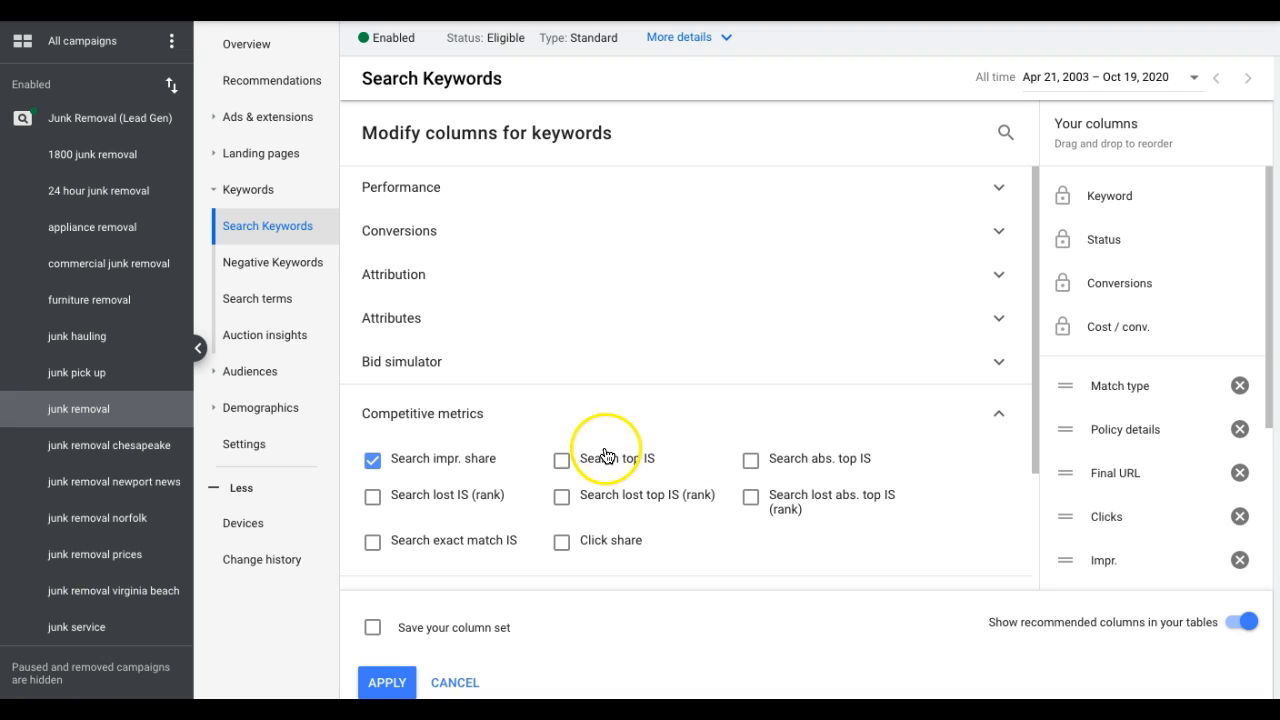
click(560, 458)
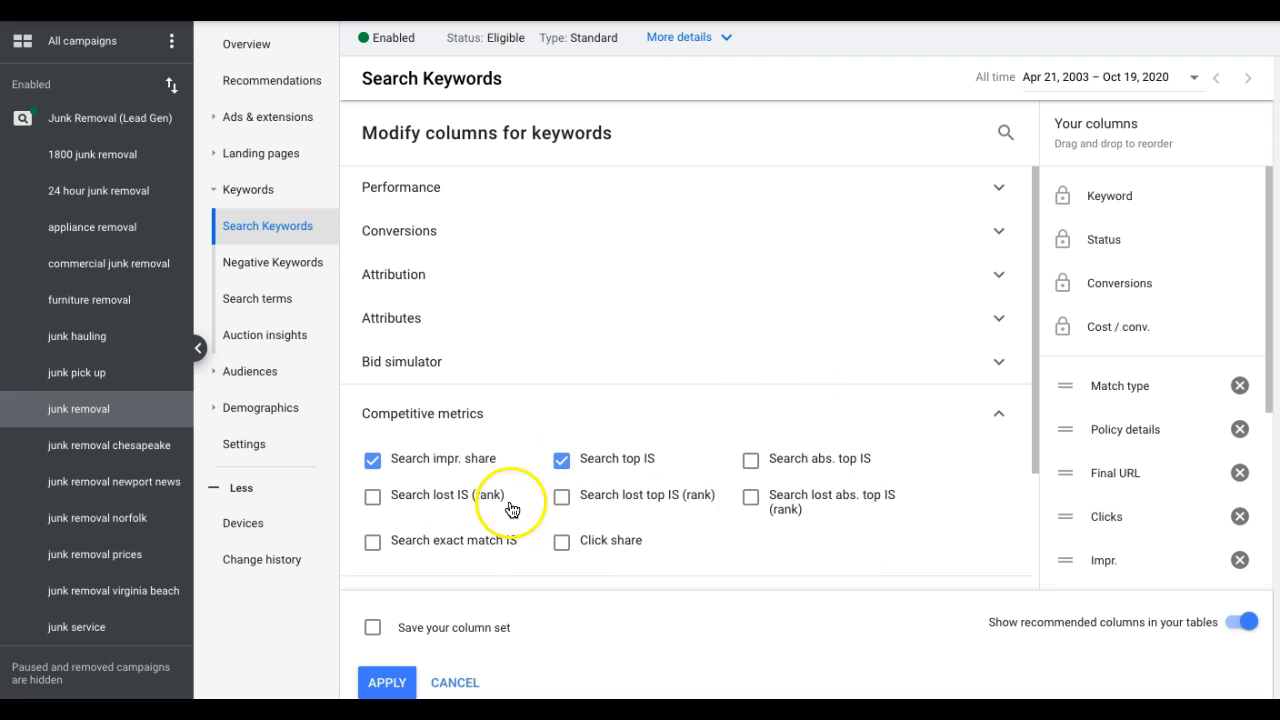
click(386, 682)
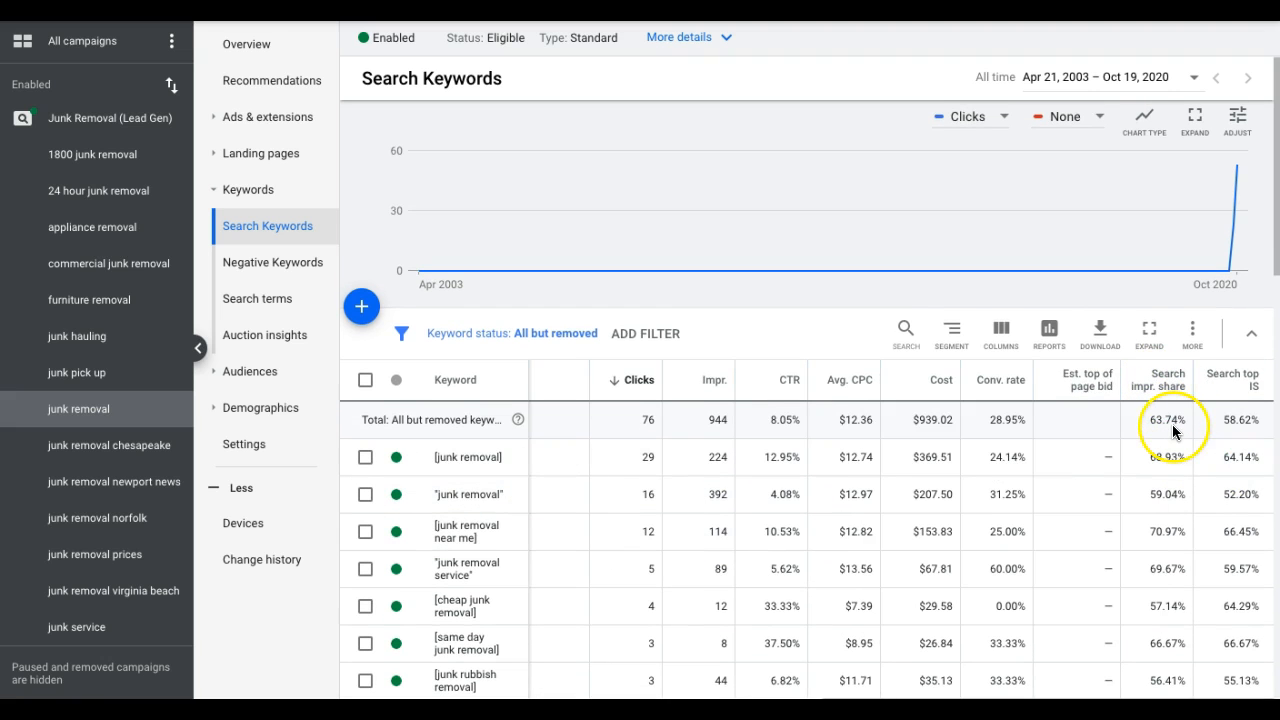
mouse_move(508, 476)
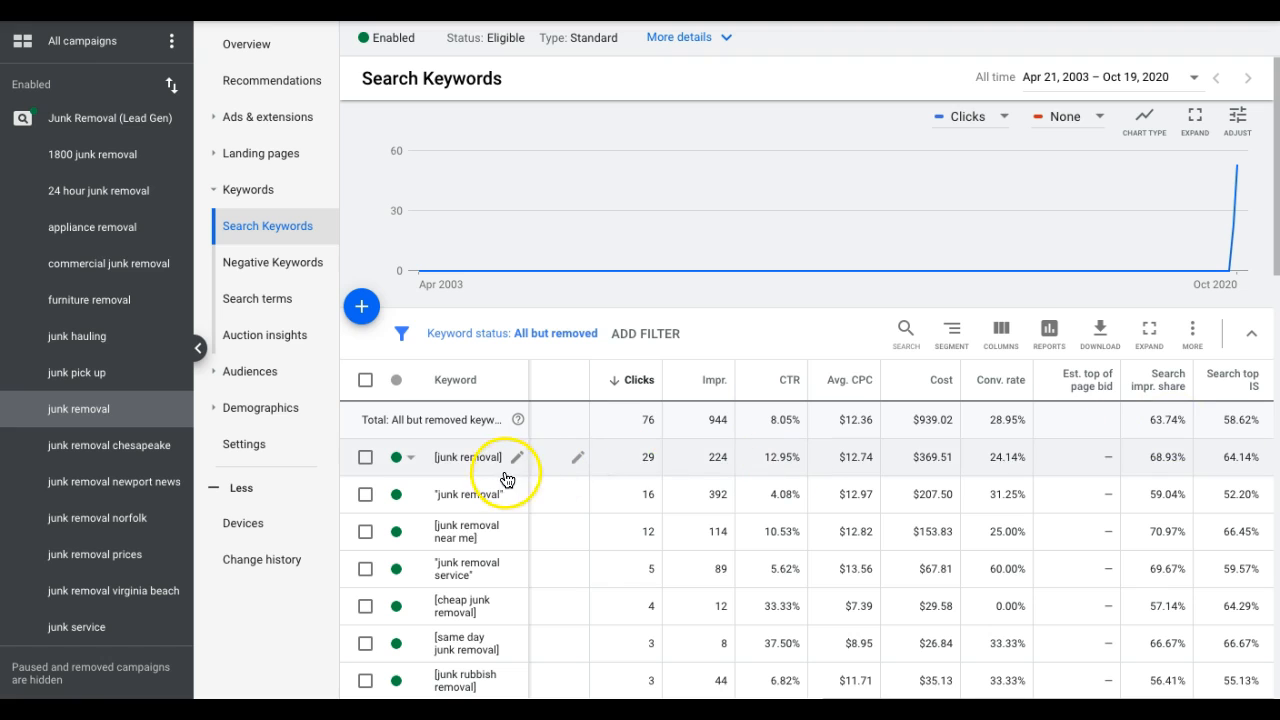
mouse_move(1170, 460)
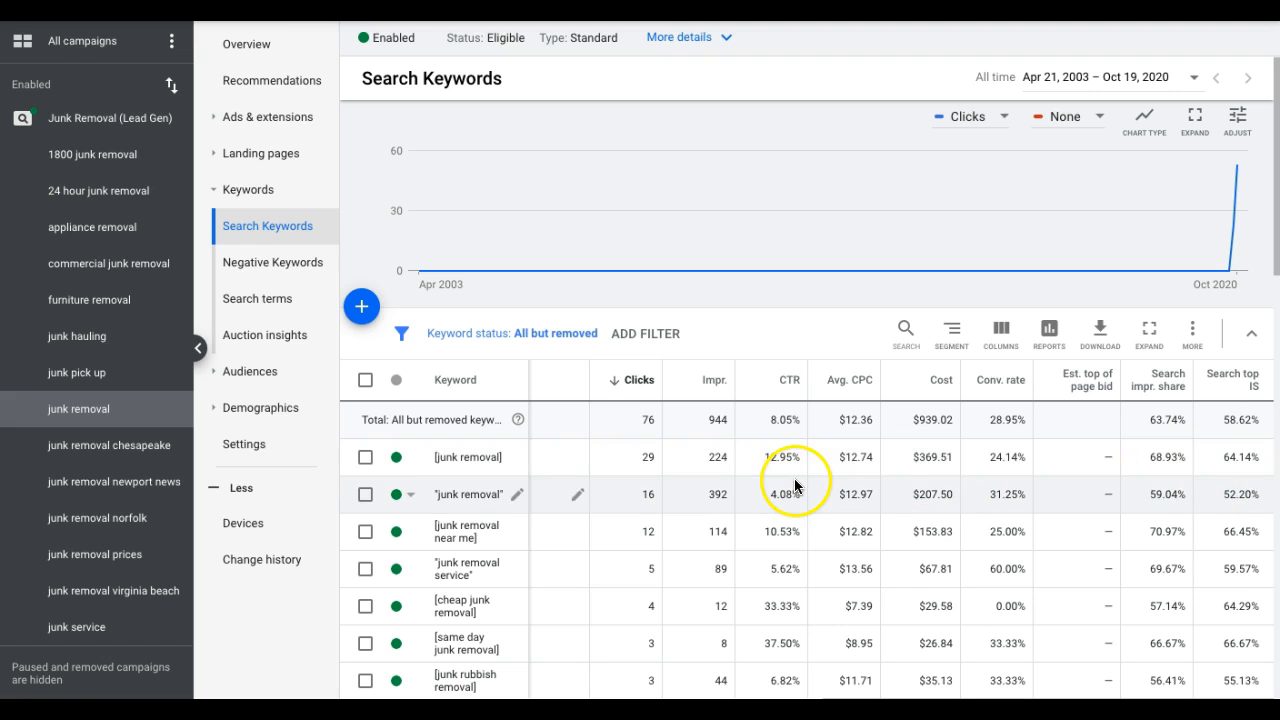
mouse_move(870, 470)
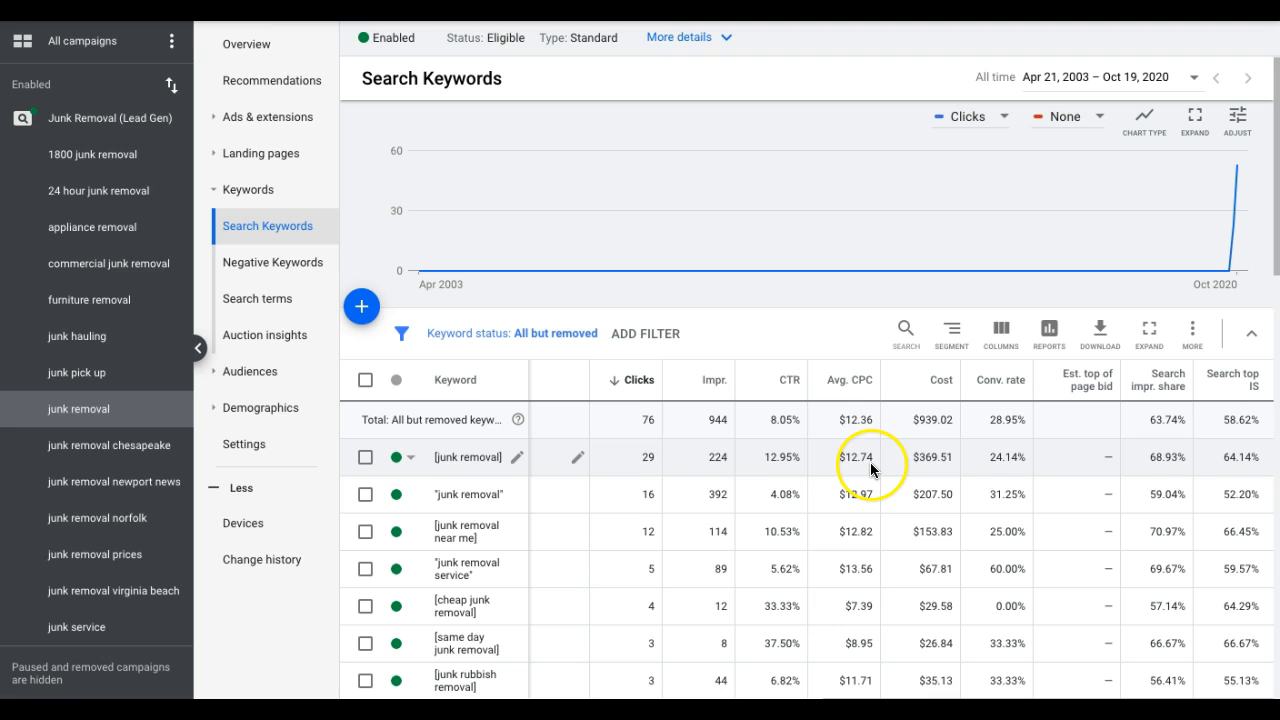
mouse_move(870, 464)
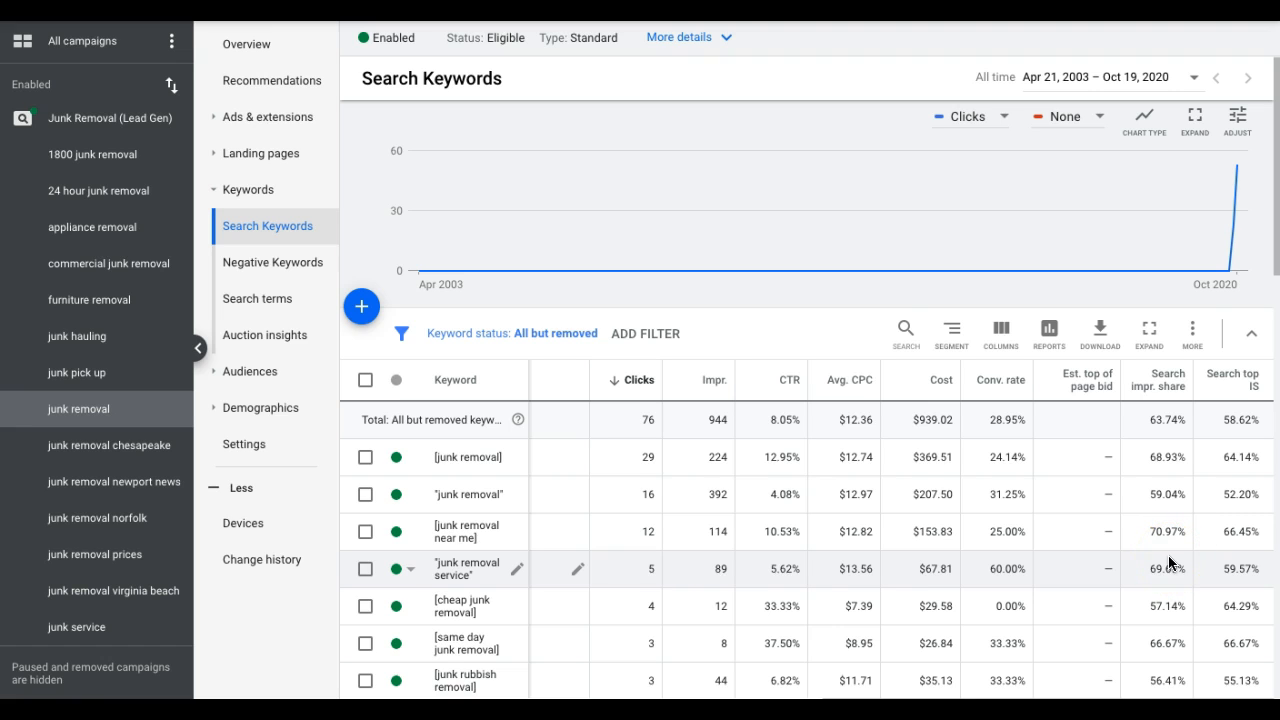
mouse_move(828, 540)
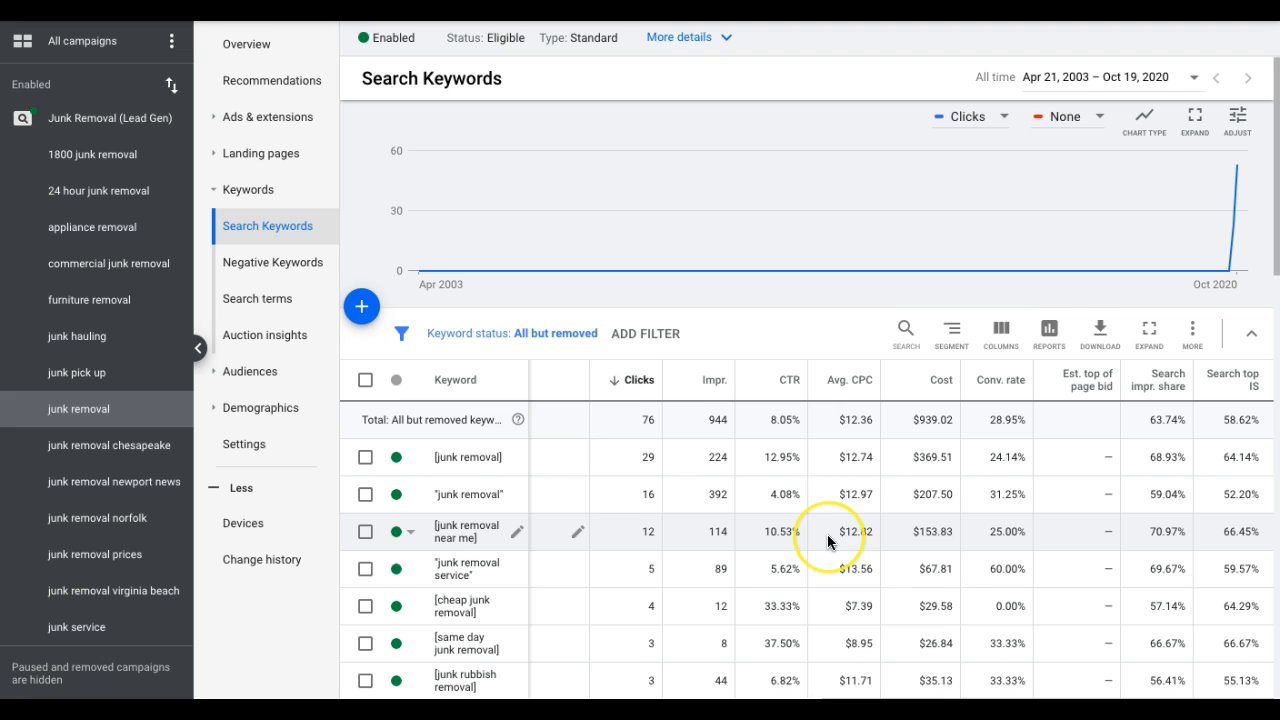
scroll(down, 3)
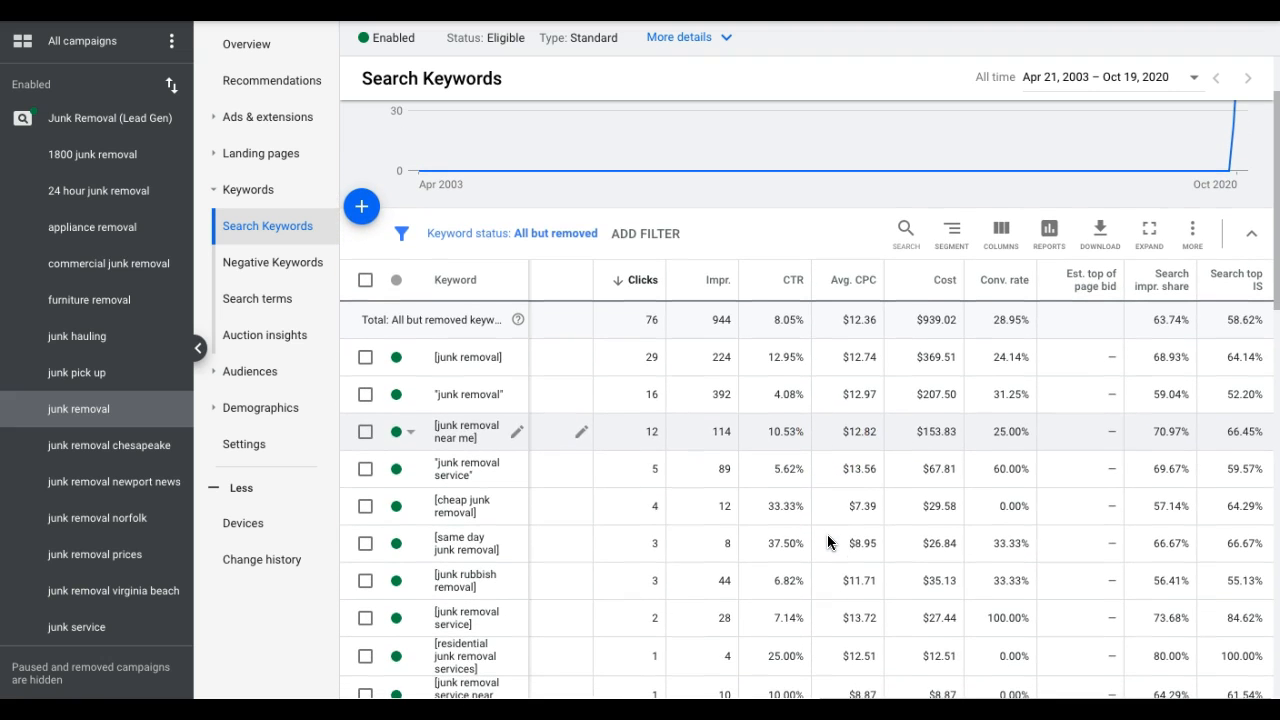
mouse_move(884, 436)
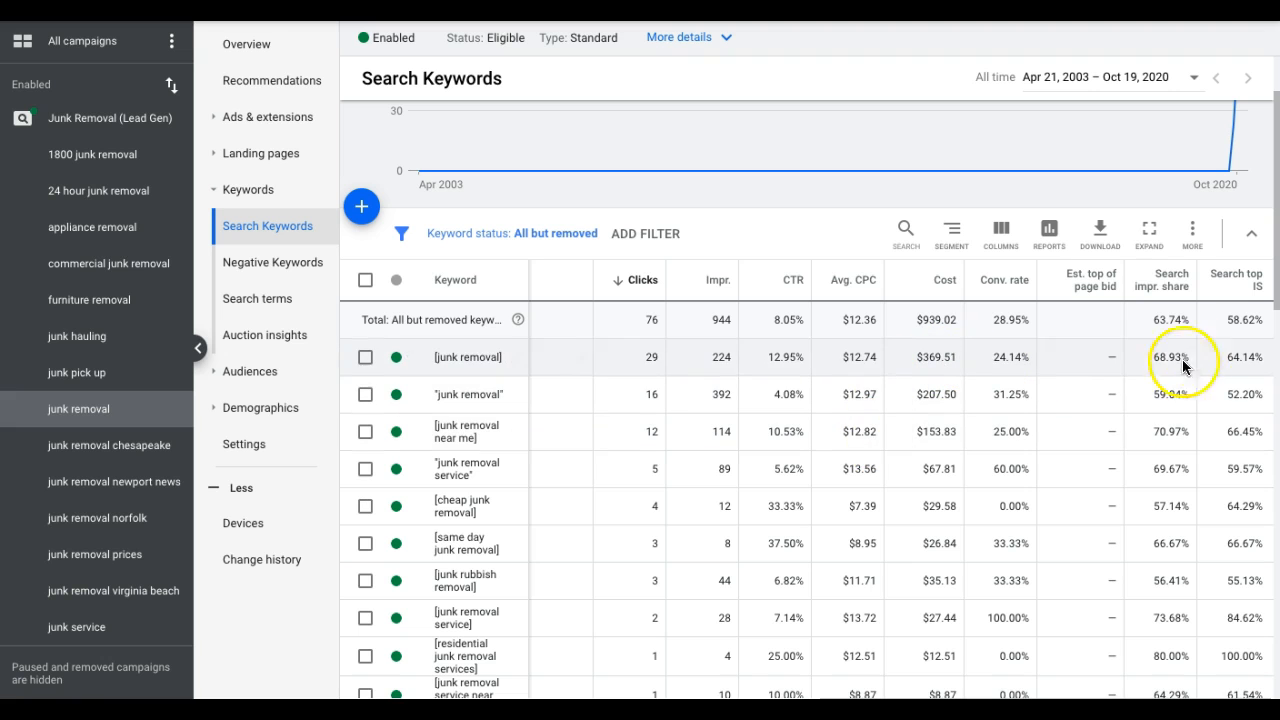
mouse_move(1070, 432)
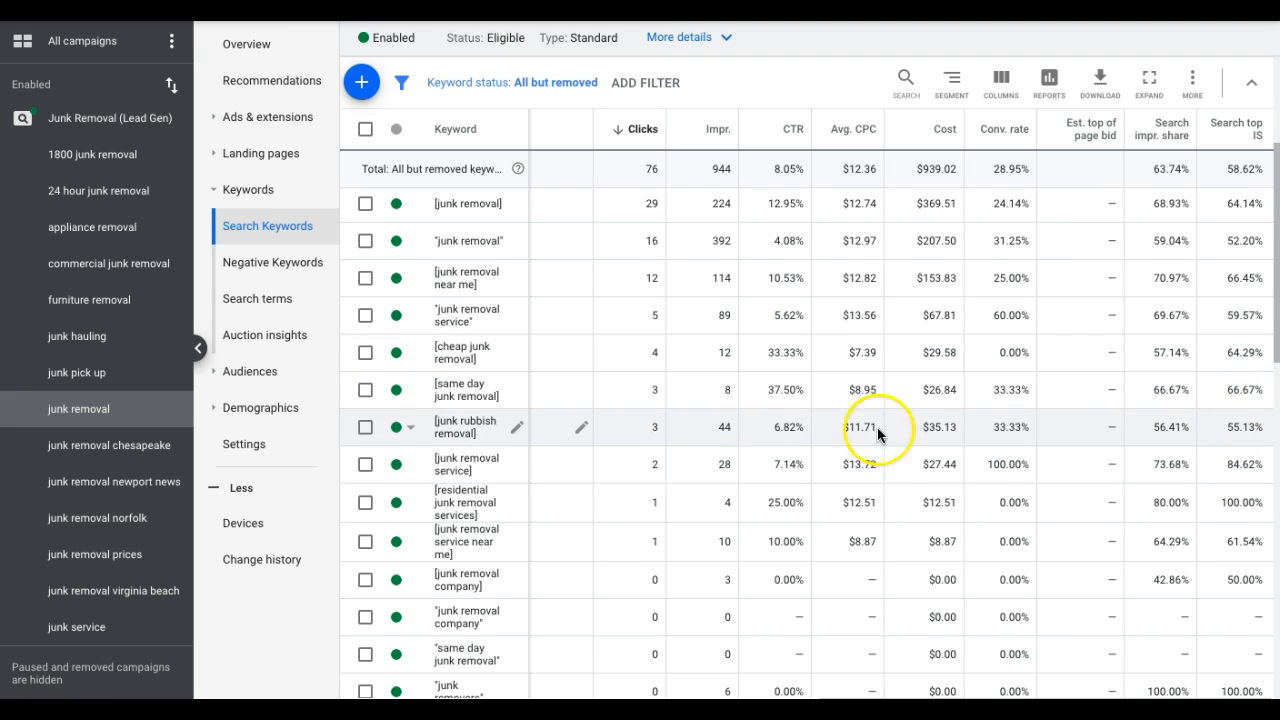
mouse_move(862, 370)
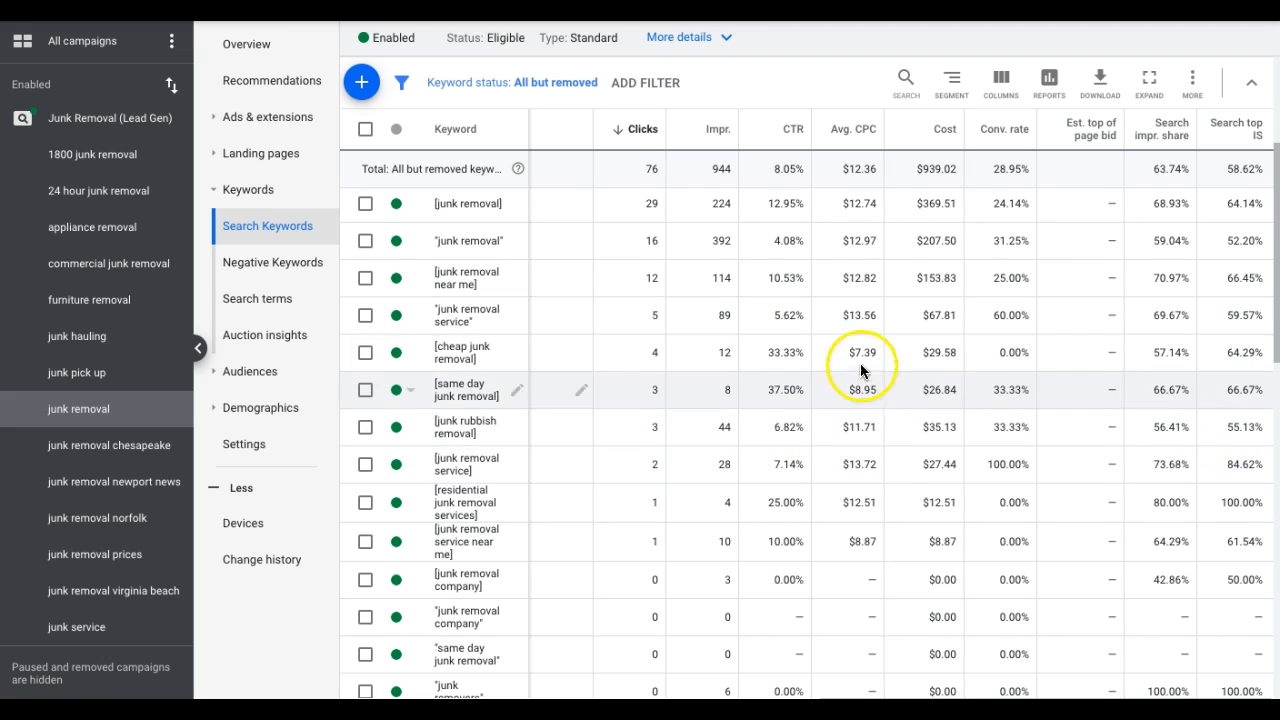
mouse_move(860, 272)
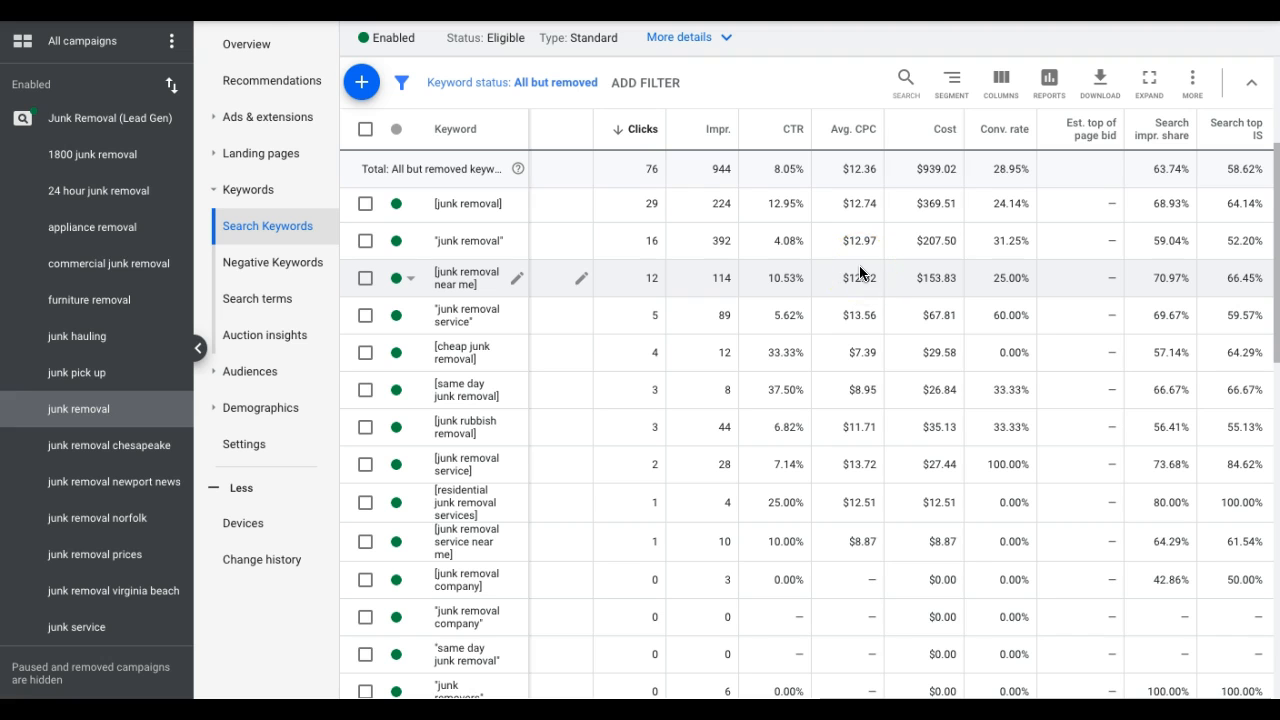